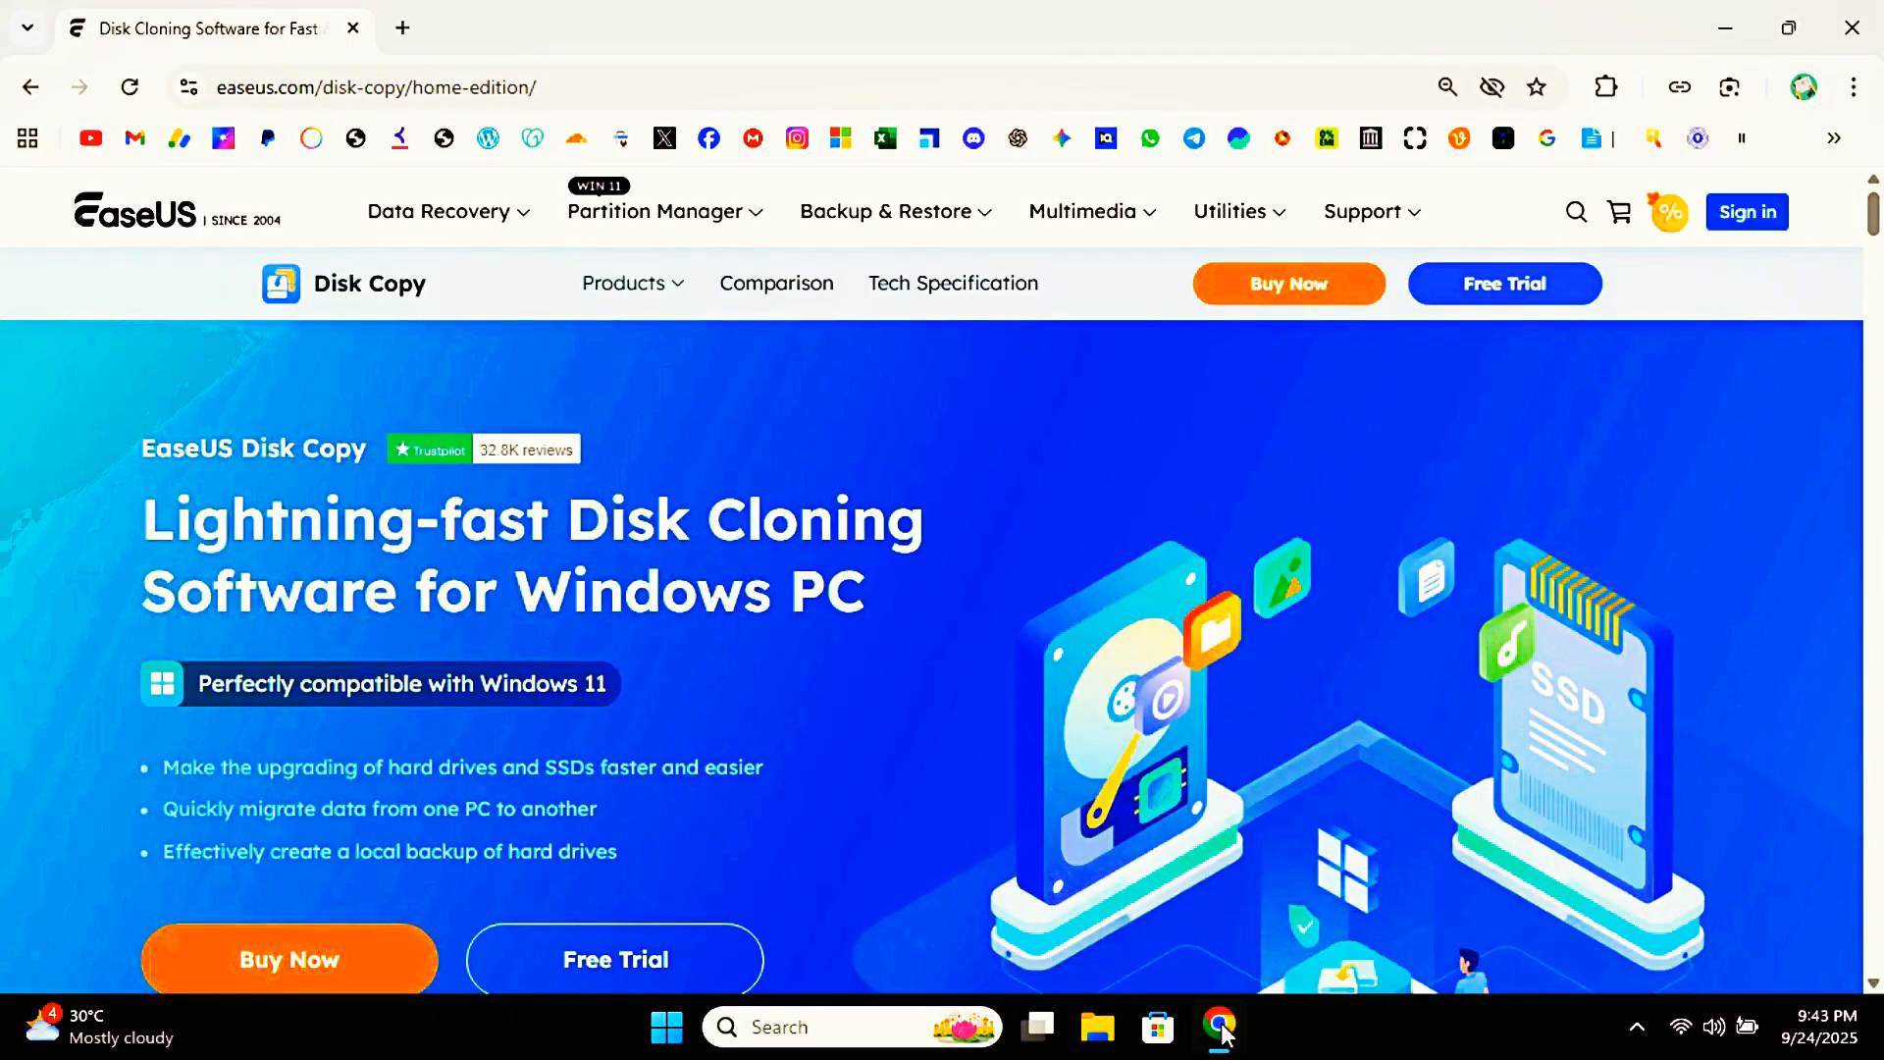
{"action": "mouse_move", "coordinate": [735, 841]}
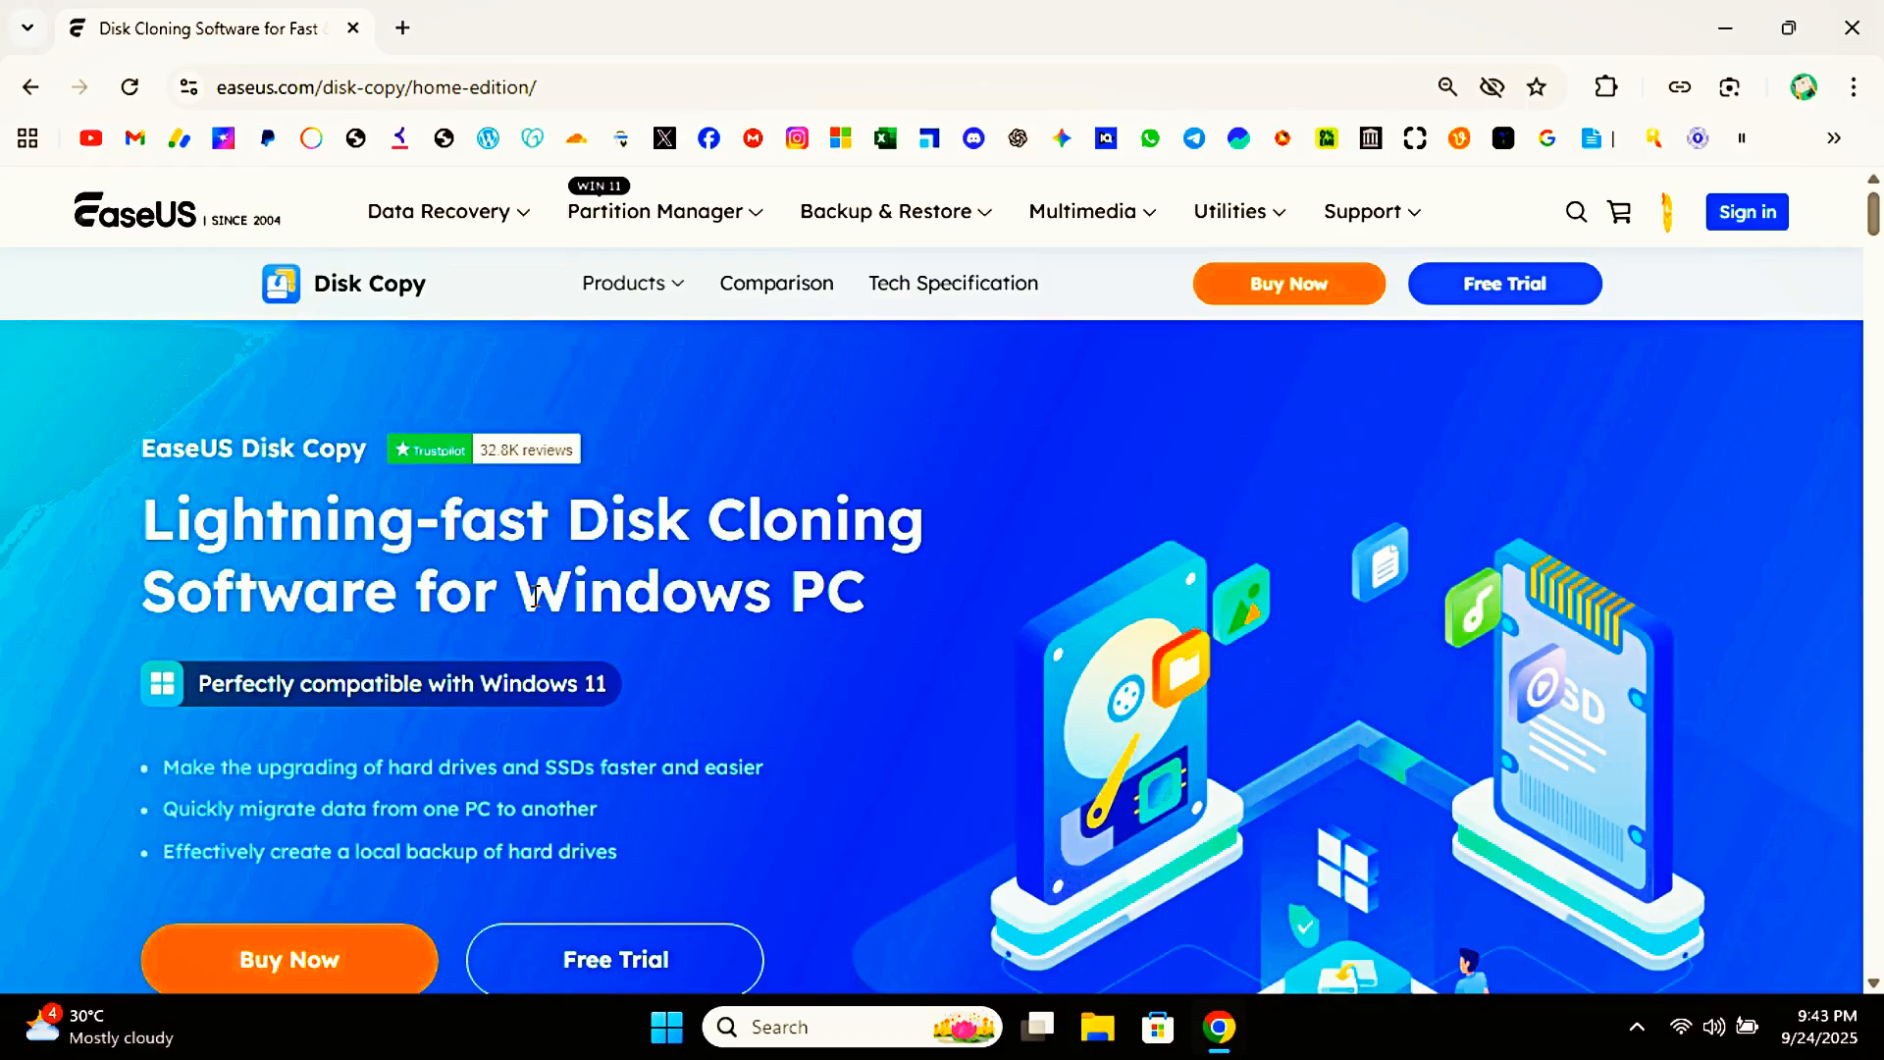
Scroll the EaseUS Disk Copy page and start the Free Trial download.
{"action": "scroll", "scroll_direction": "down", "scroll_amount": 3}
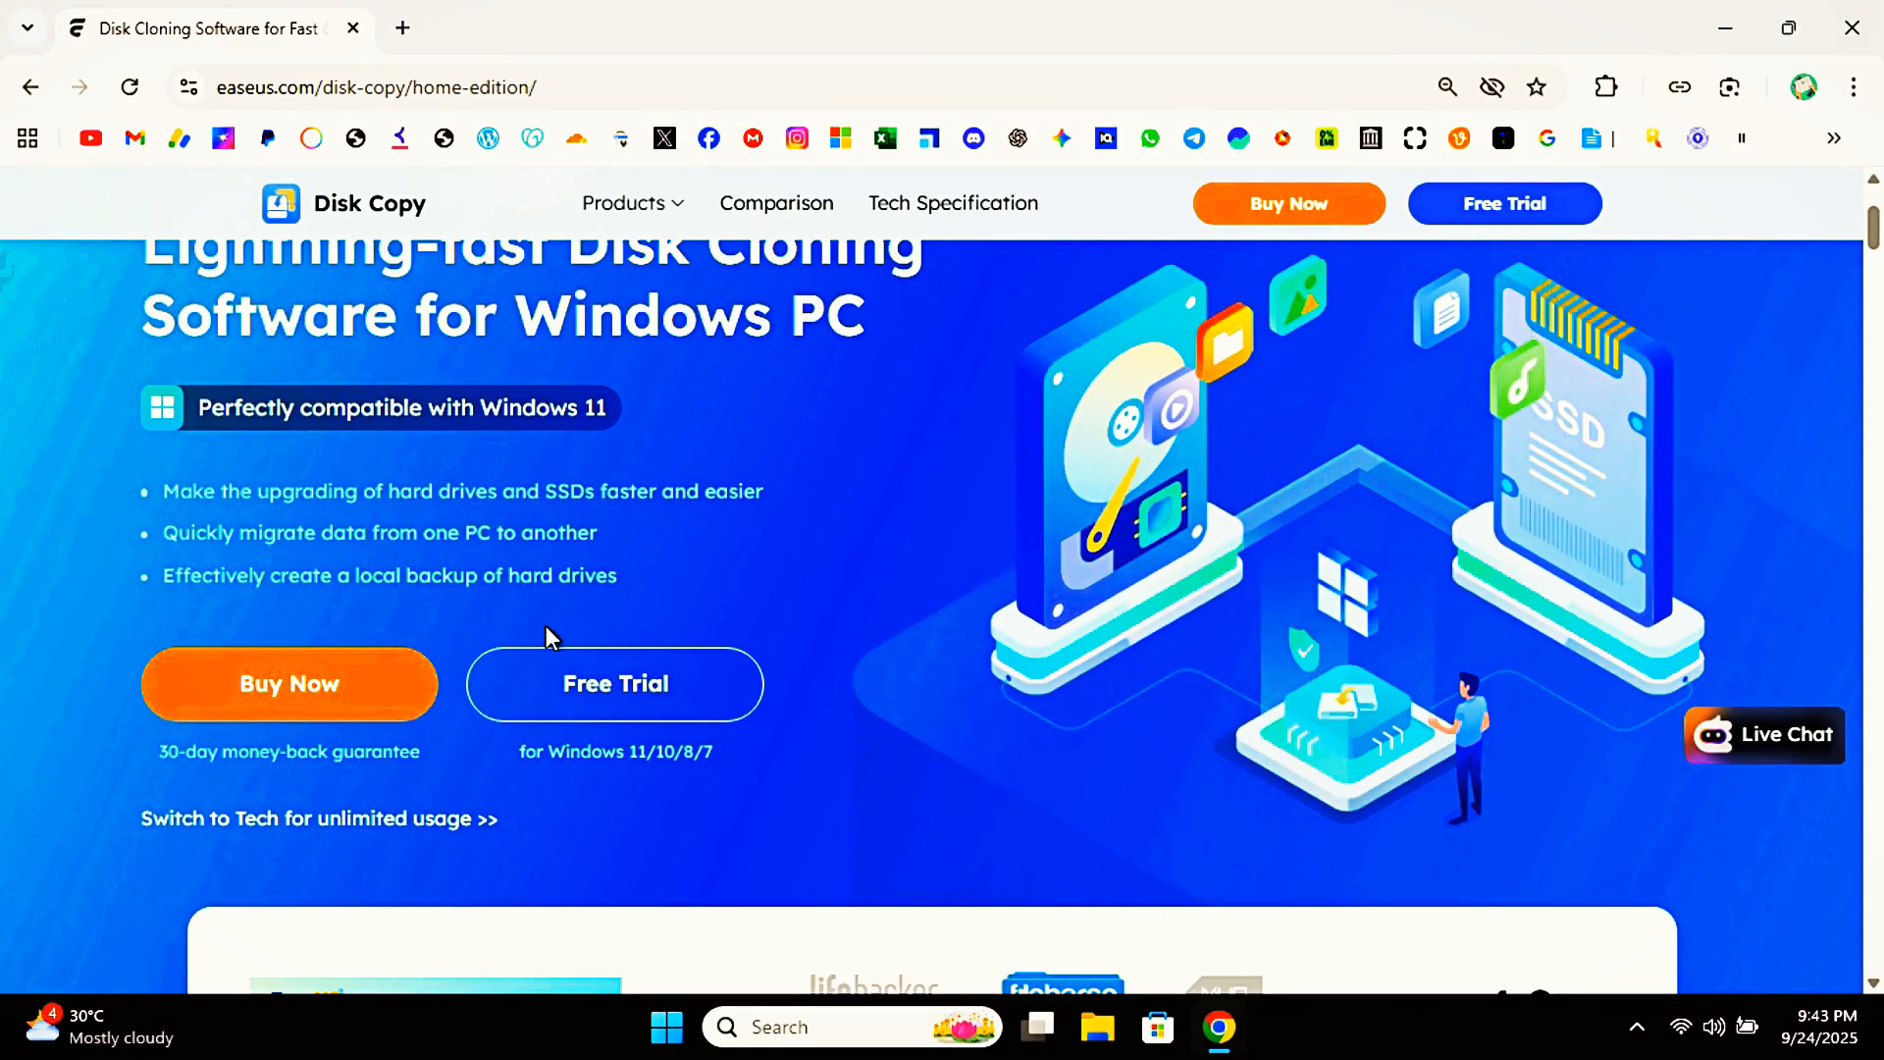
{"action": "mouse_move", "coordinate": [615, 684]}
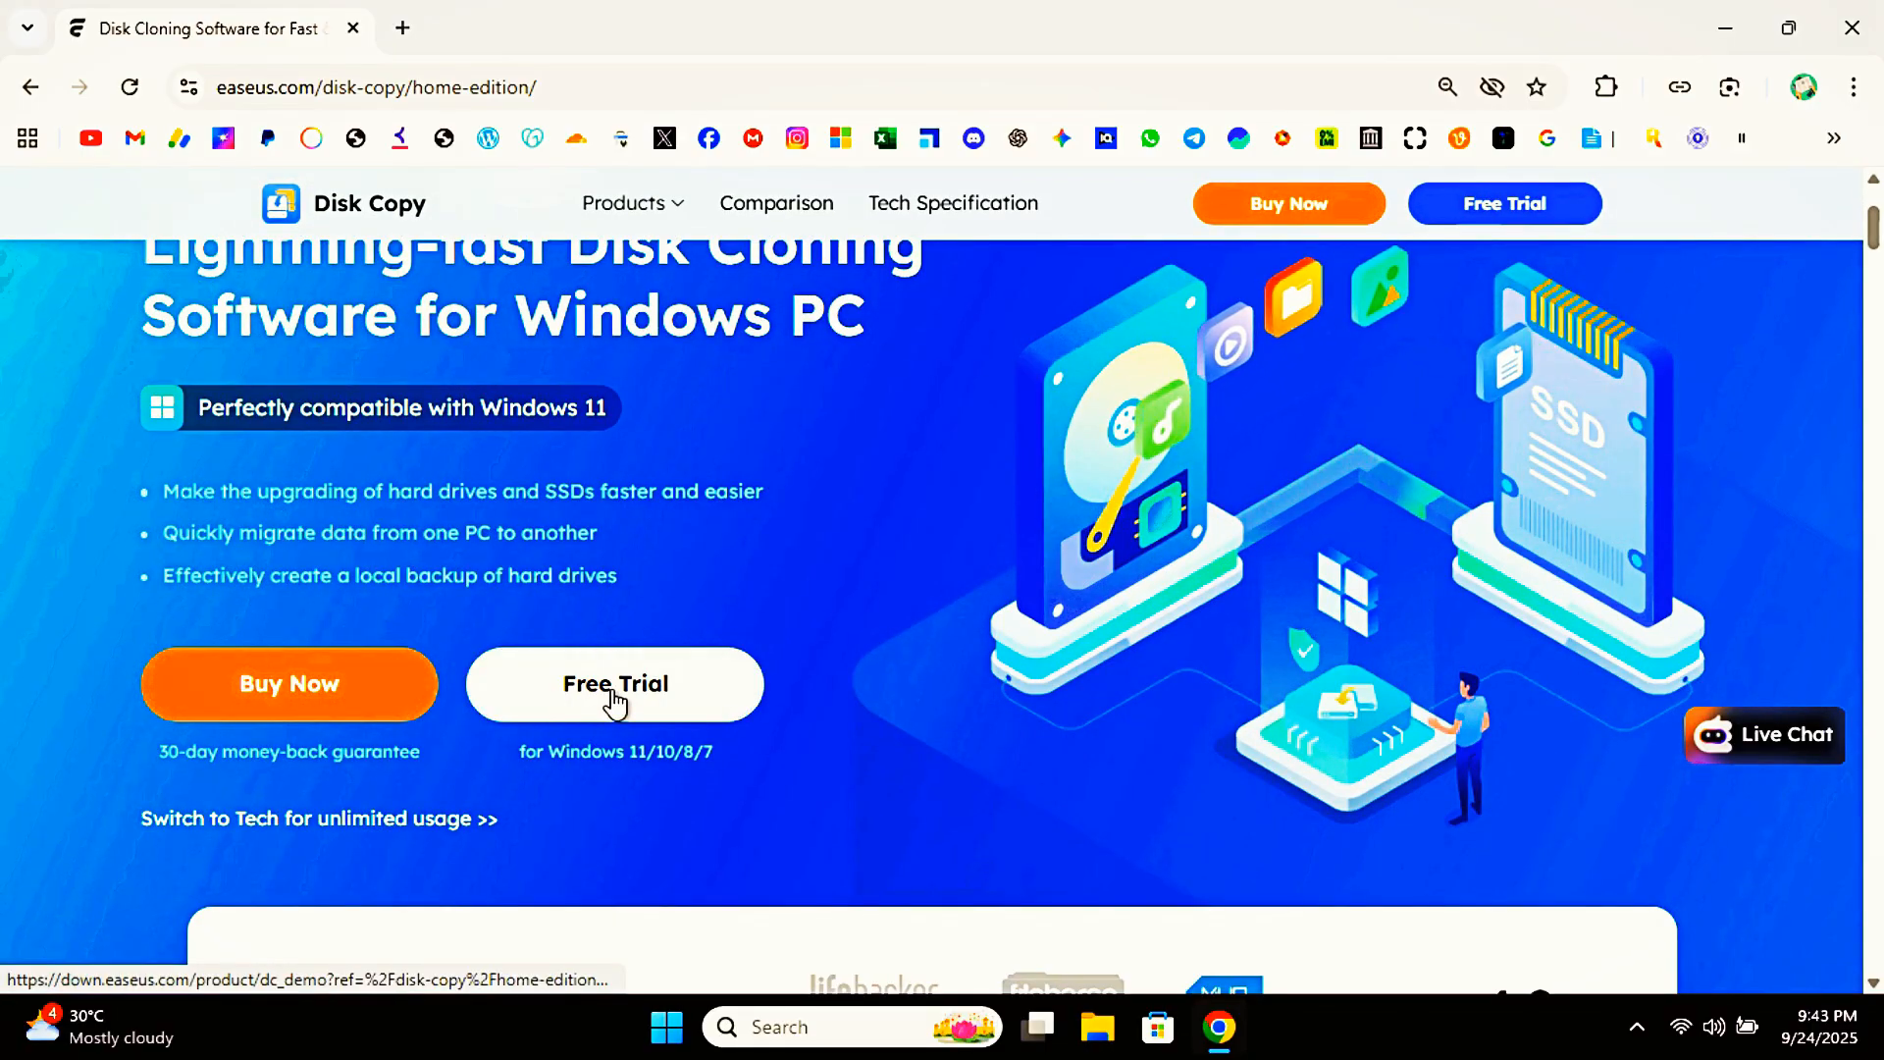
{"action": "left_click", "coordinate": [614, 683]}
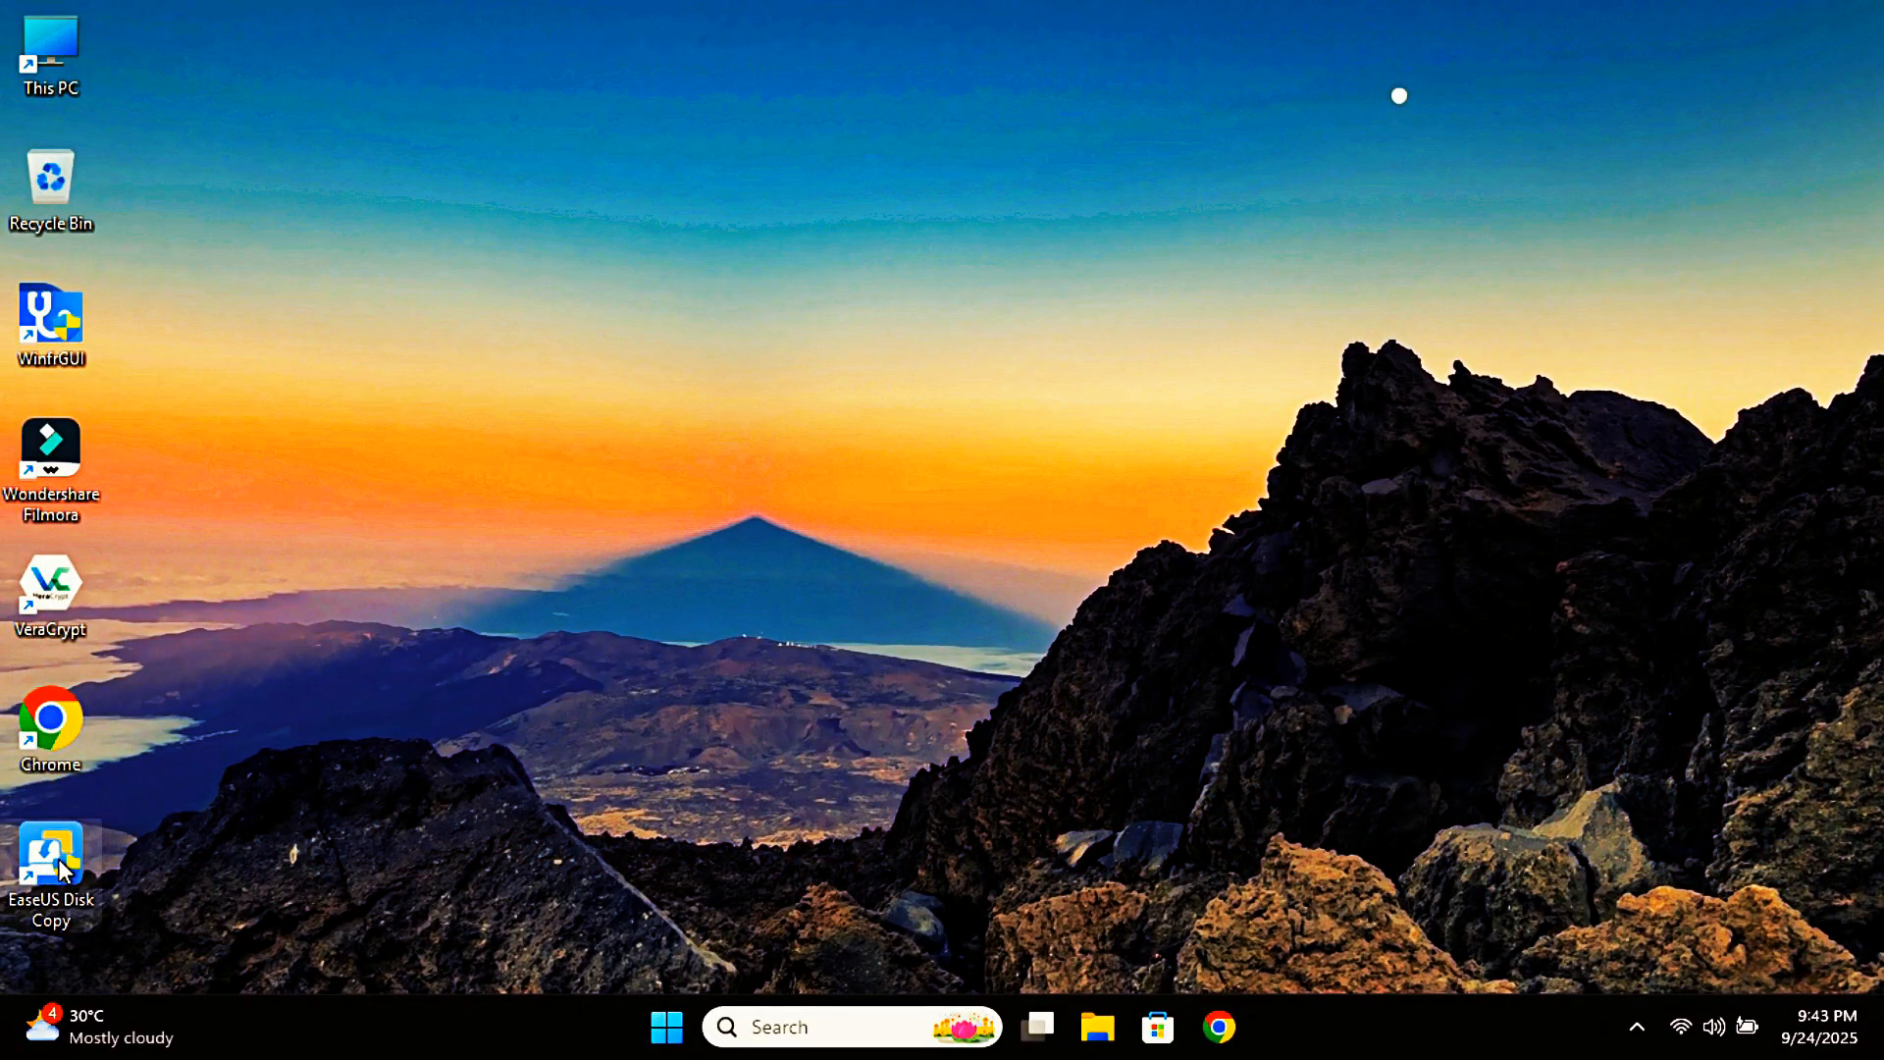
Launch the EaseUS Disk Copy desktop shortcut and approve the User Account Control prompt.
{"action": "double_click", "coordinate": [50, 860]}
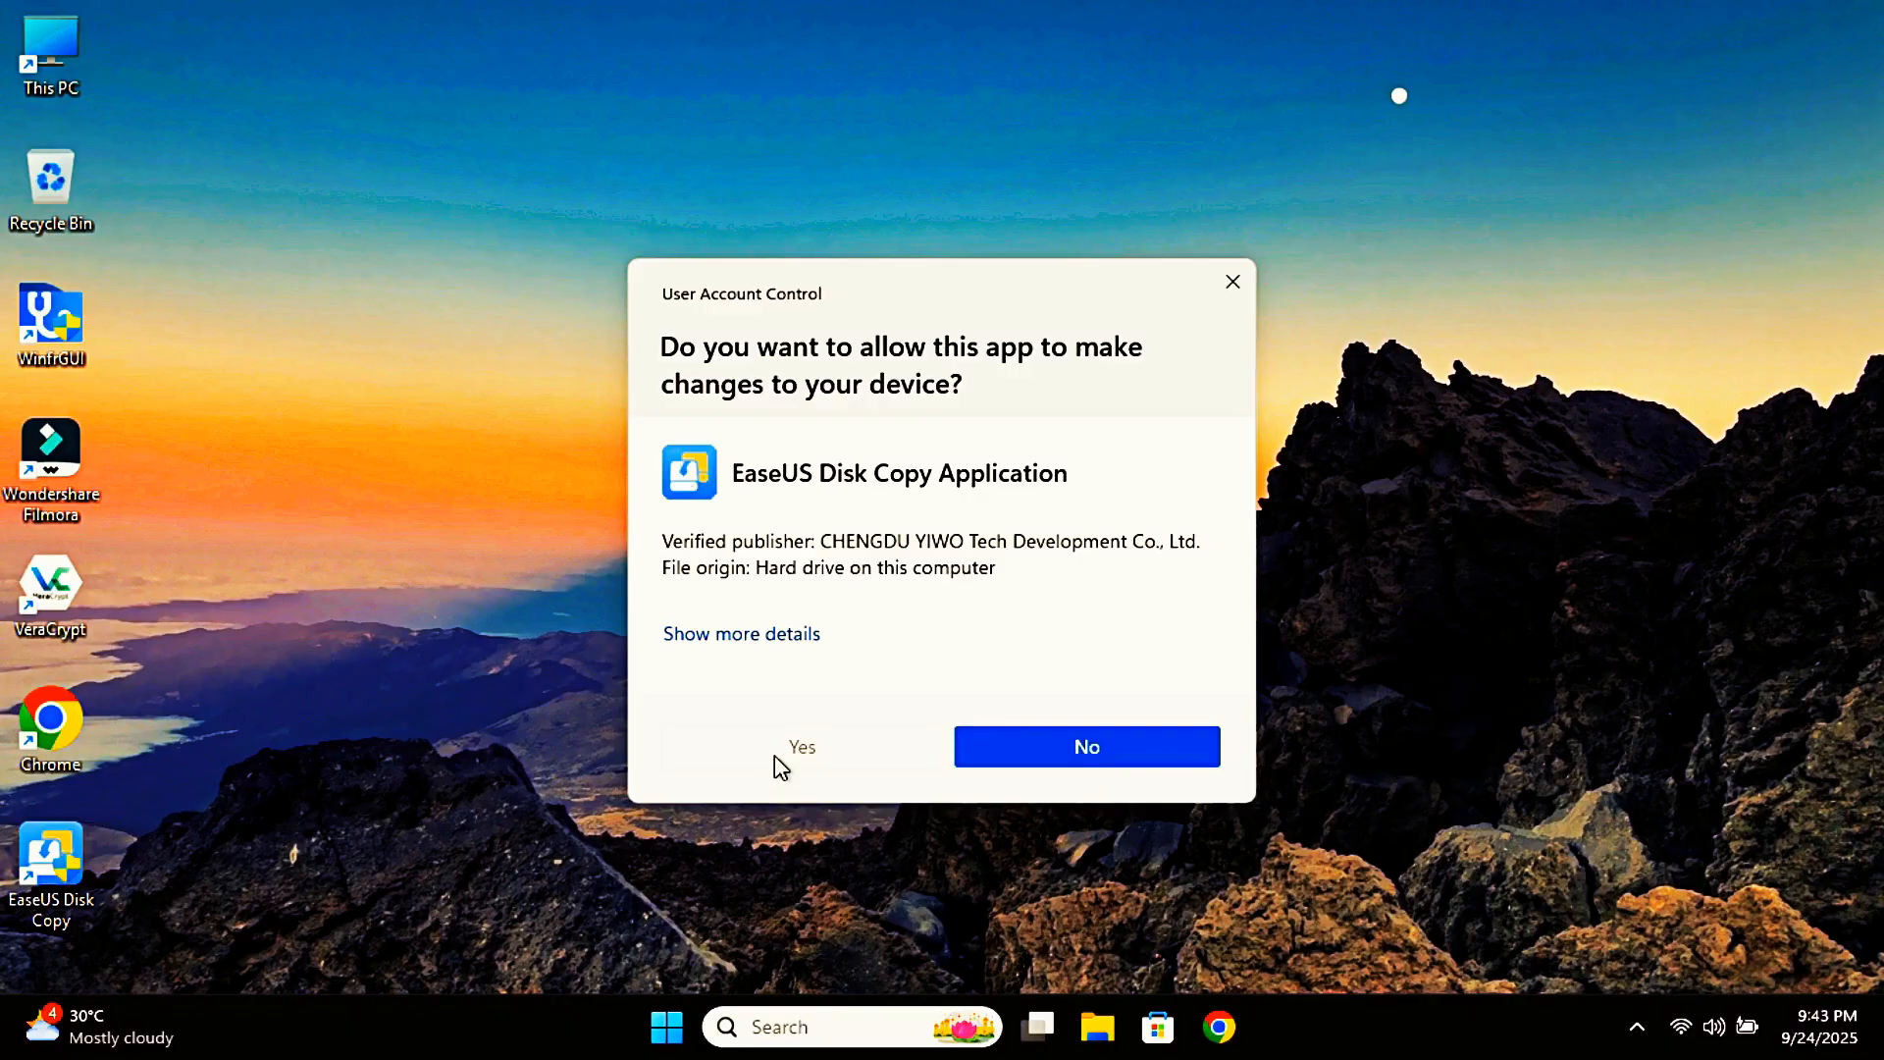
{"action": "left_click", "coordinate": [801, 746]}
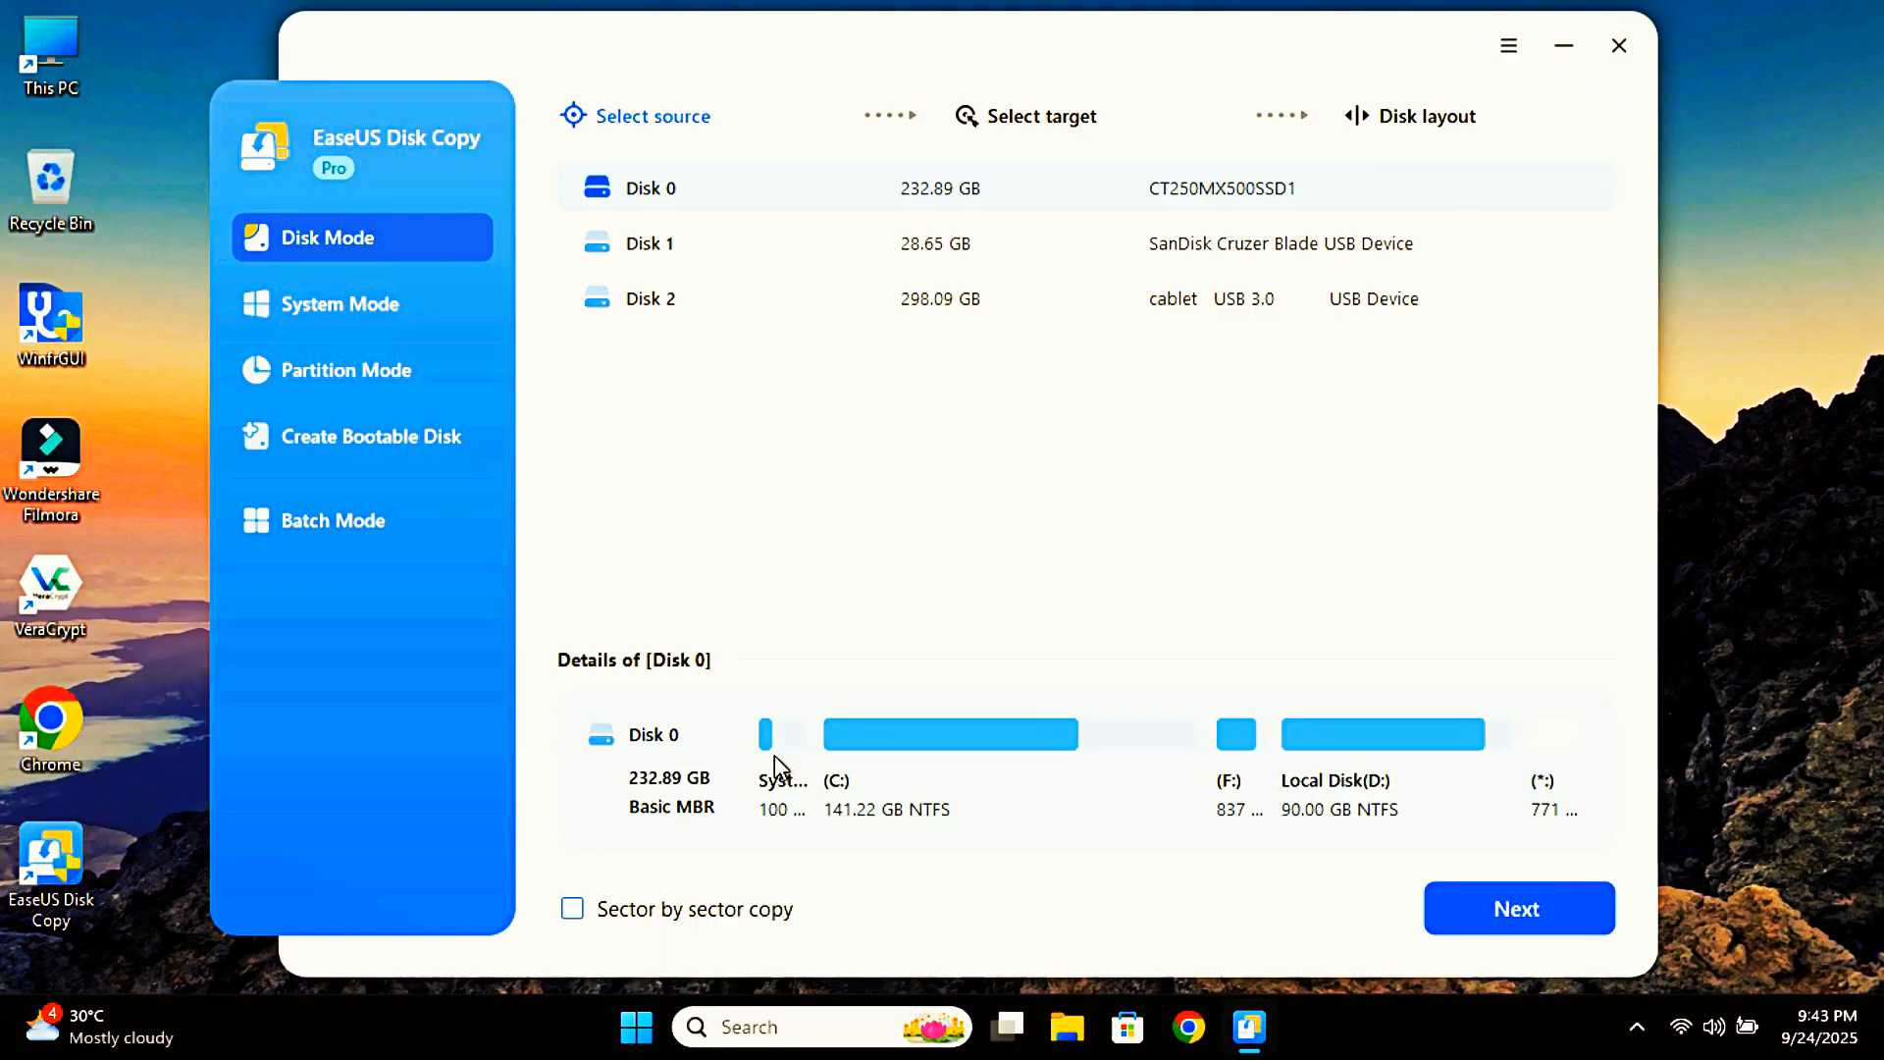
{"action": "mouse_move", "coordinate": [814, 435]}
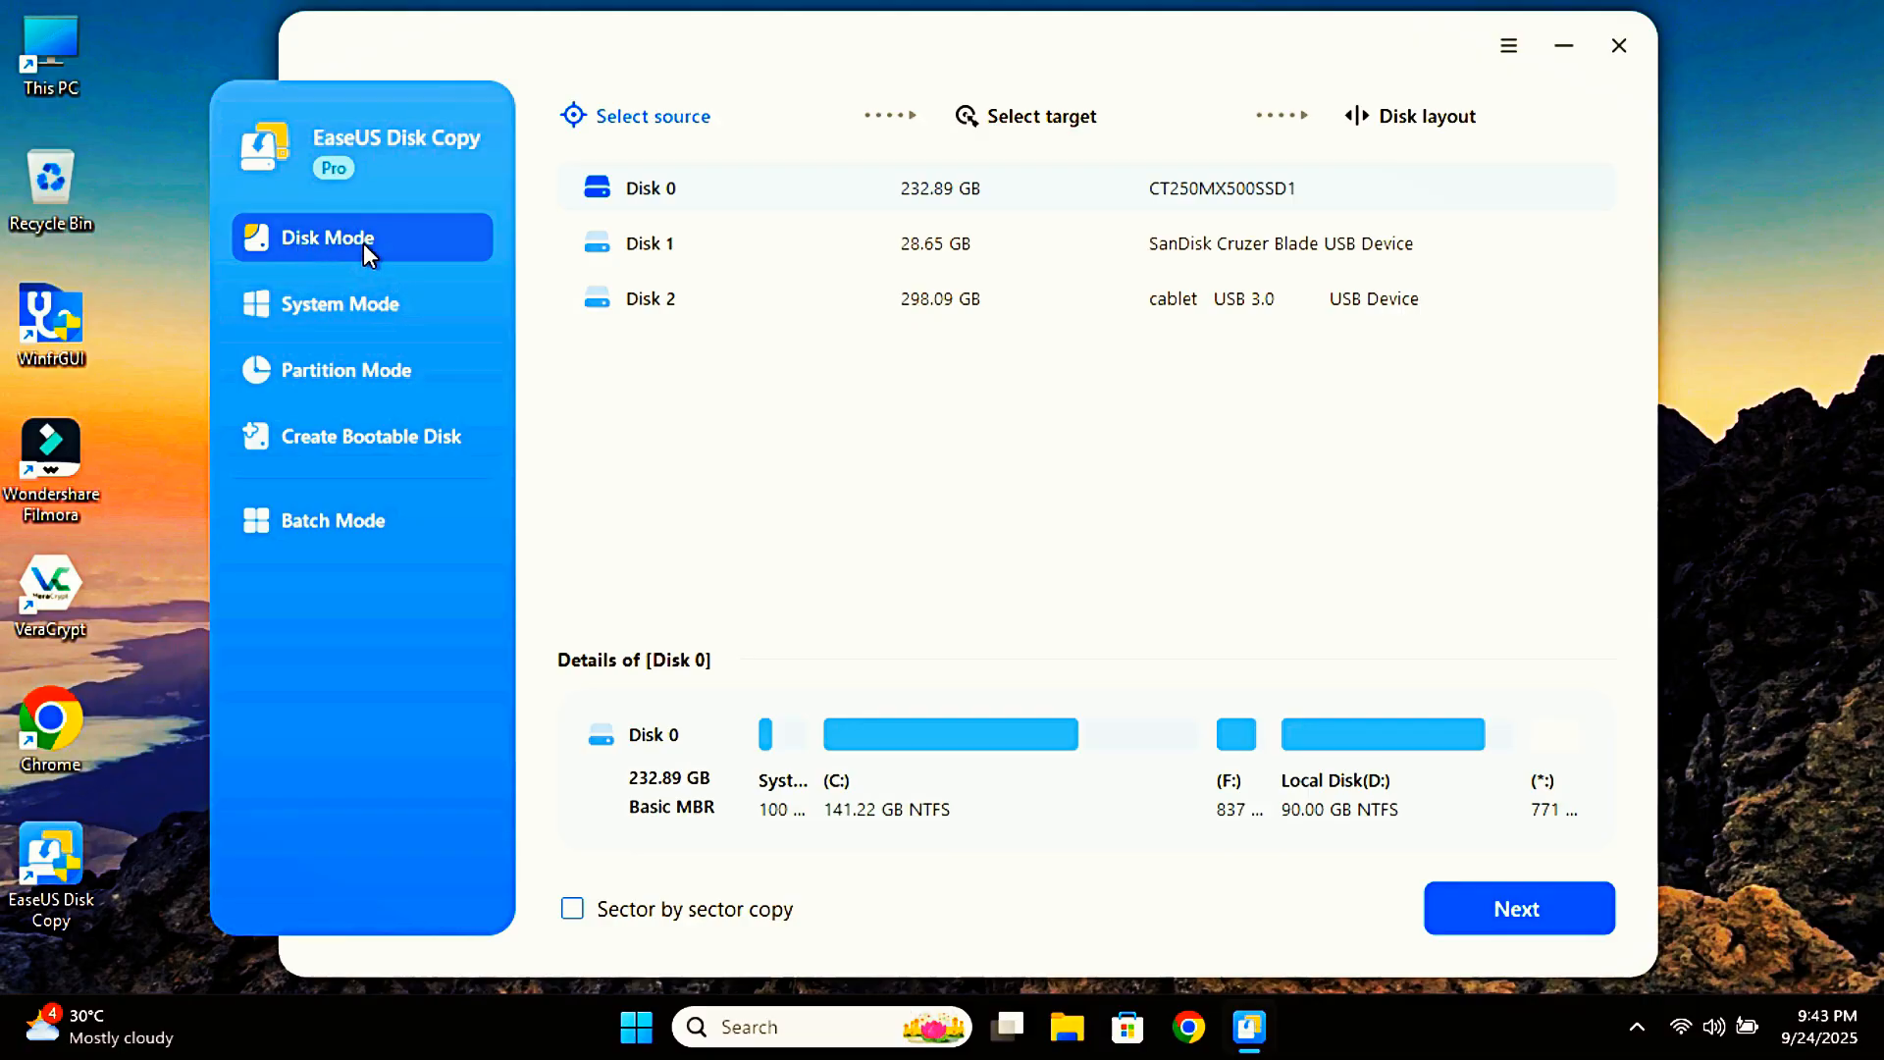
{"action": "mouse_move", "coordinate": [798, 459]}
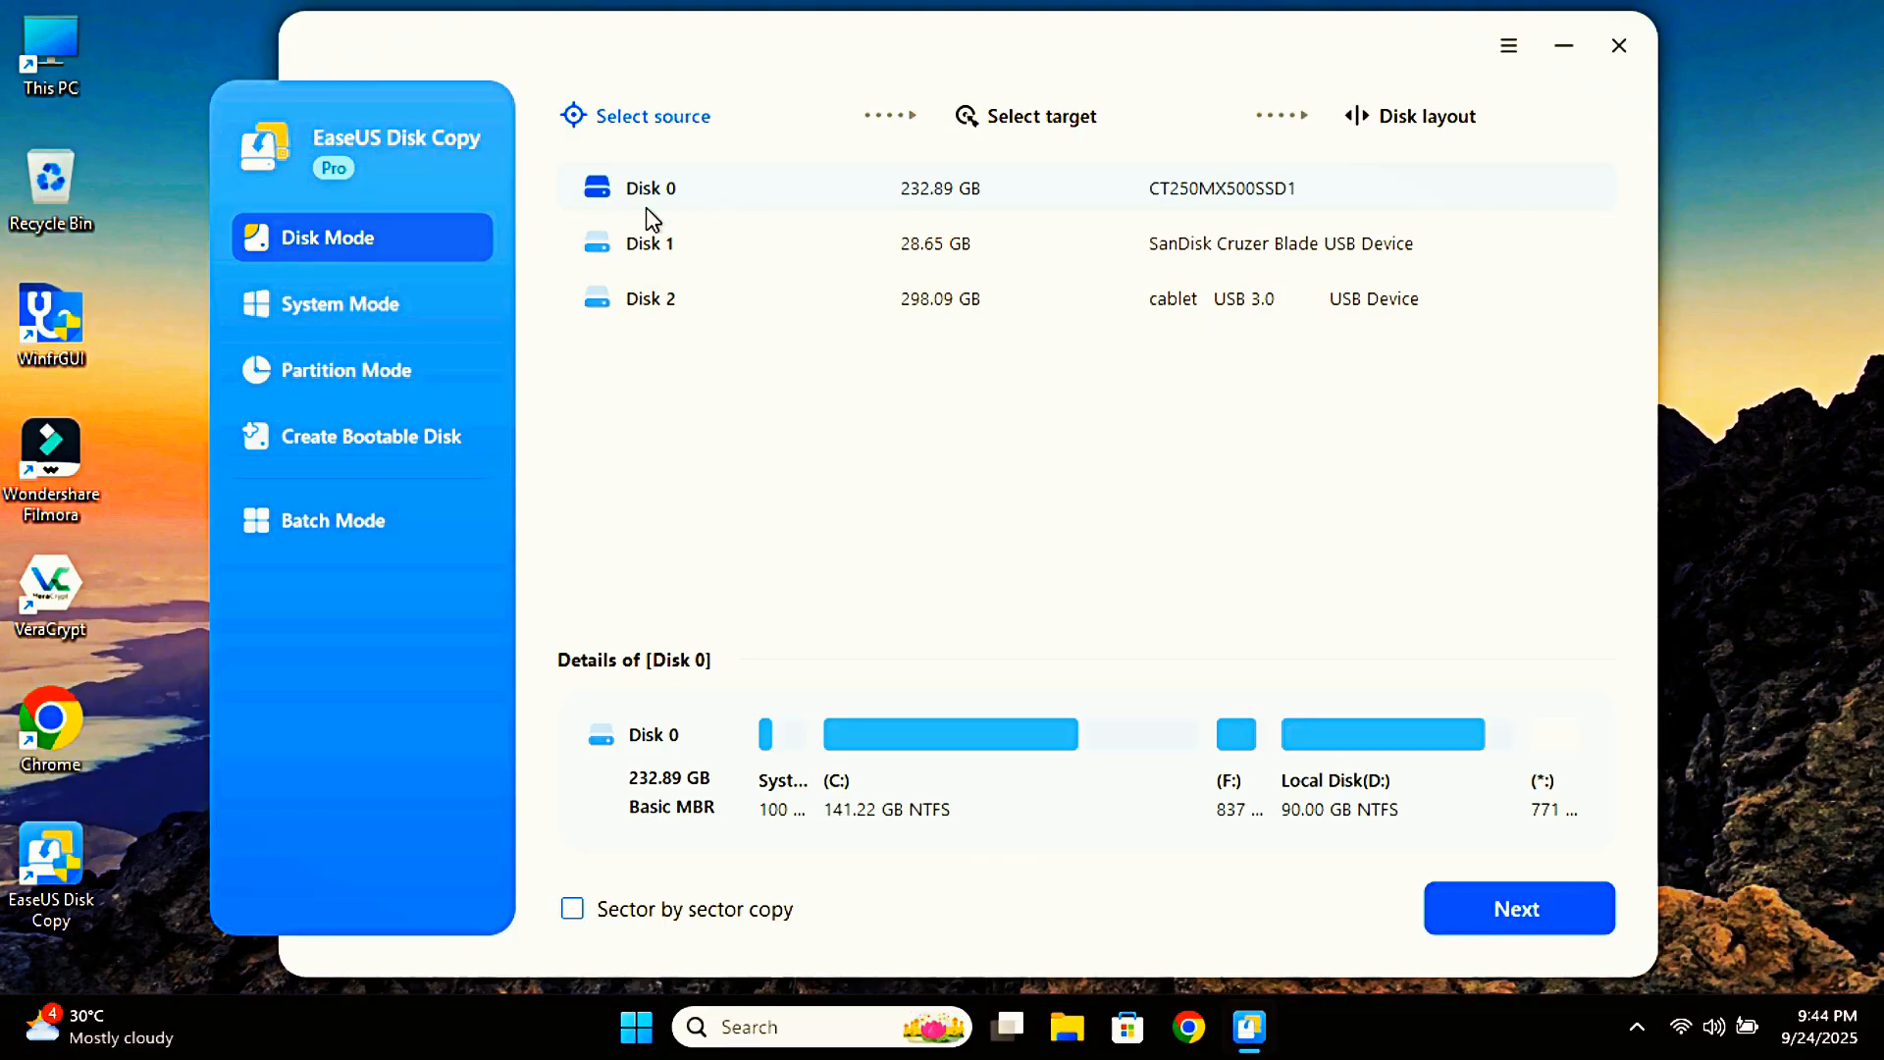
{"action": "mouse_move", "coordinate": [687, 156]}
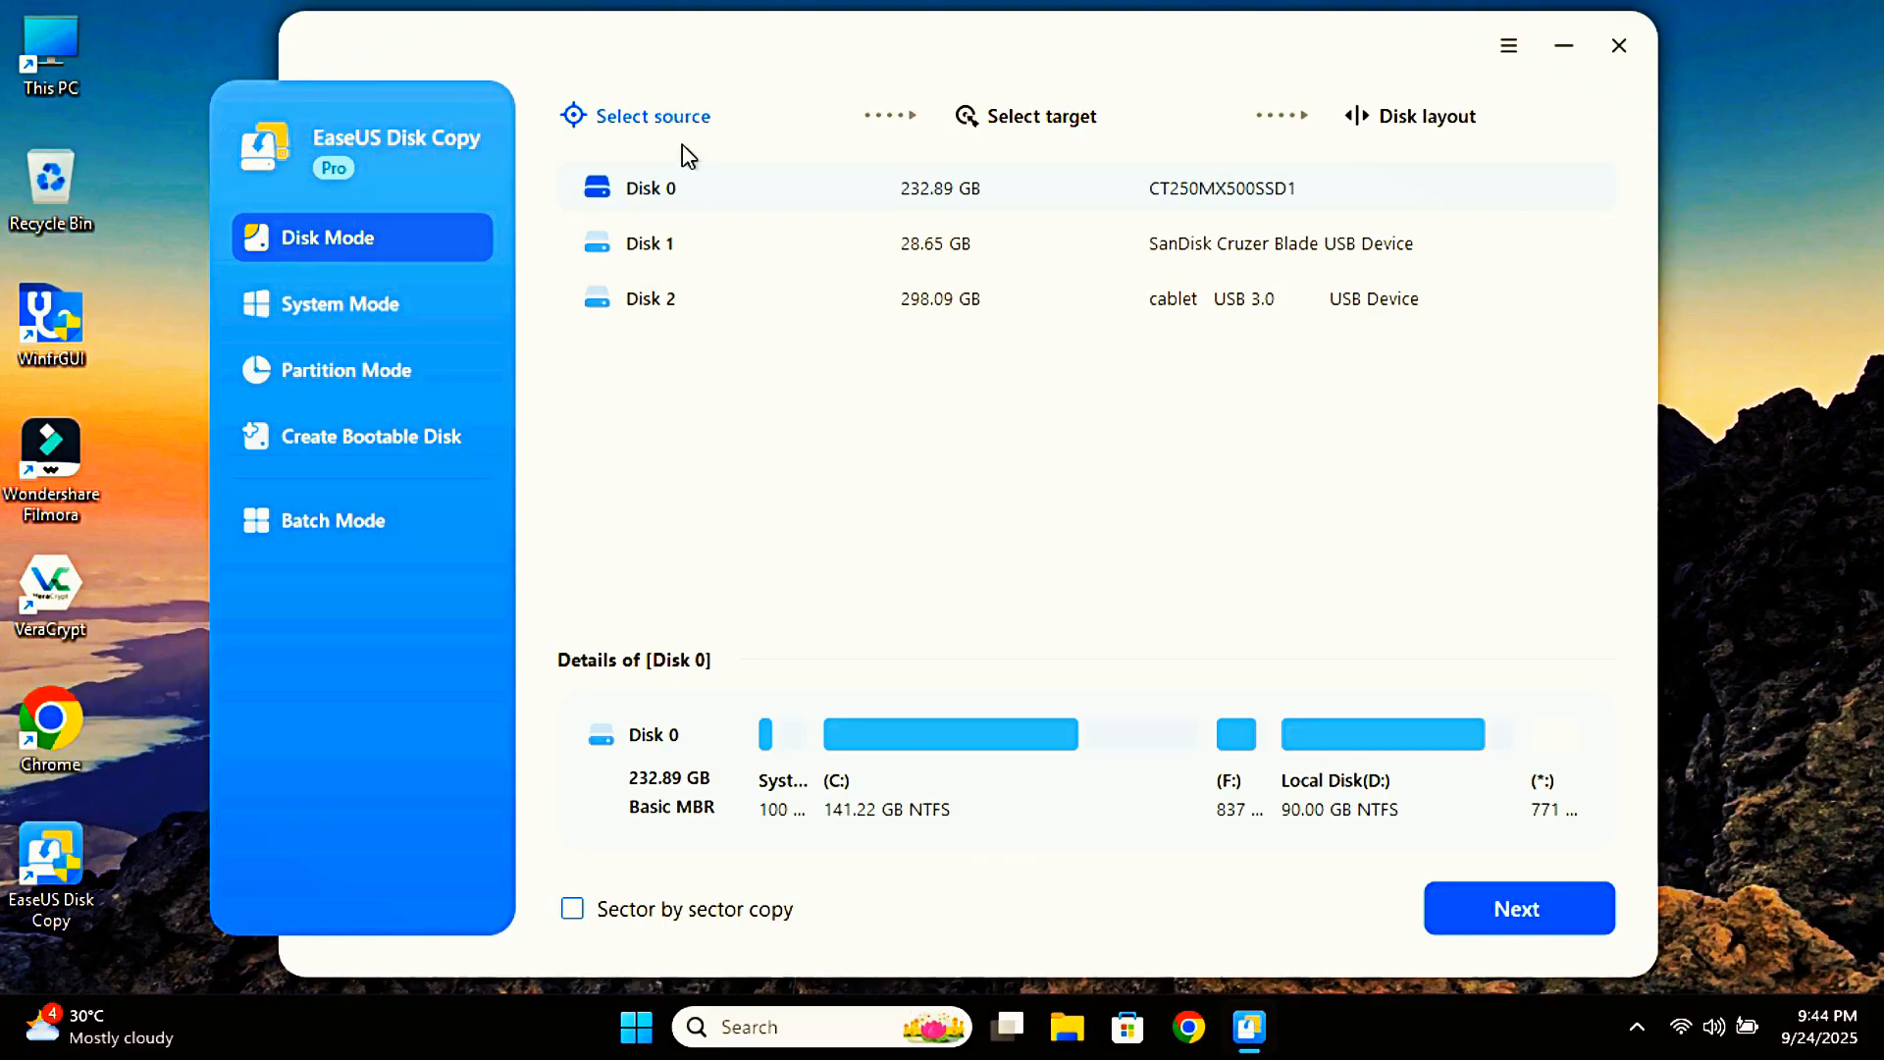
{"action": "mouse_move", "coordinate": [742, 194]}
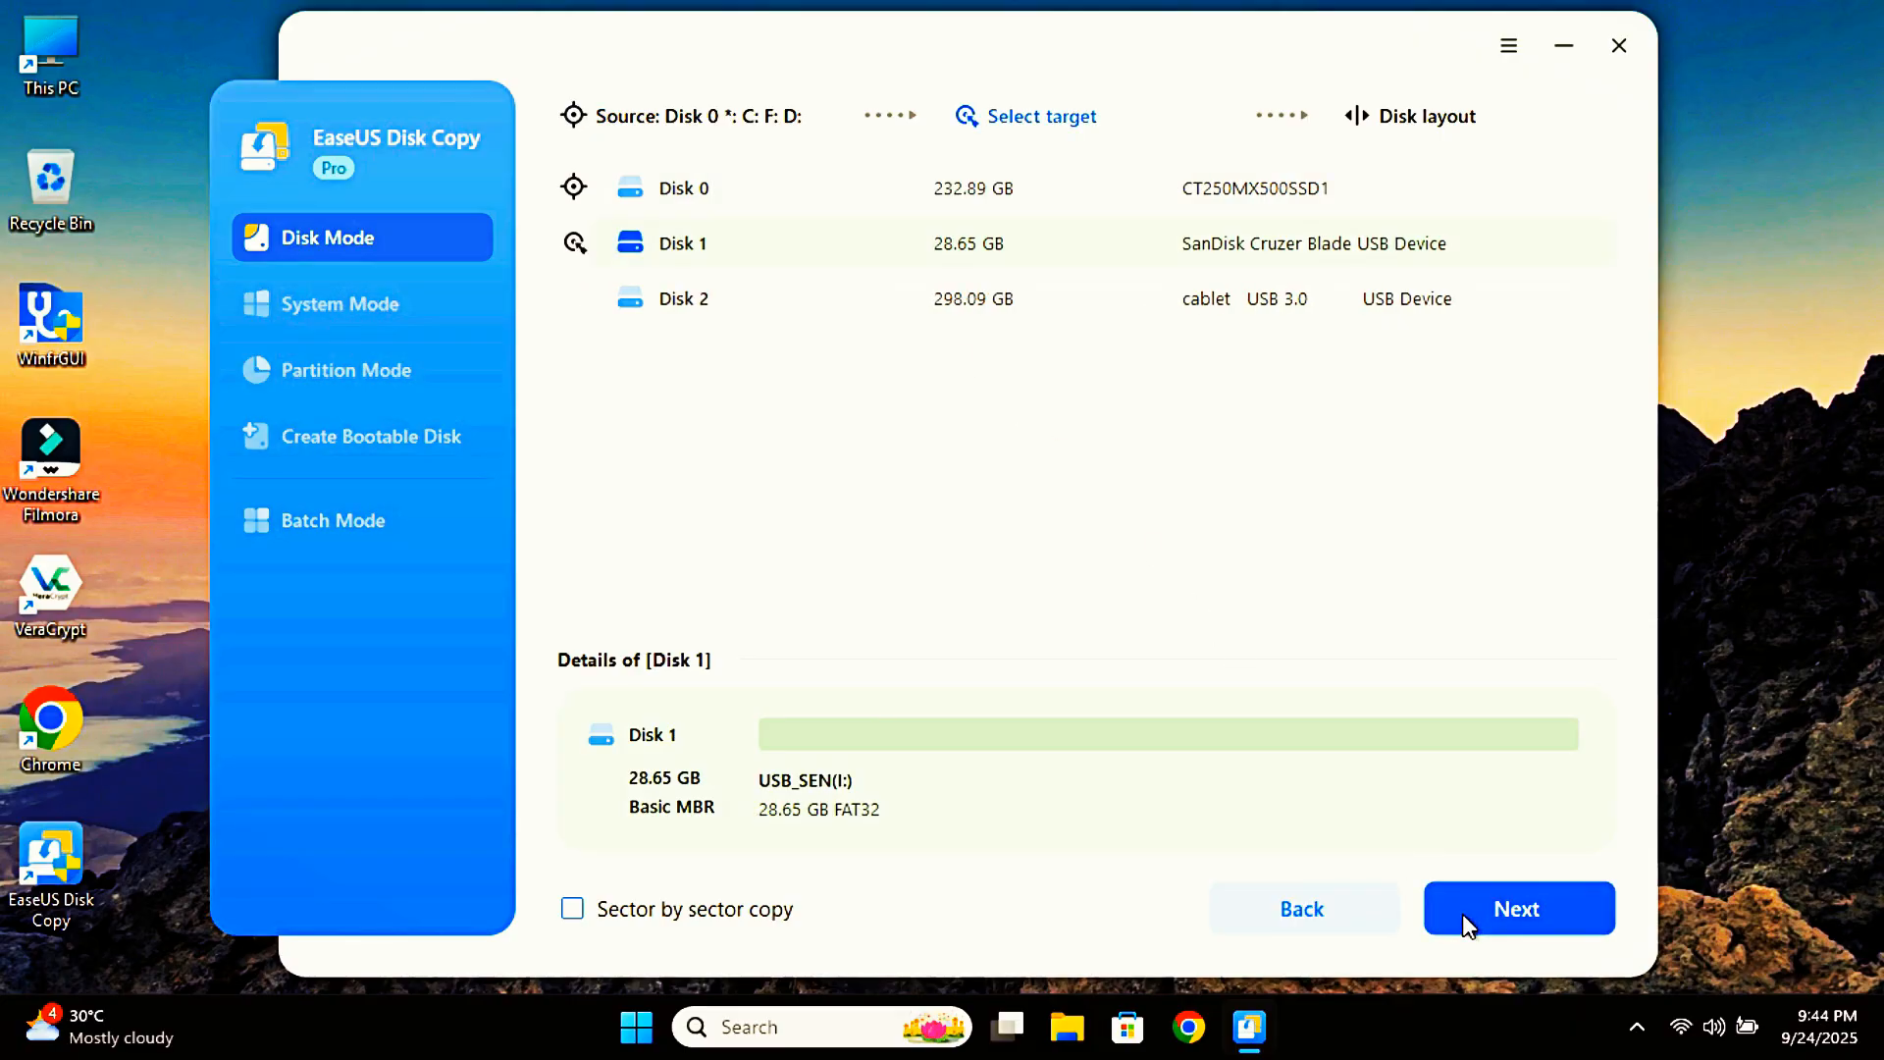
{"action": "mouse_move", "coordinate": [713, 253]}
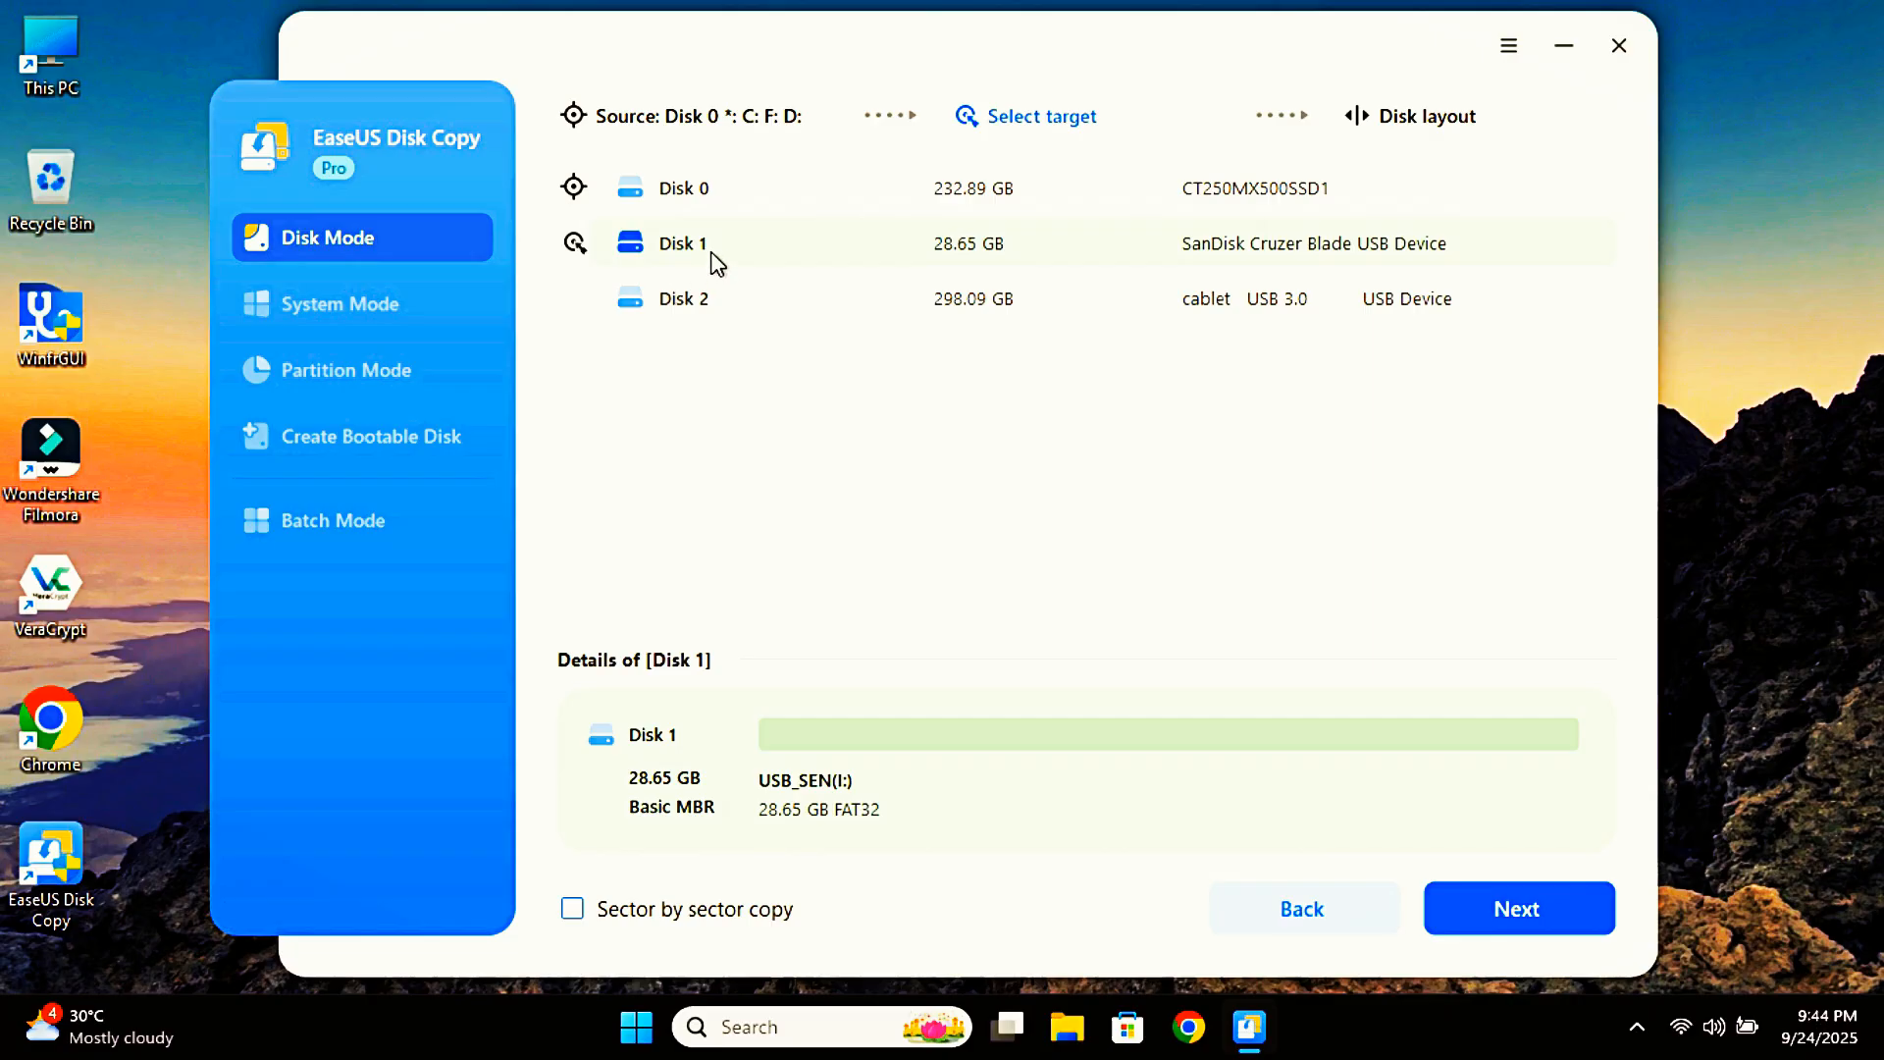
{"action": "mouse_move", "coordinate": [605, 298]}
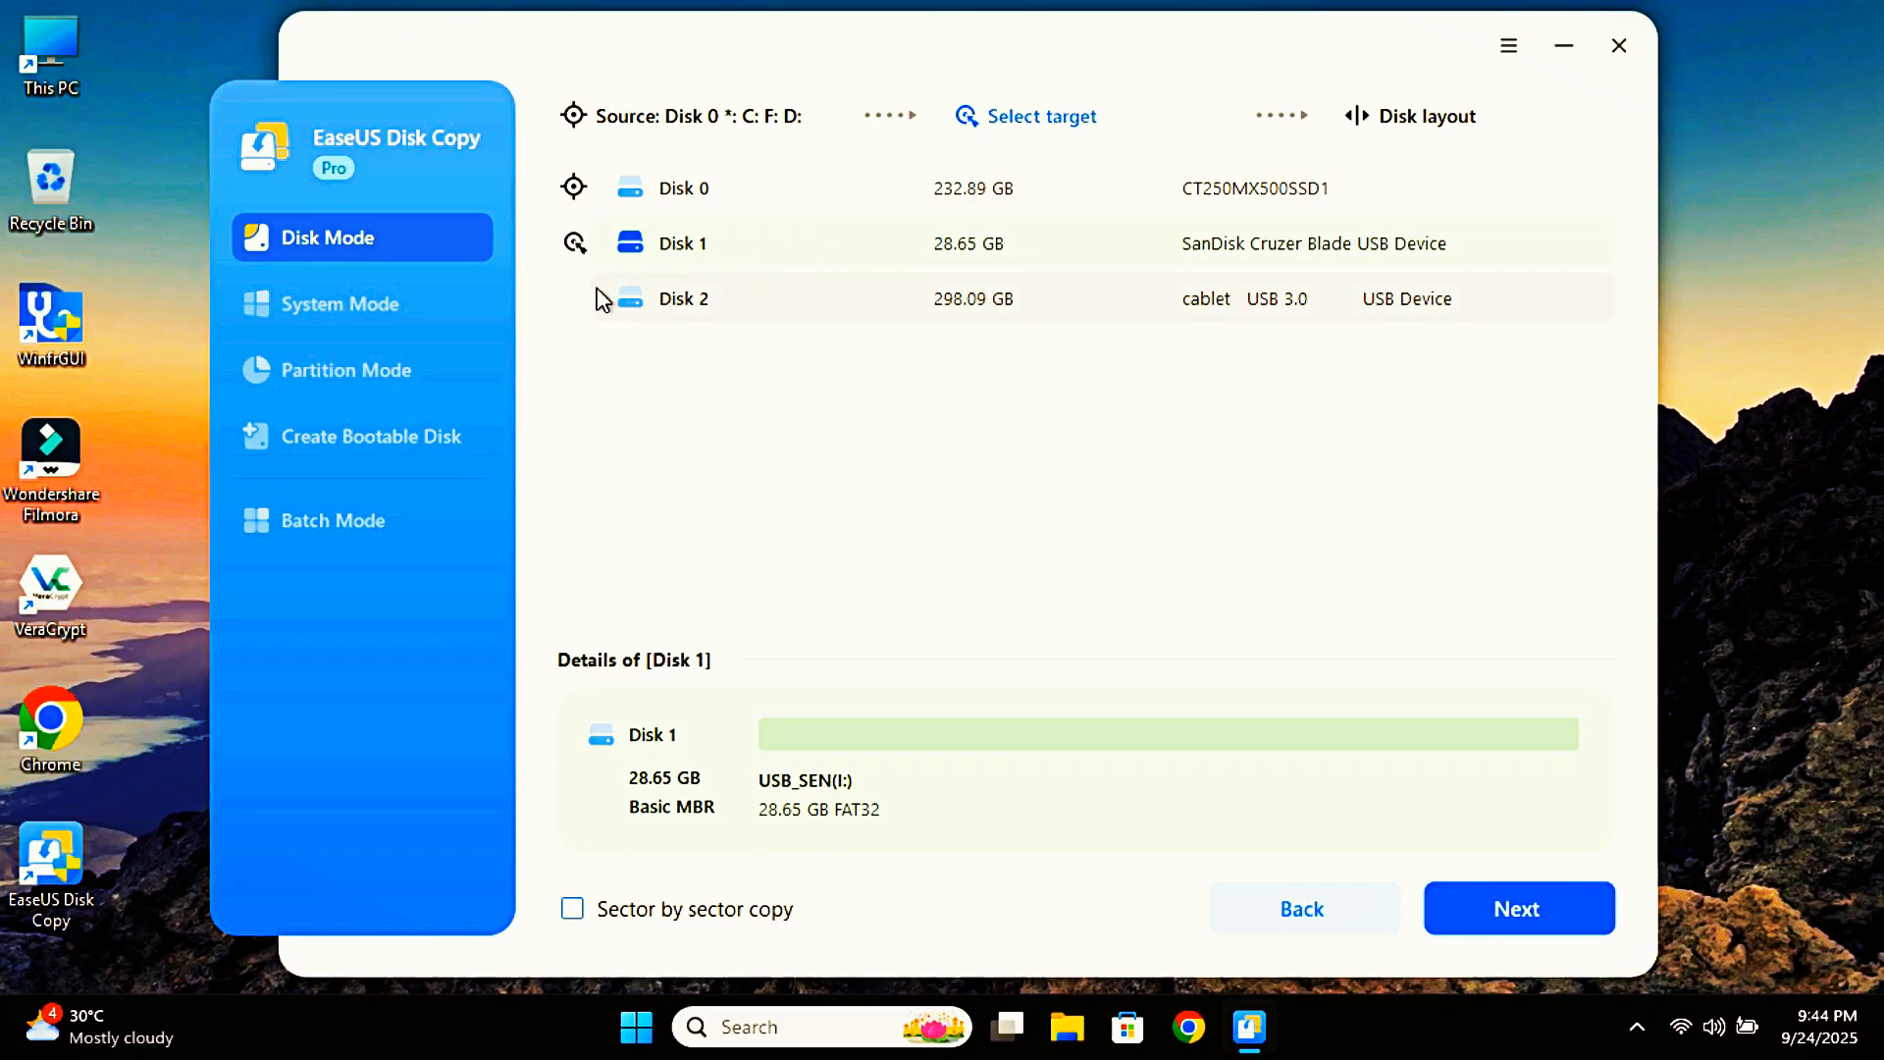
{"action": "mouse_move", "coordinate": [663, 321]}
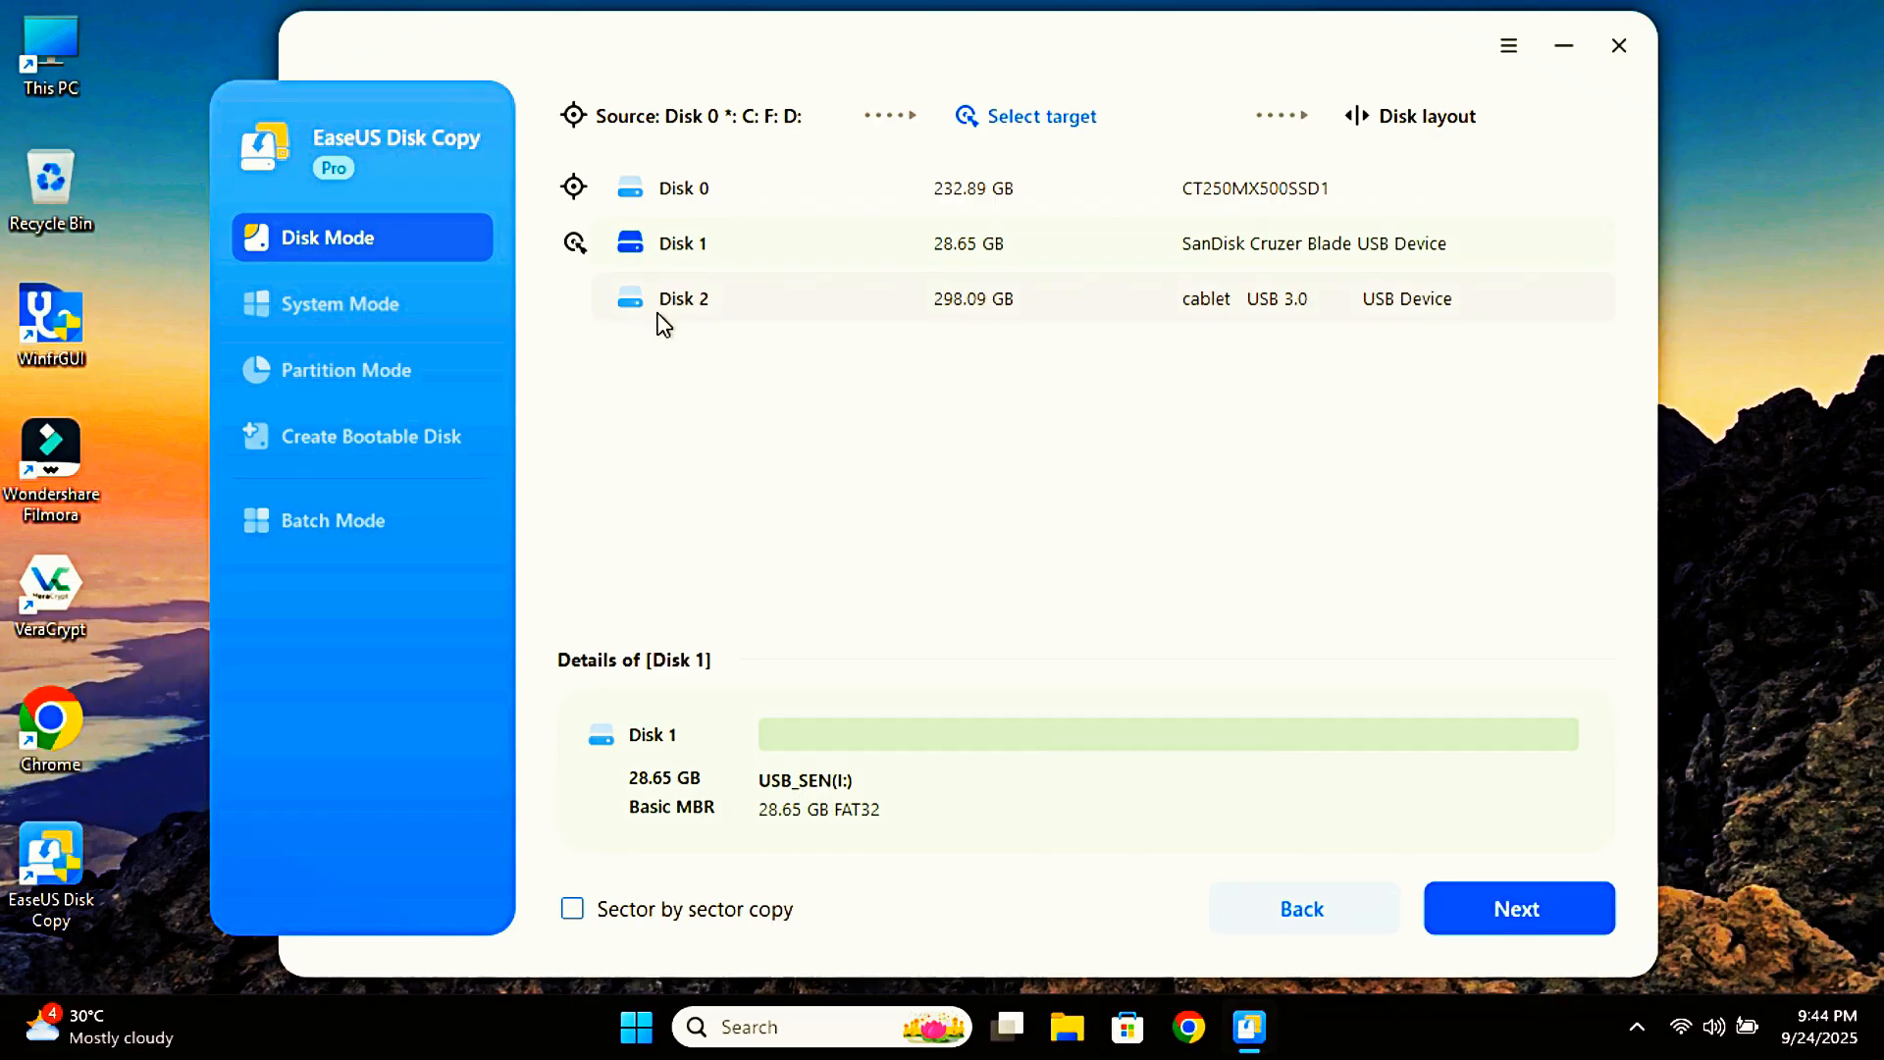
Pick Disk 2 as the target and preview the Disk 0 to Disk 2 layout.
{"action": "left_click", "coordinate": [683, 299]}
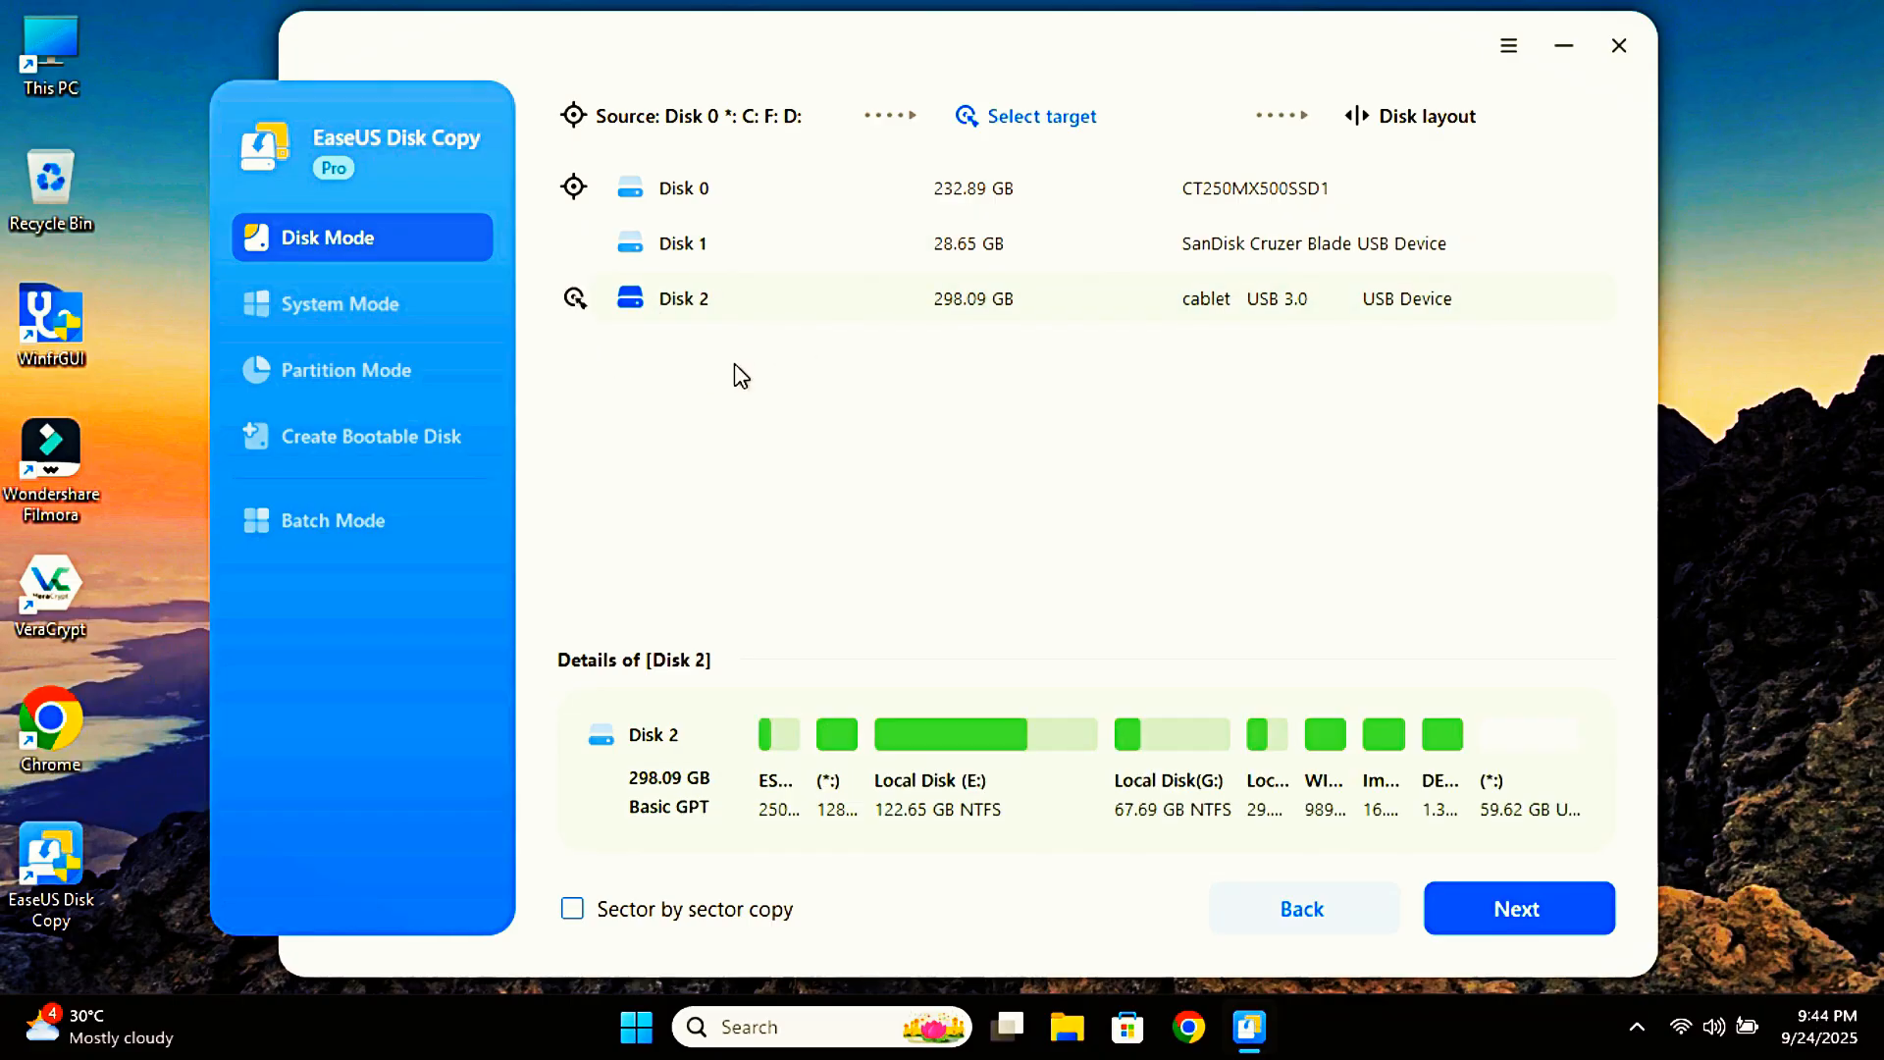
{"action": "mouse_move", "coordinate": [631, 949]}
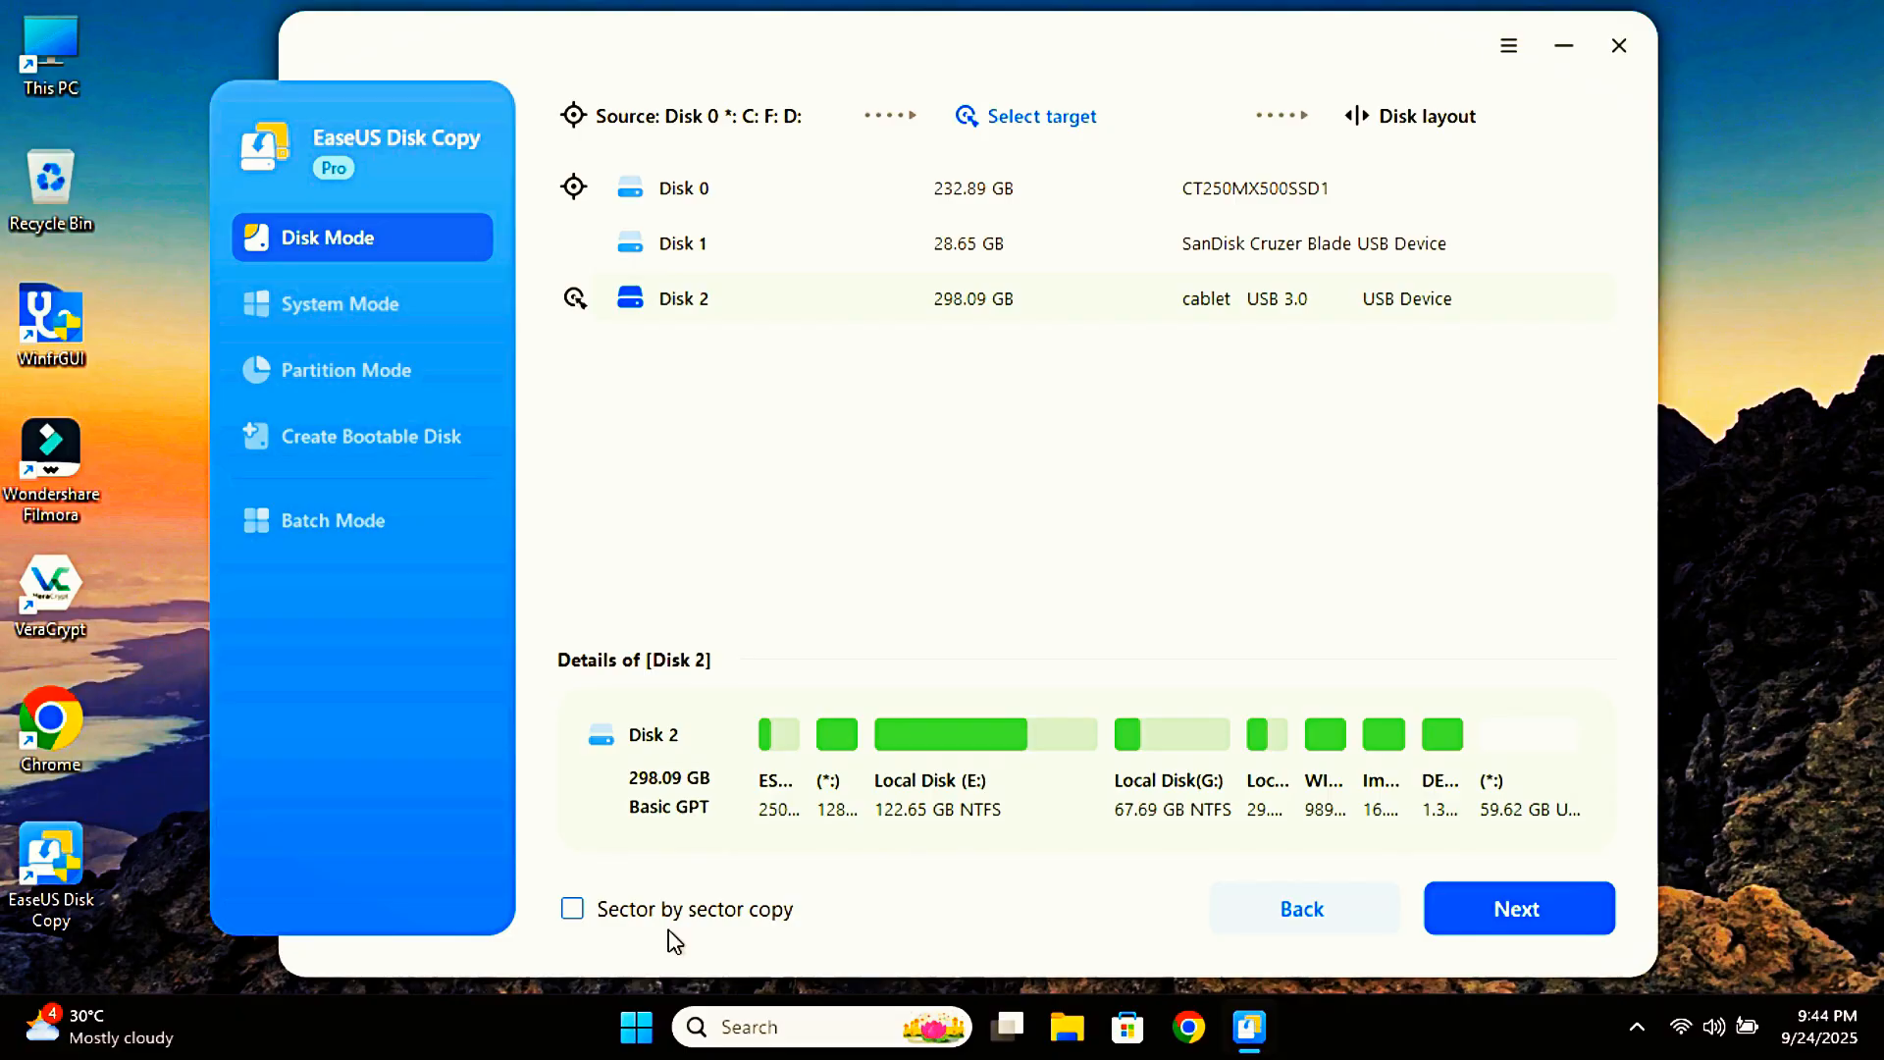
{"action": "mouse_move", "coordinate": [703, 765]}
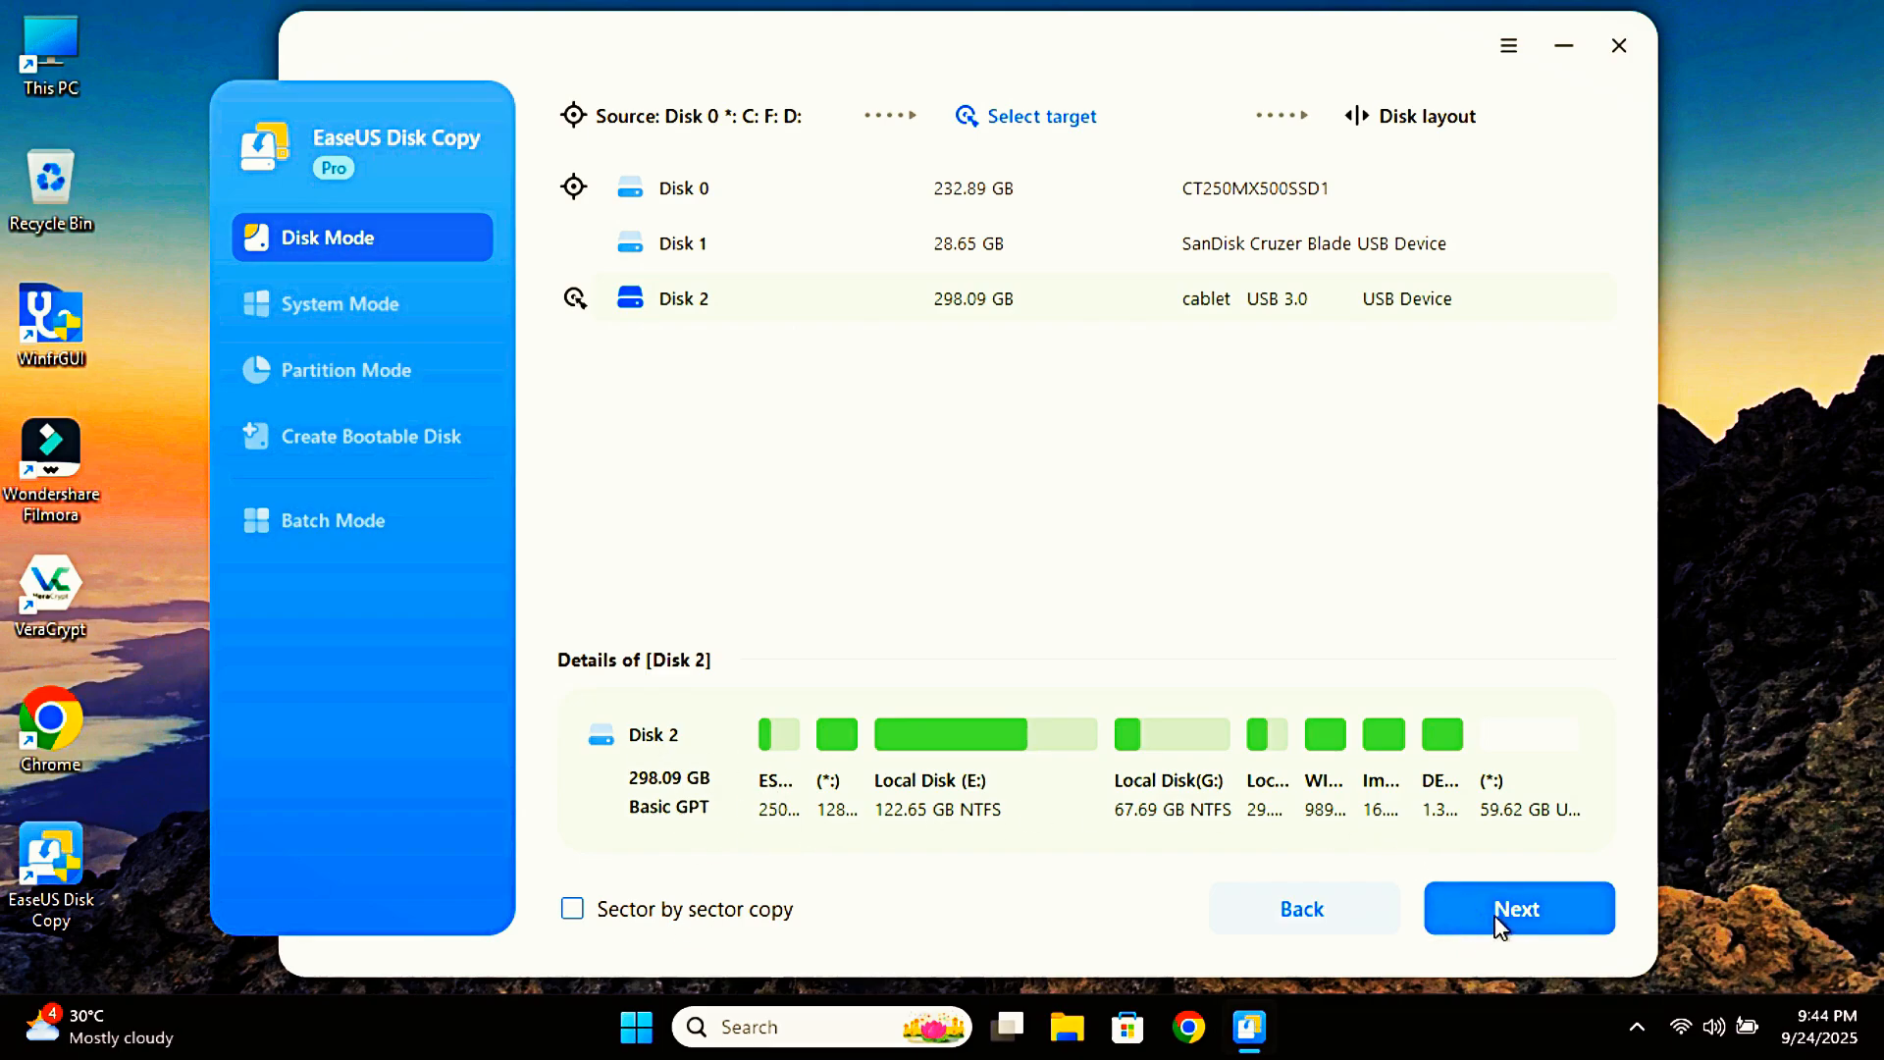
{"action": "left_click", "coordinate": [1516, 909]}
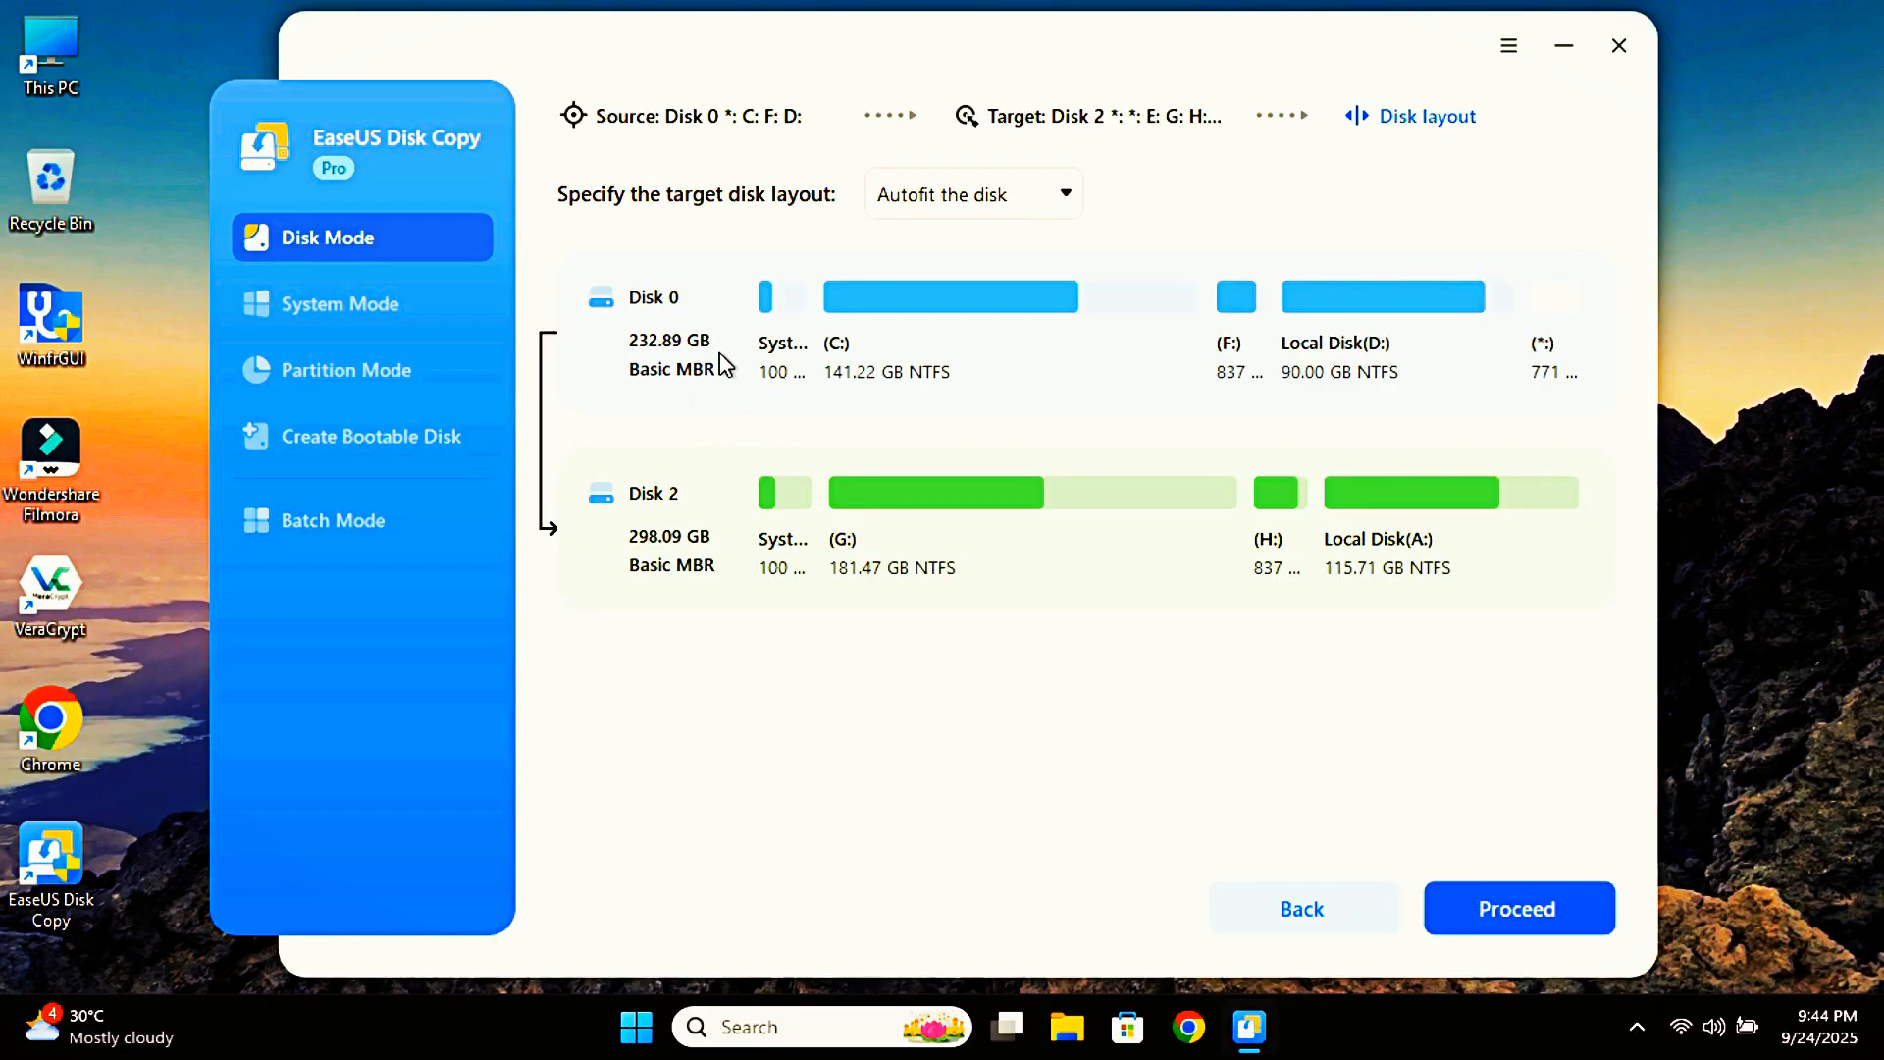
{"action": "mouse_move", "coordinate": [700, 584]}
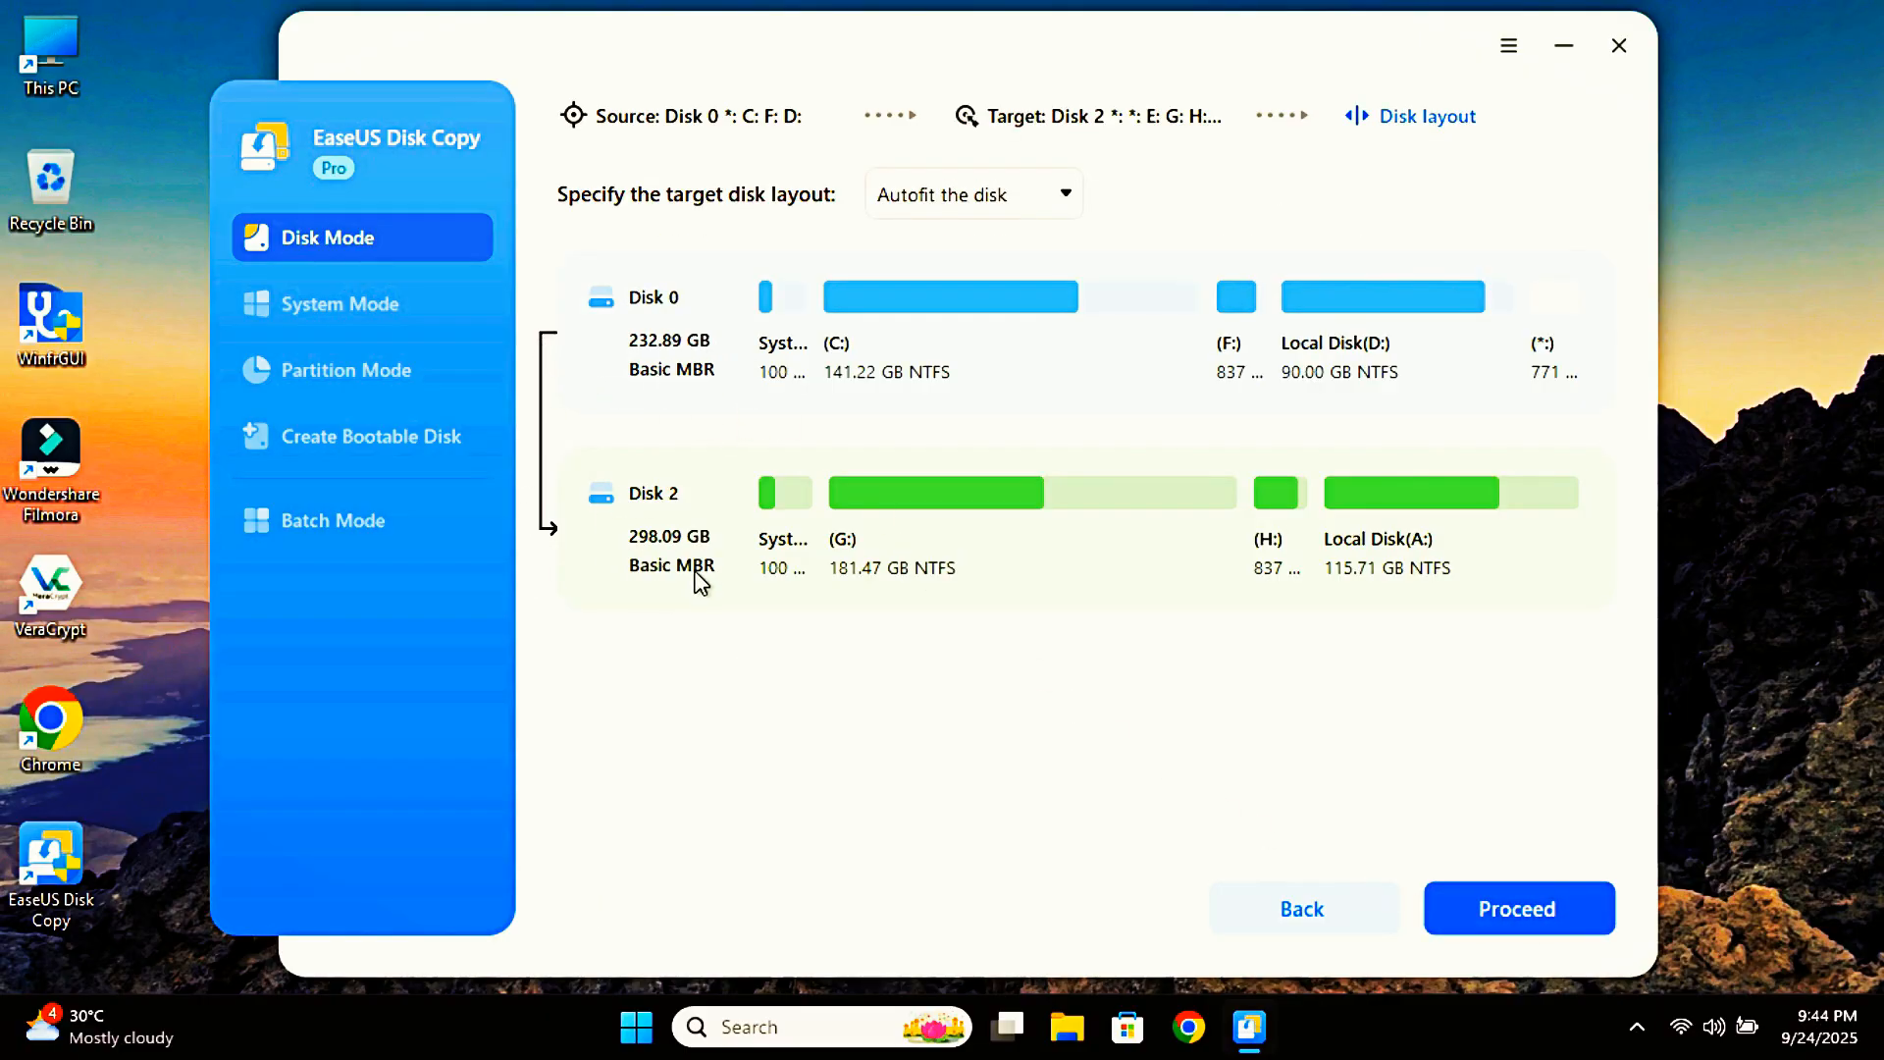
{"action": "mouse_move", "coordinate": [1517, 909]}
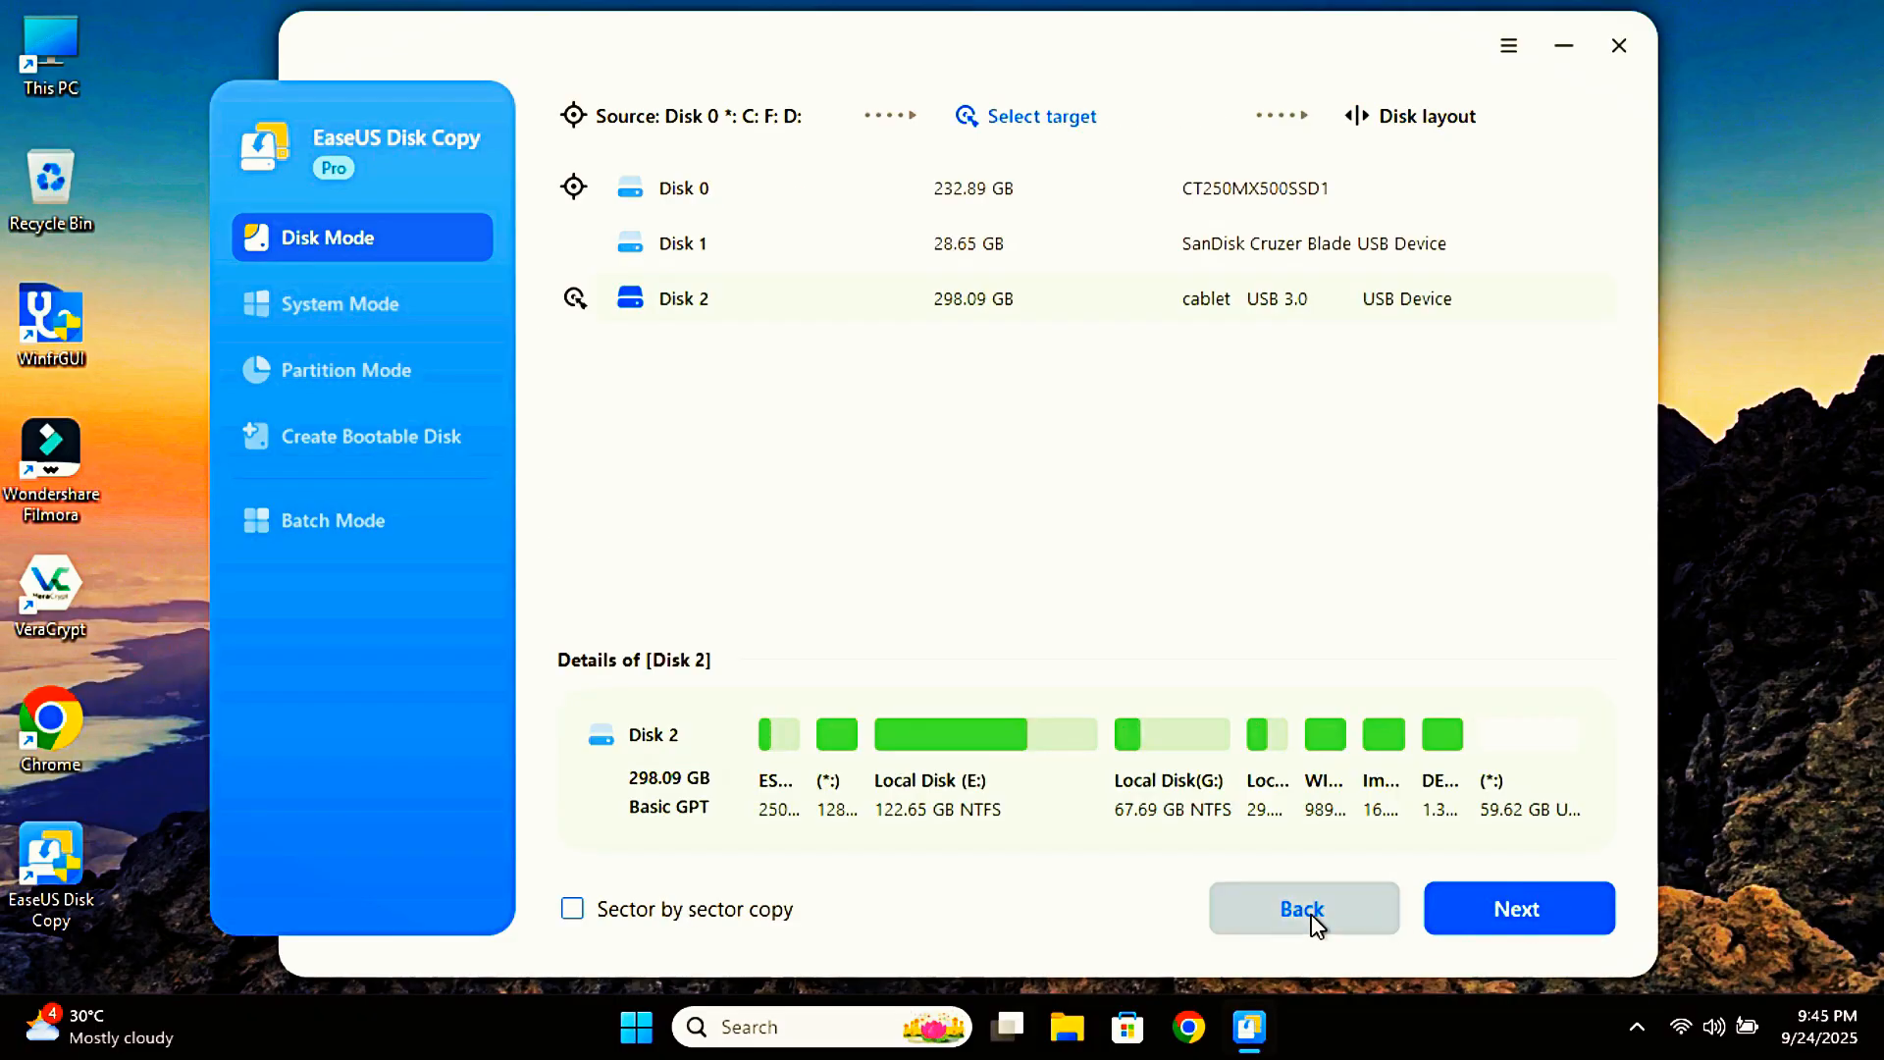
Go back, switch to System Mode, and pick Disk 2 for the Windows 11 clone.
{"action": "left_click", "coordinate": [1301, 909]}
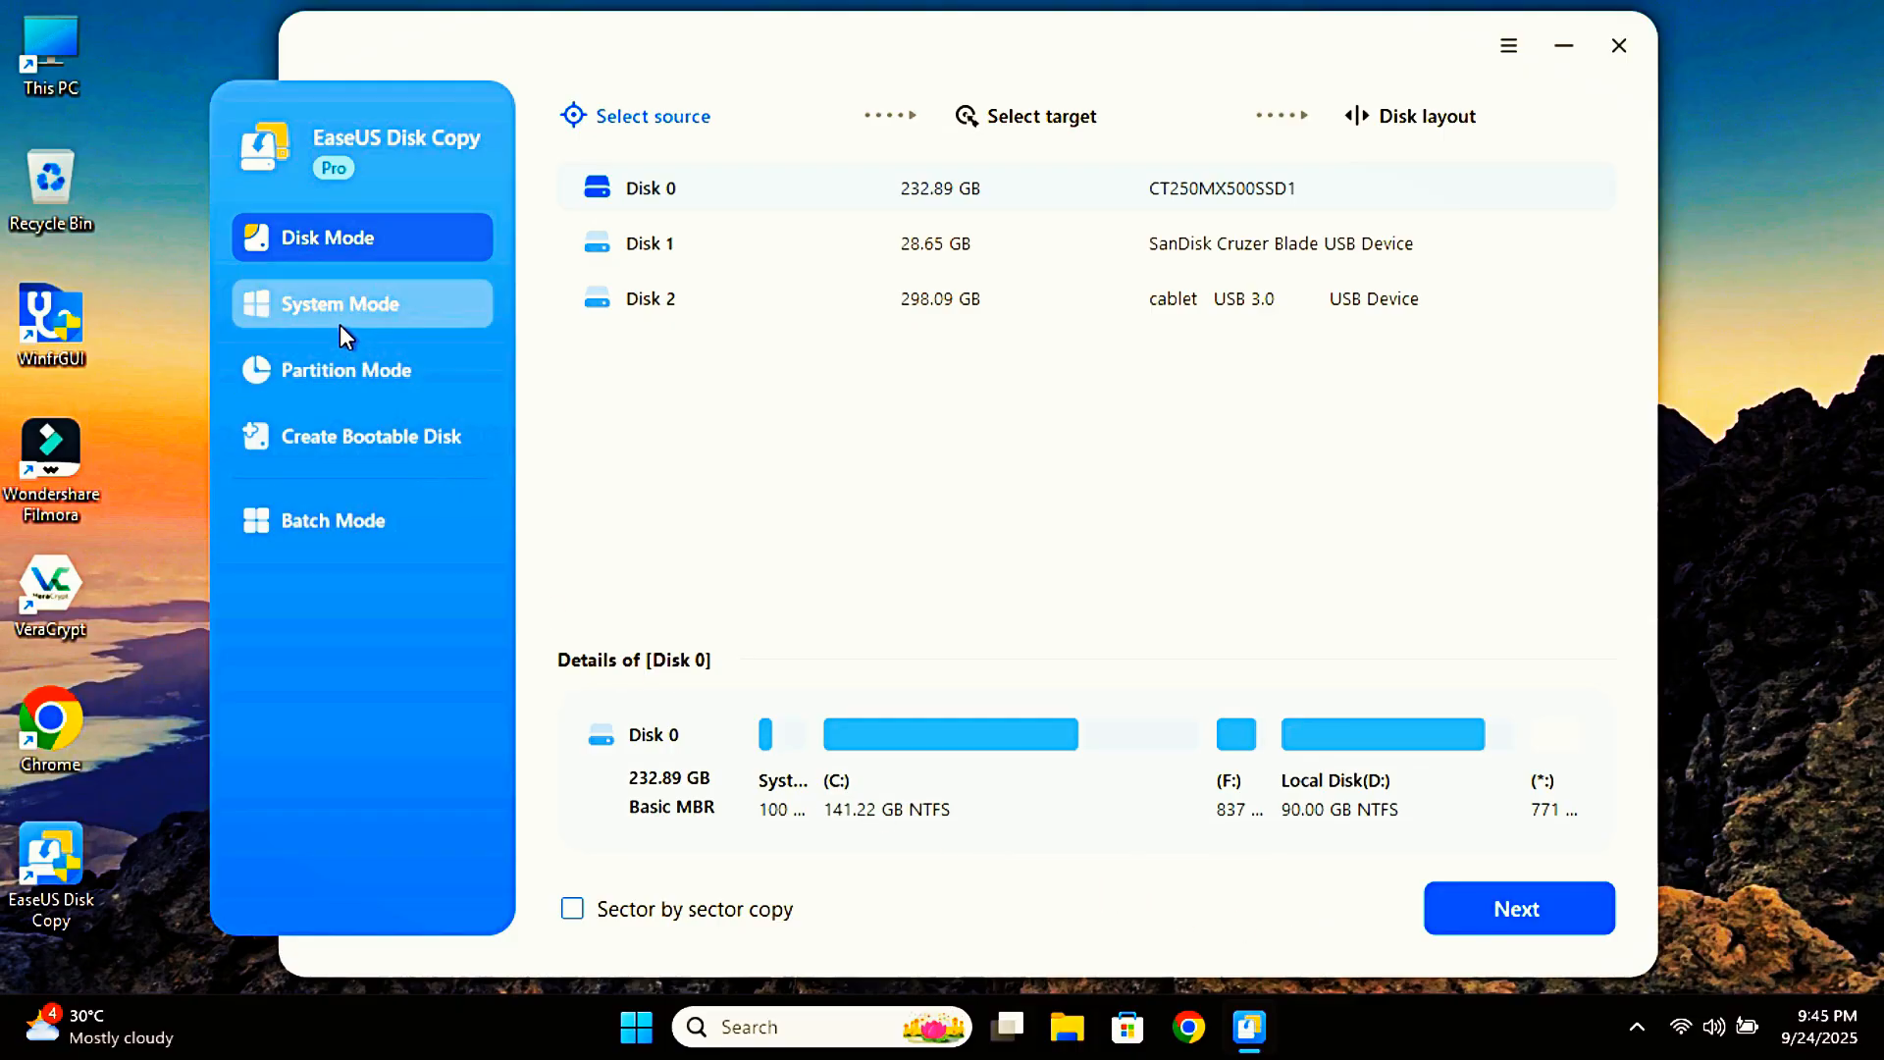
{"action": "left_click", "coordinate": [341, 303]}
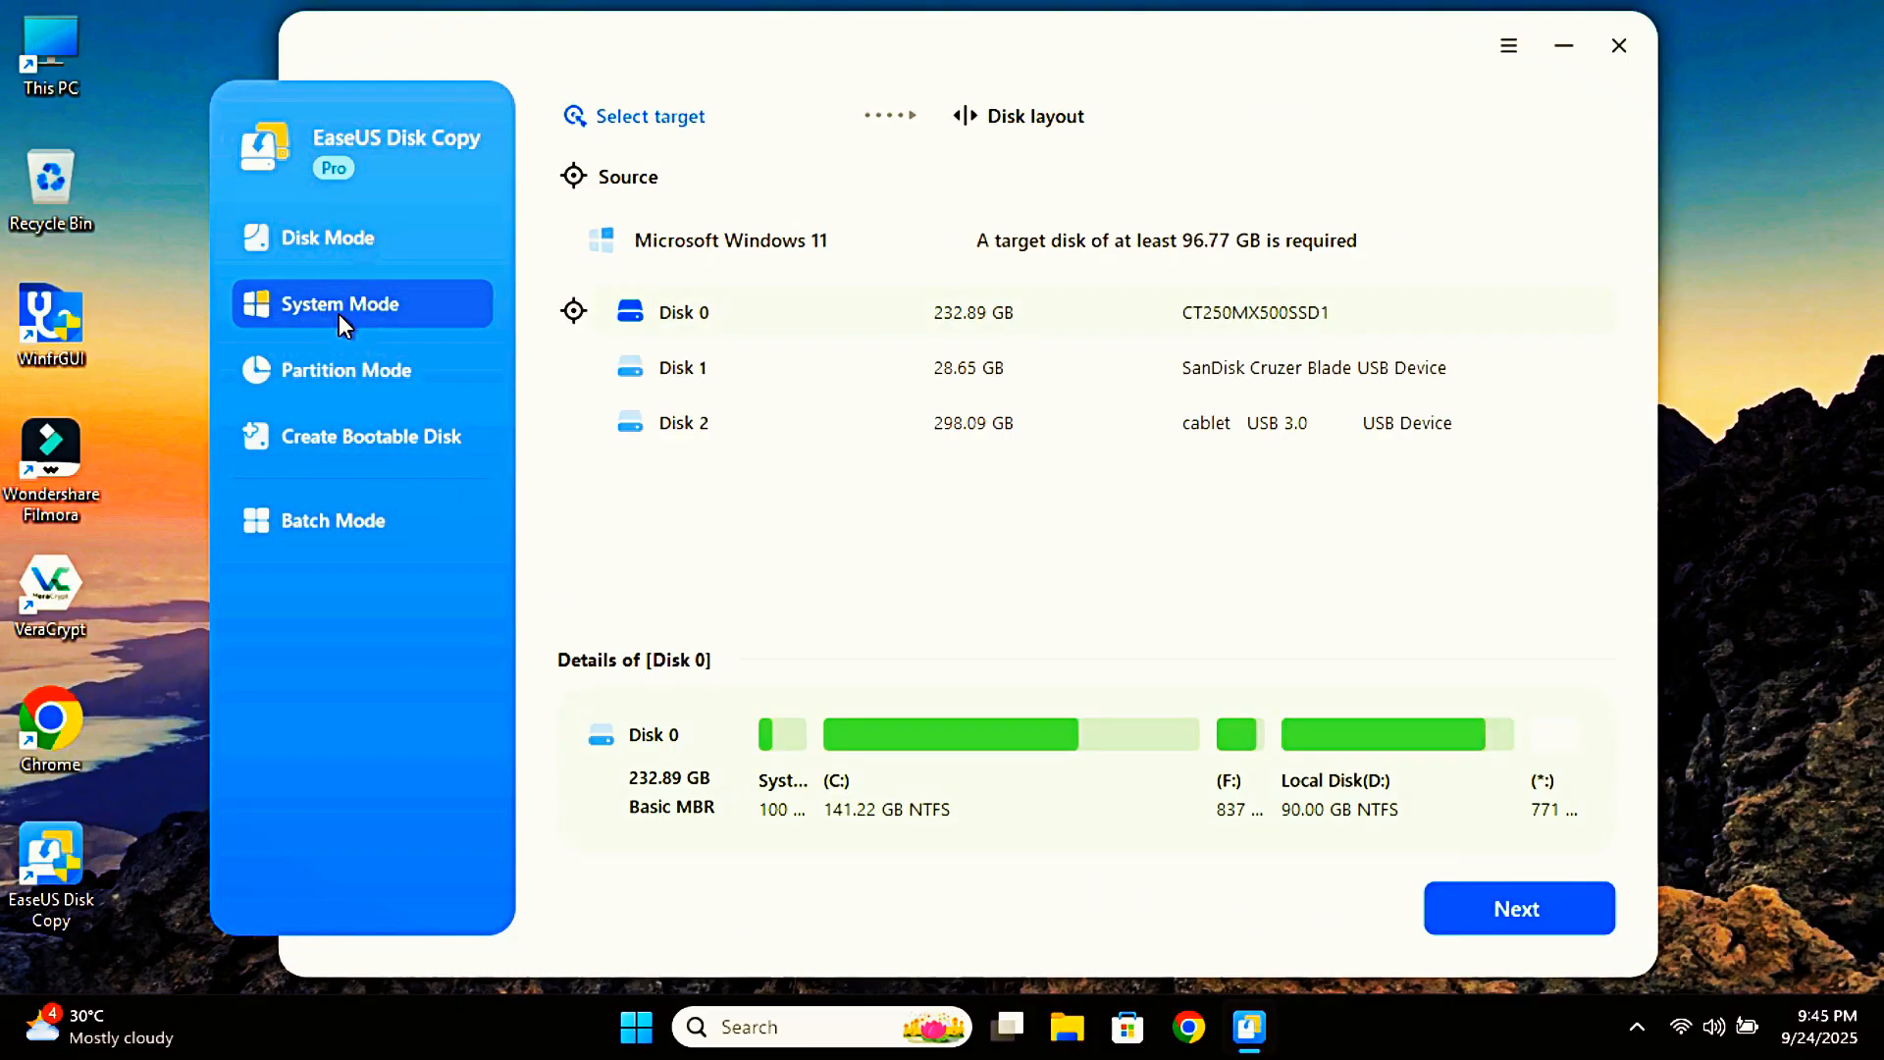
{"action": "mouse_move", "coordinate": [779, 492]}
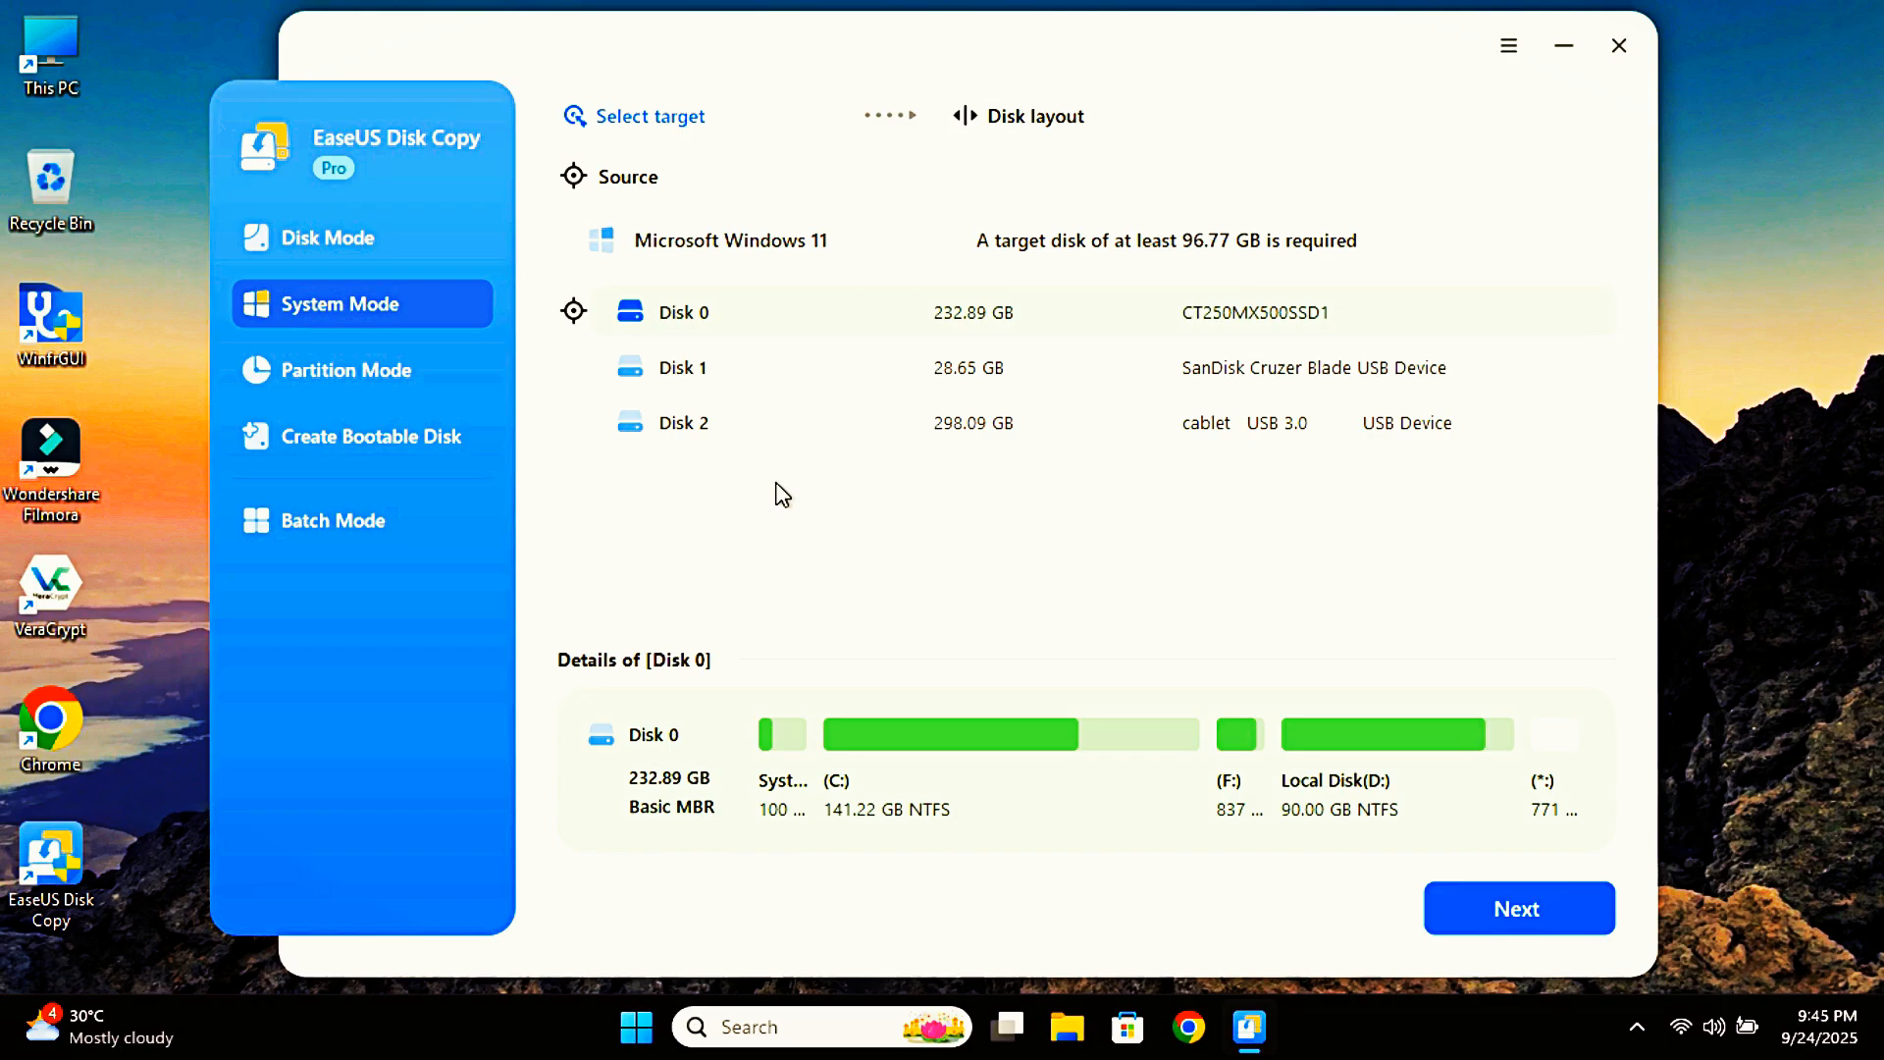
{"action": "mouse_move", "coordinate": [633, 267]}
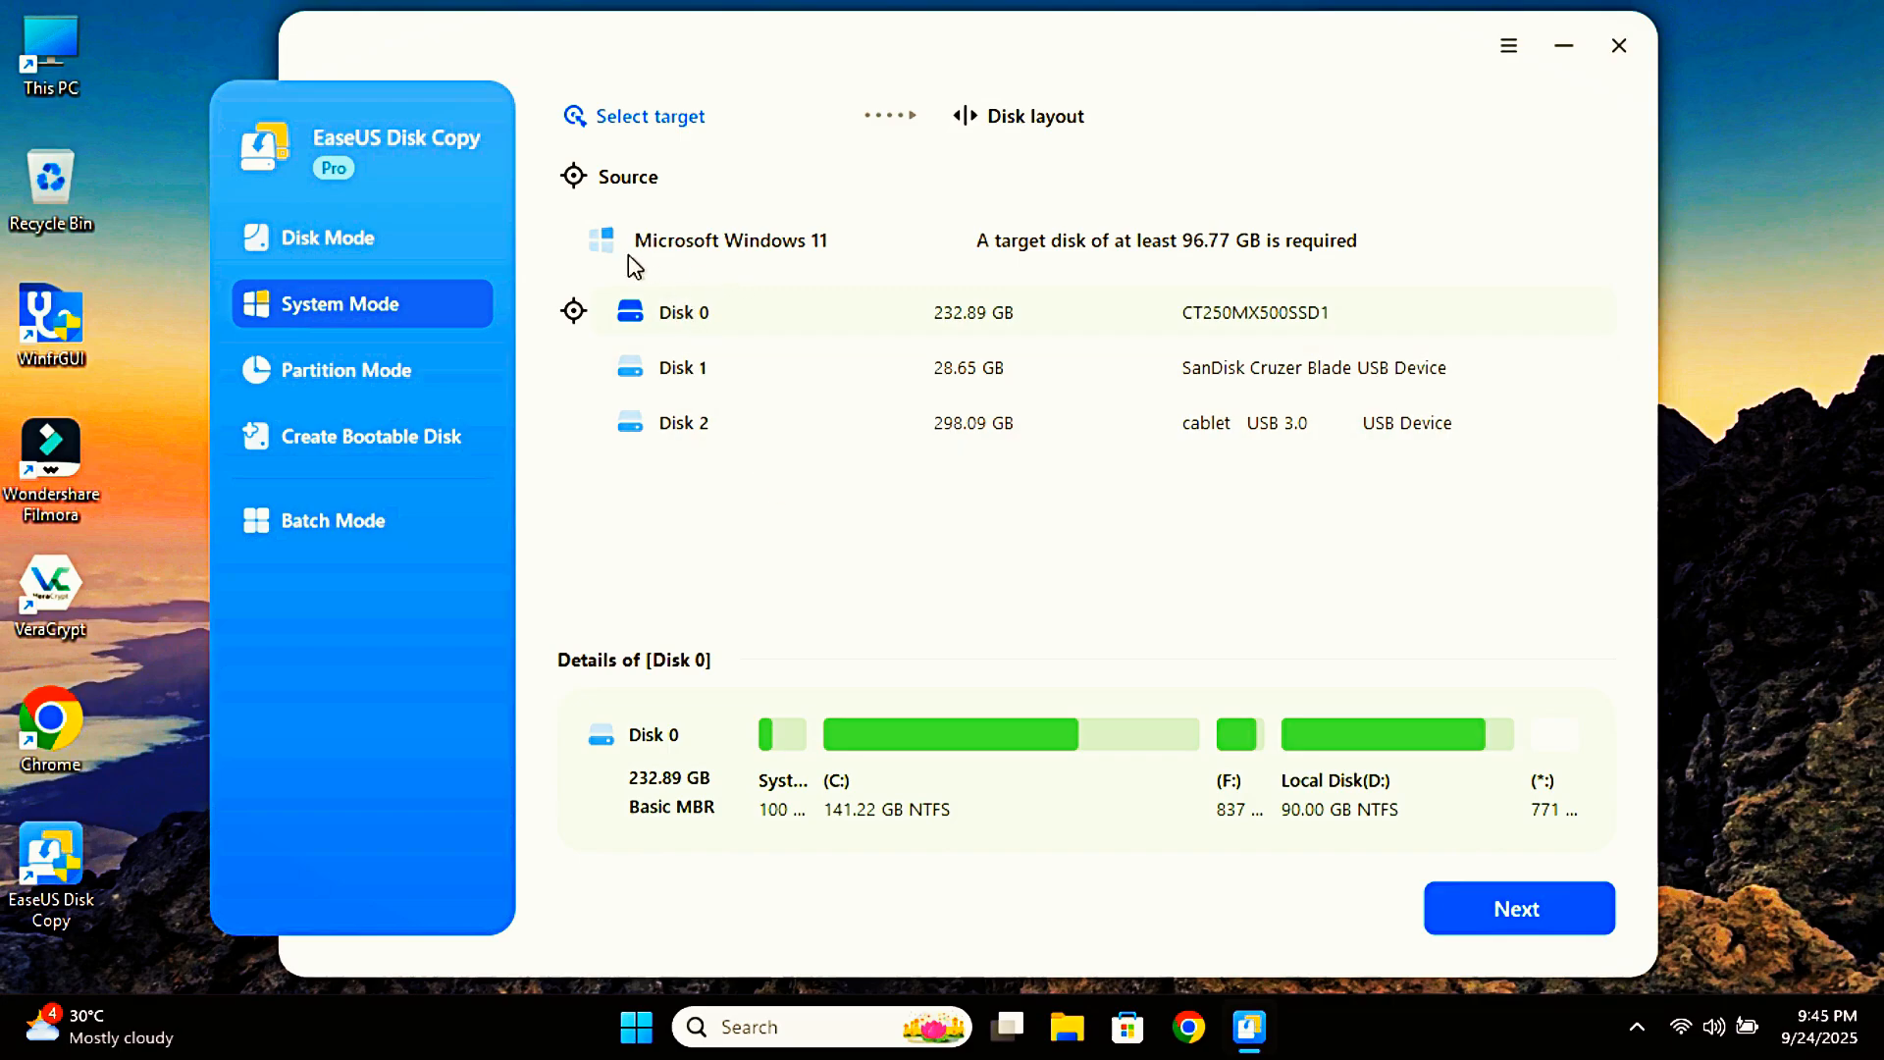
{"action": "mouse_move", "coordinate": [721, 267]}
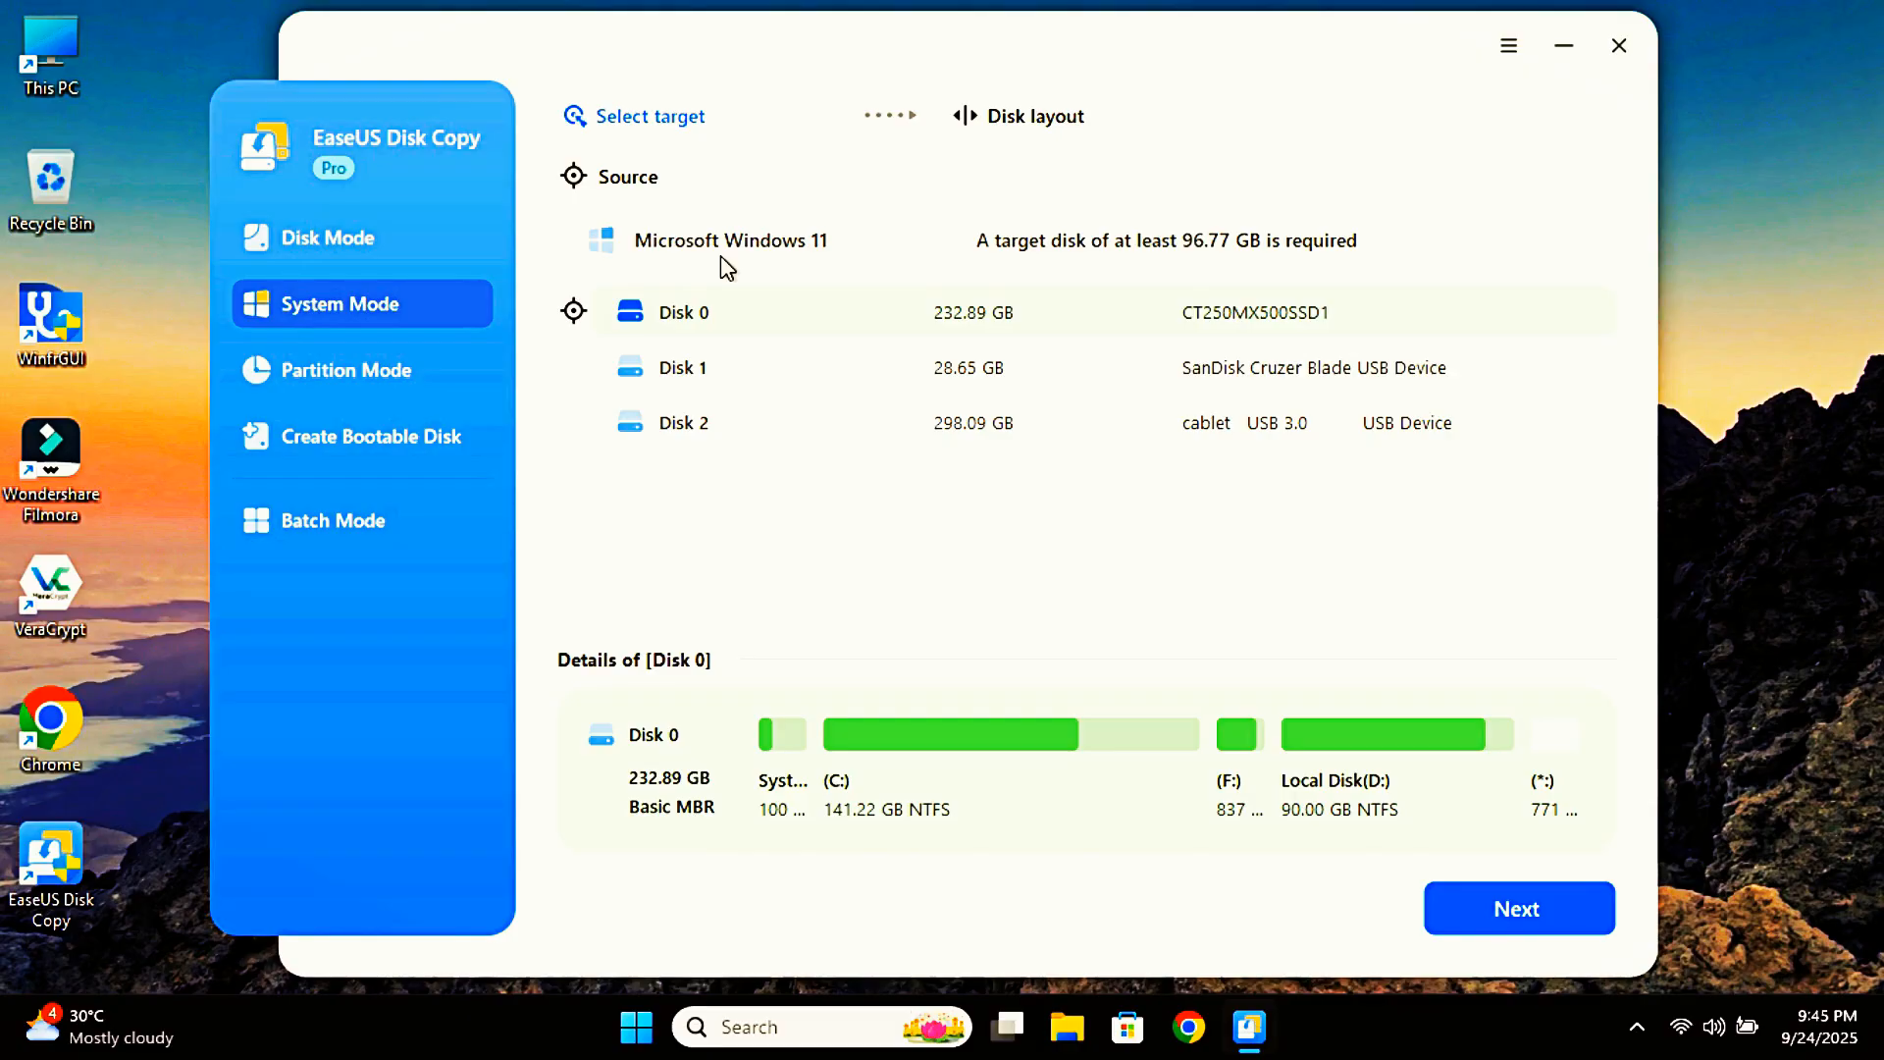
{"action": "mouse_move", "coordinate": [730, 307]}
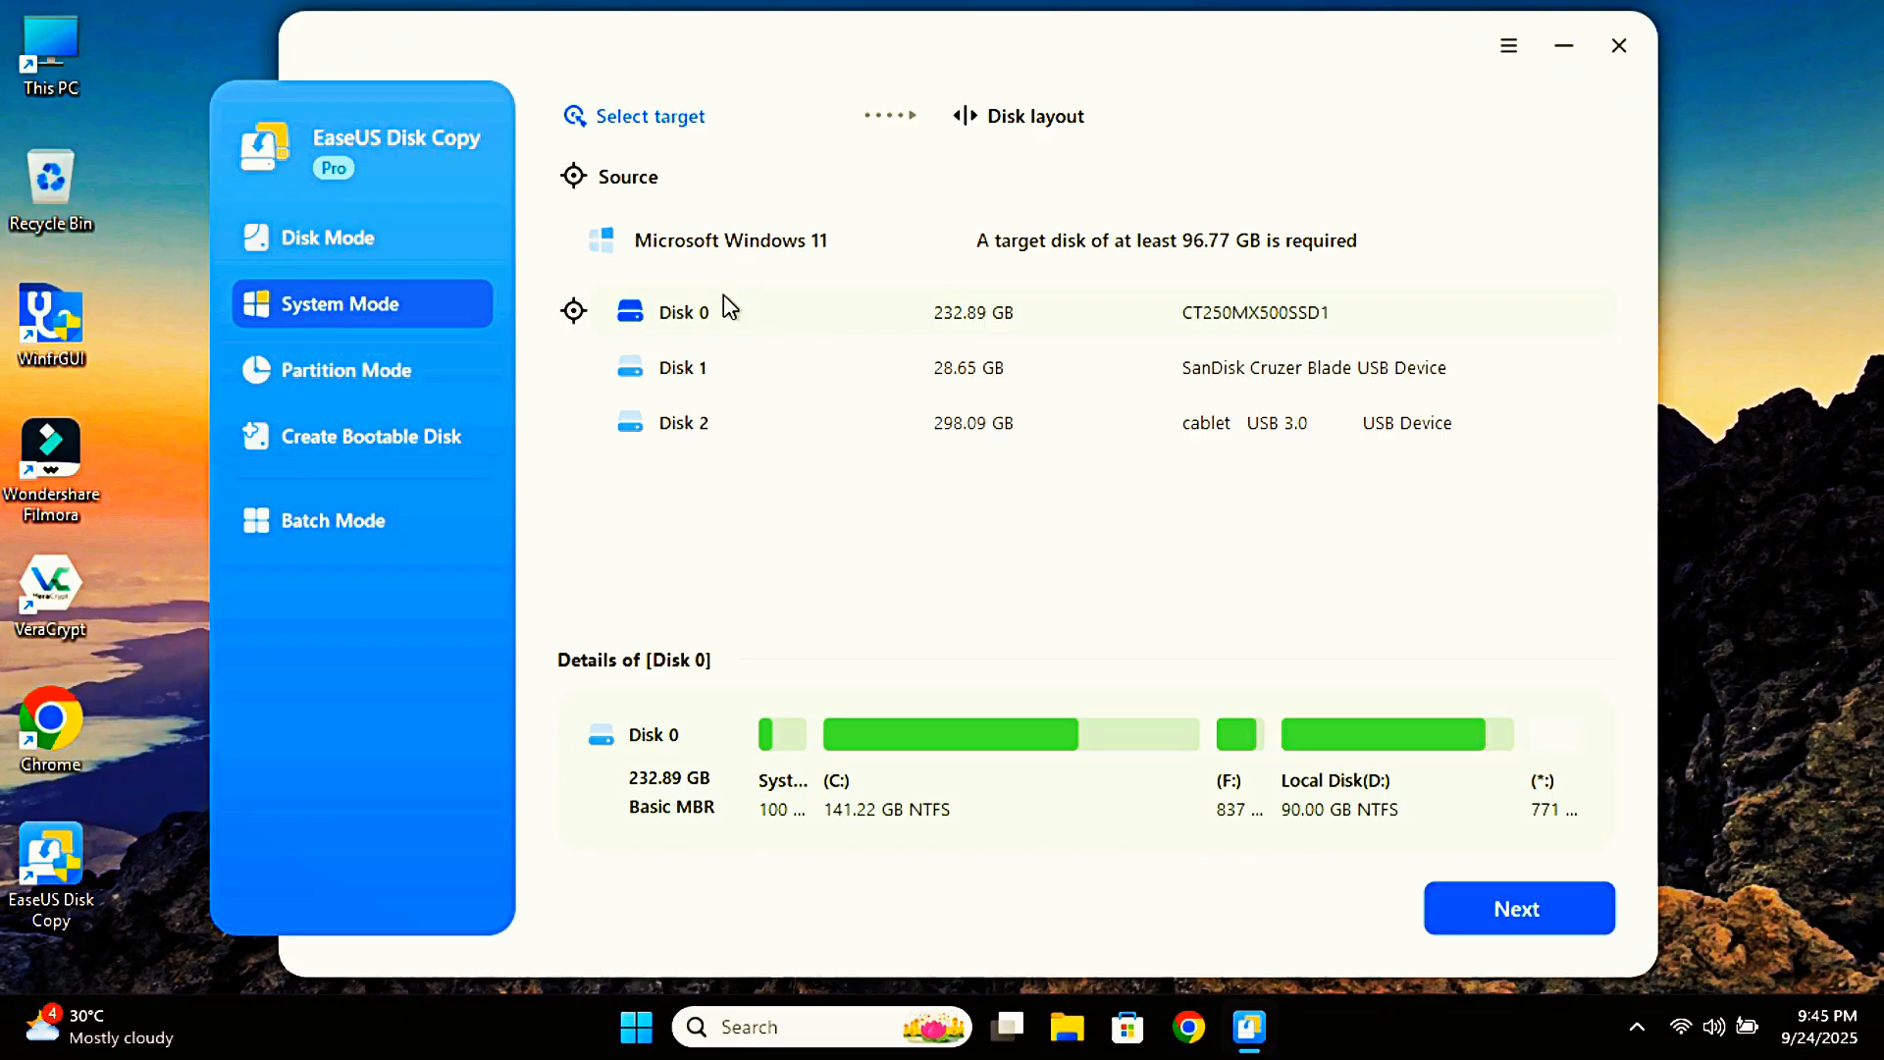
{"action": "mouse_move", "coordinate": [803, 327]}
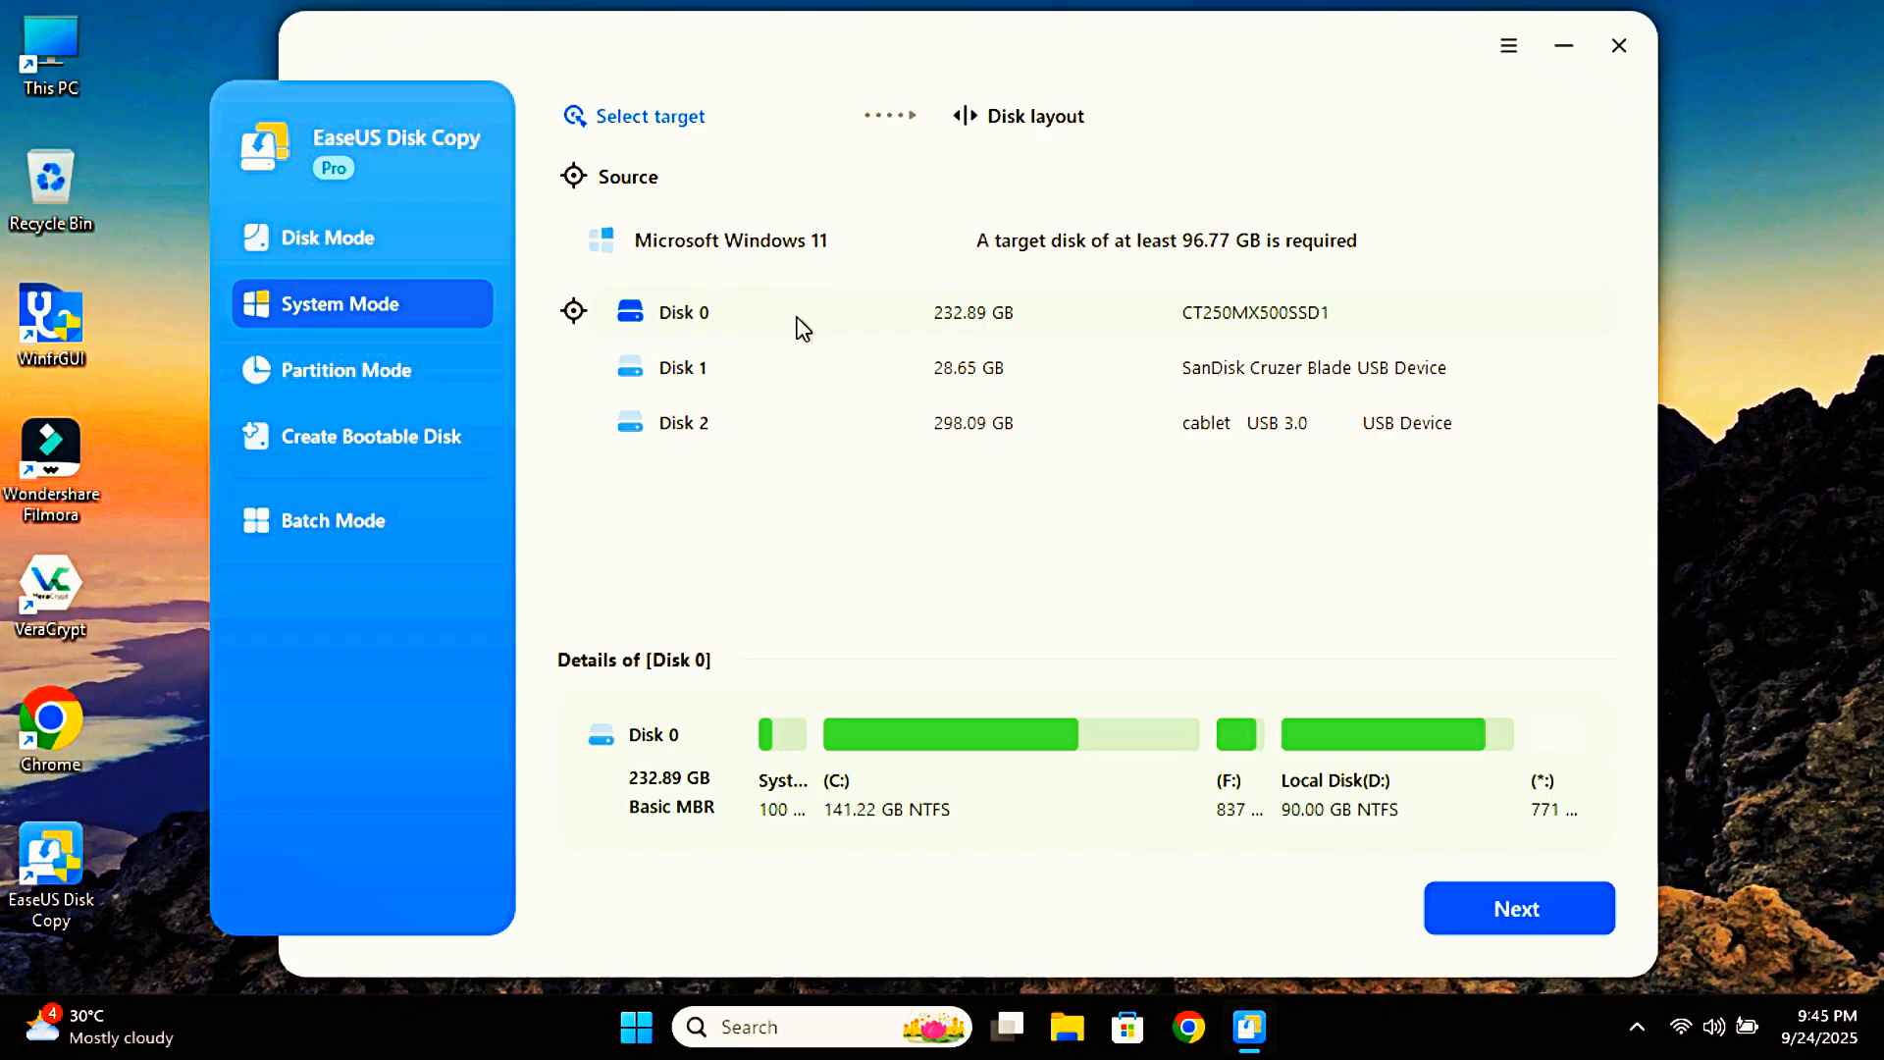
{"action": "left_click", "coordinate": [683, 422]}
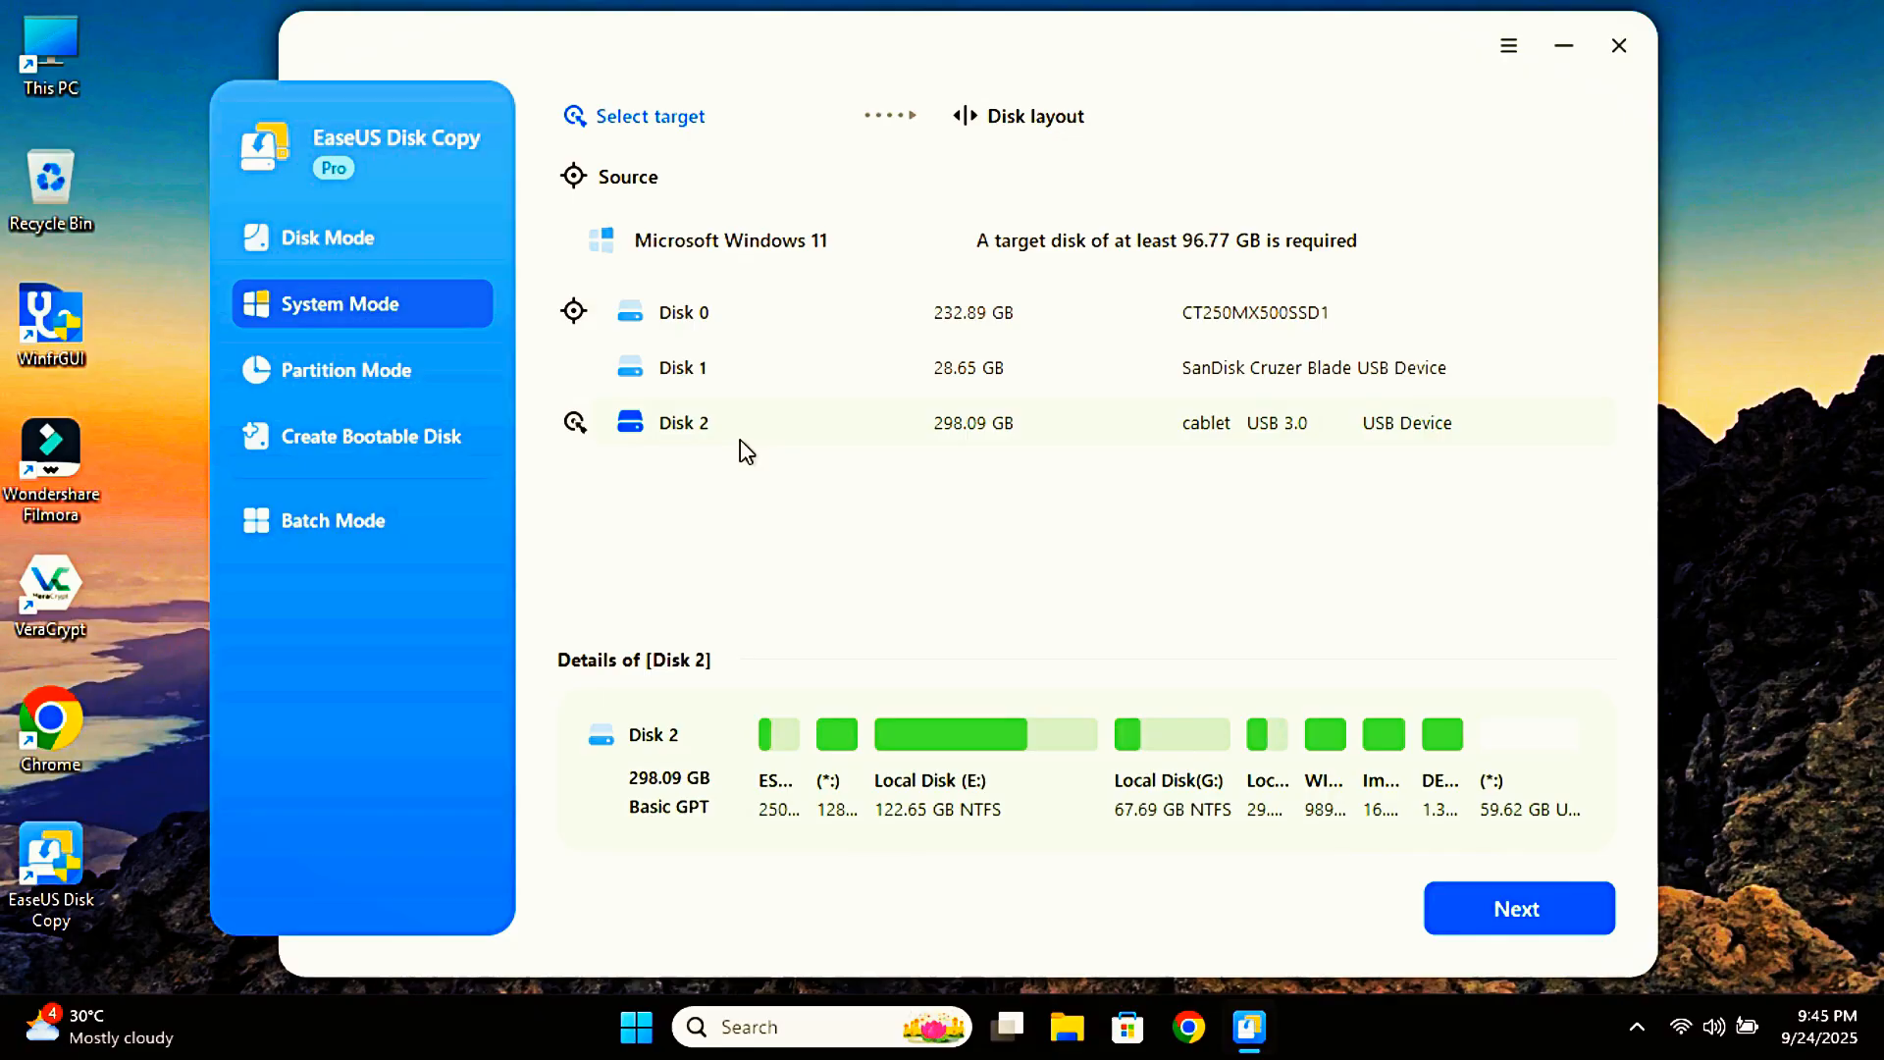
{"action": "mouse_move", "coordinate": [763, 475]}
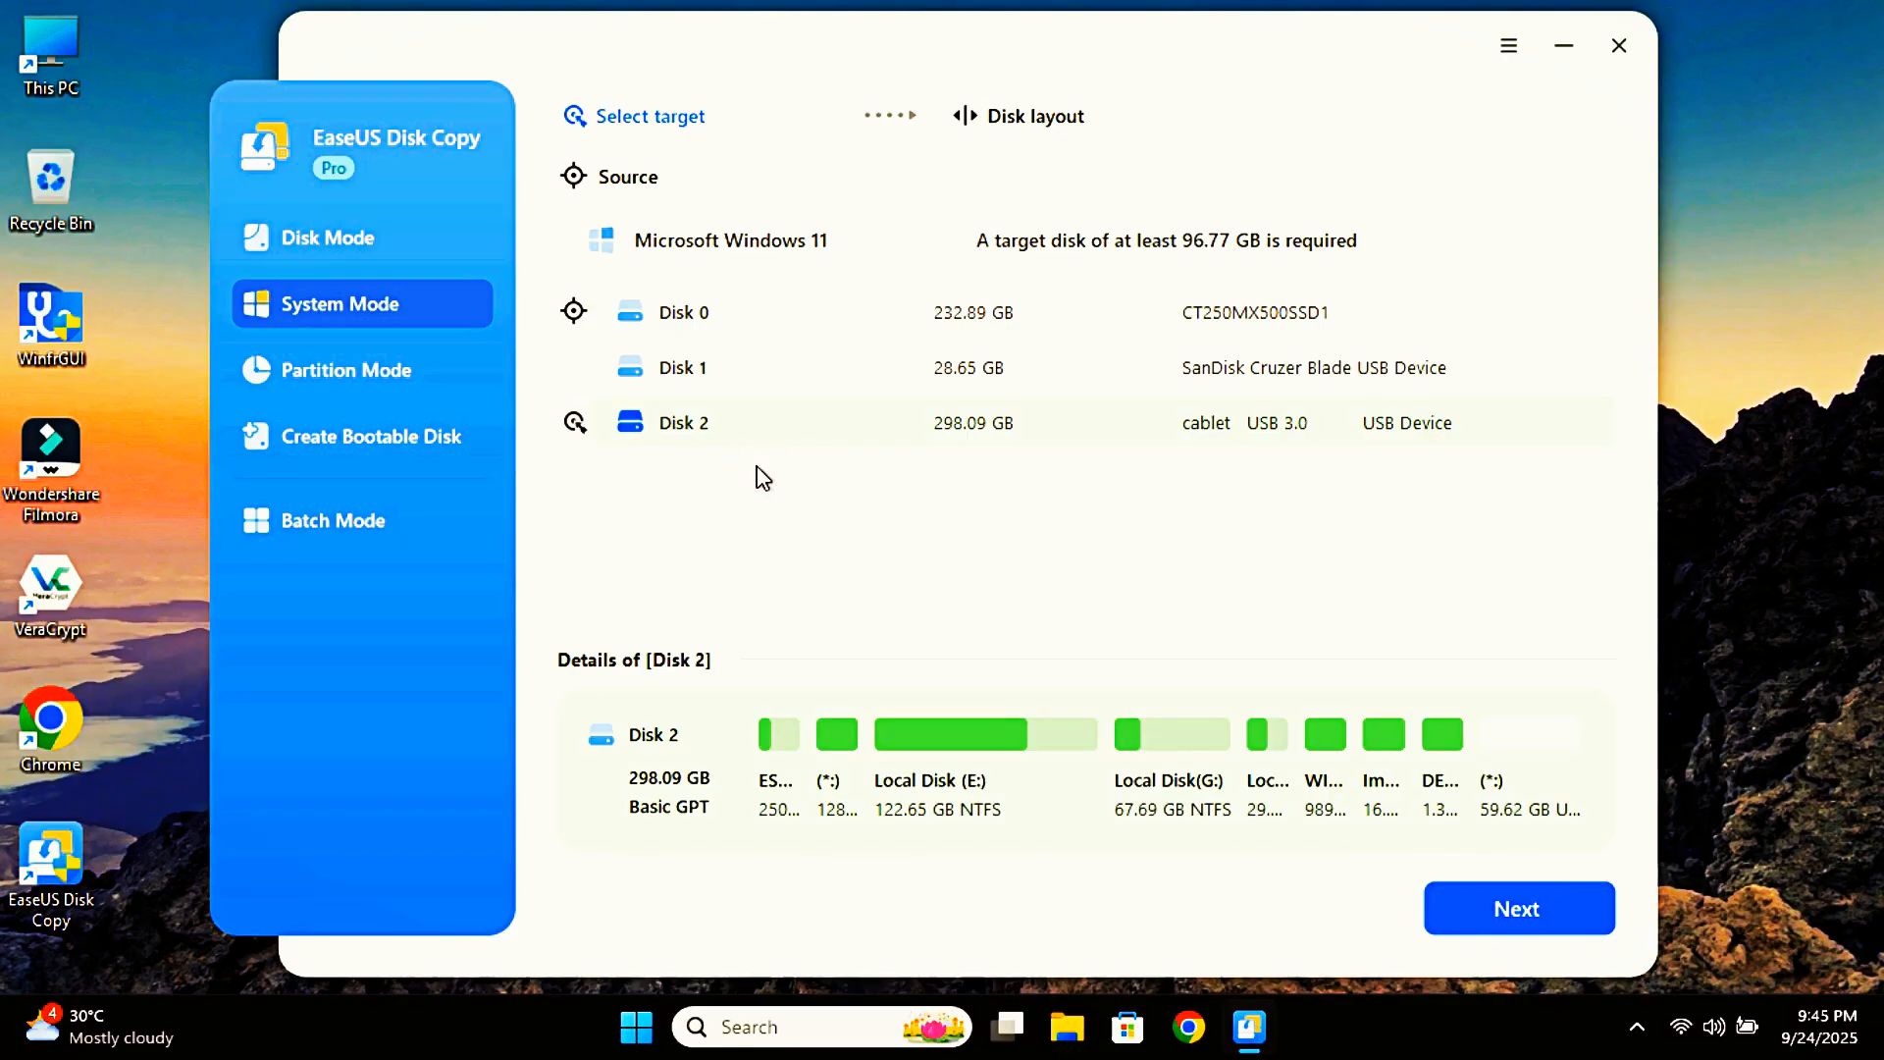
{"action": "mouse_move", "coordinate": [852, 509]}
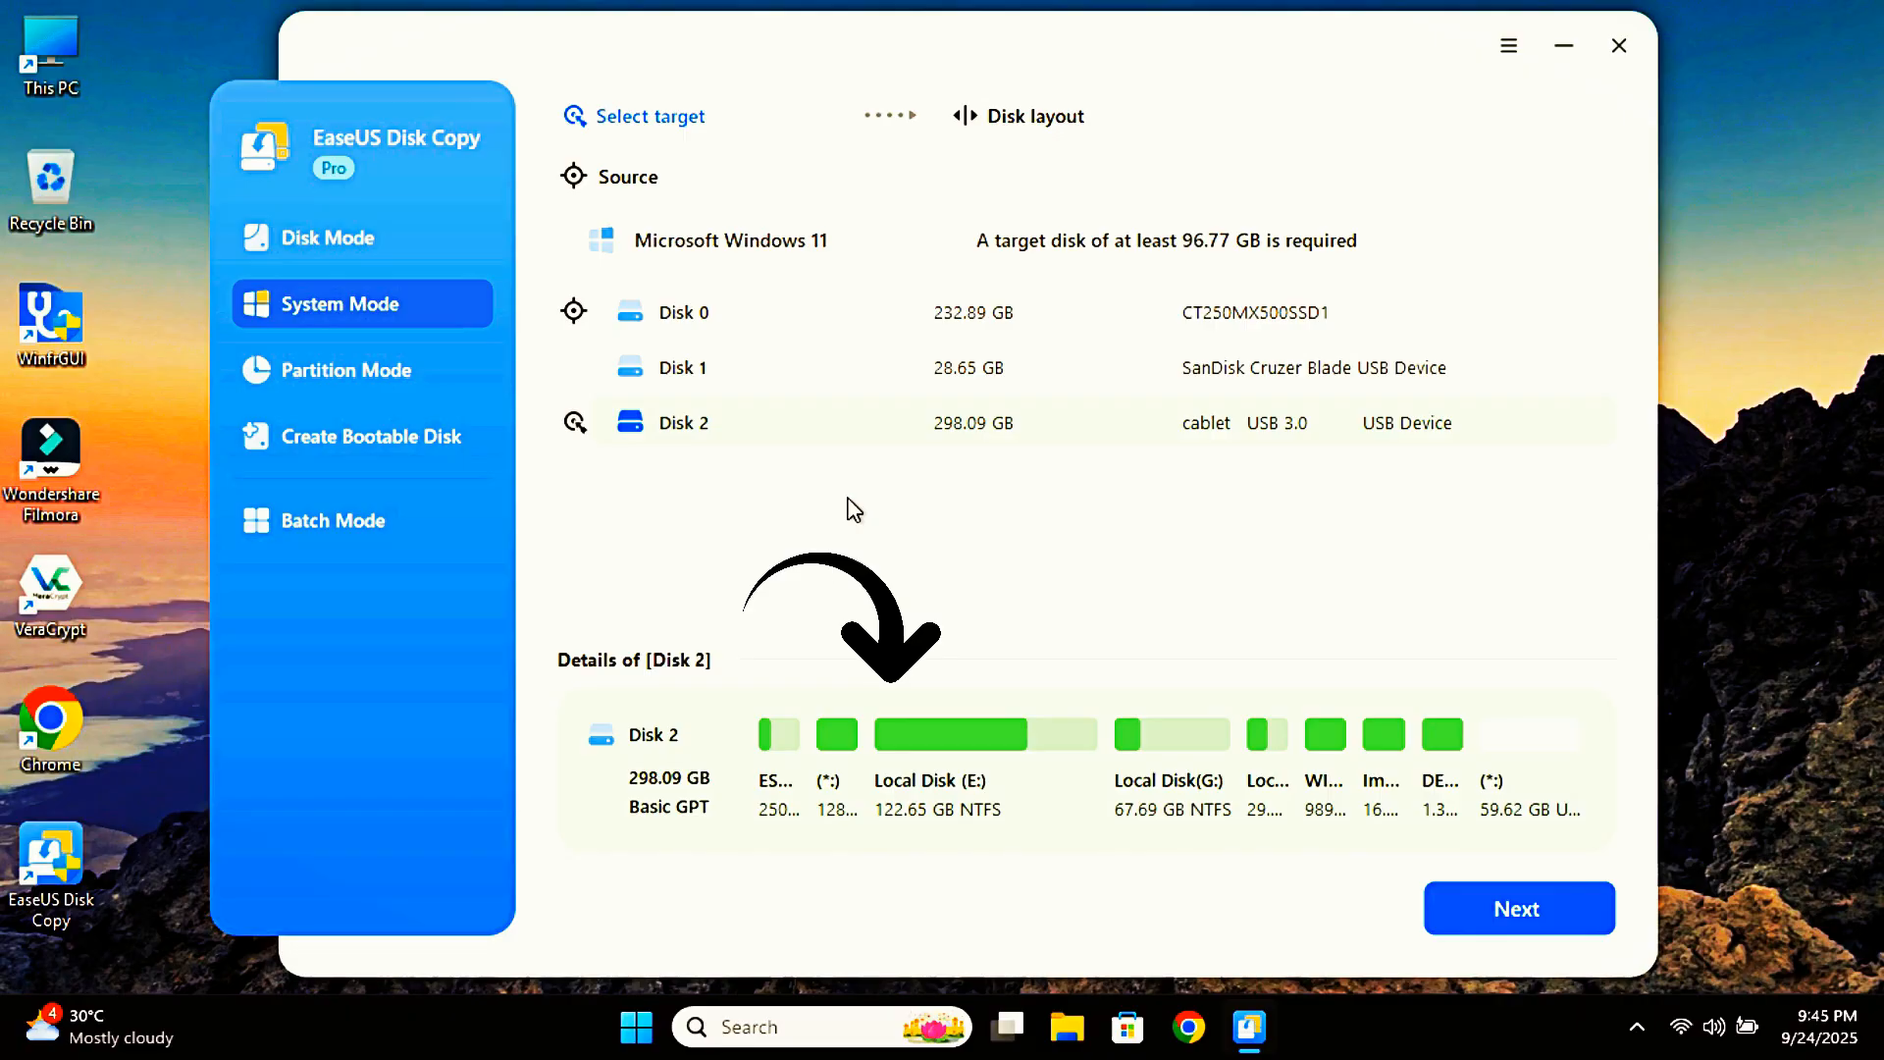
{"action": "left_click", "coordinate": [1517, 907]}
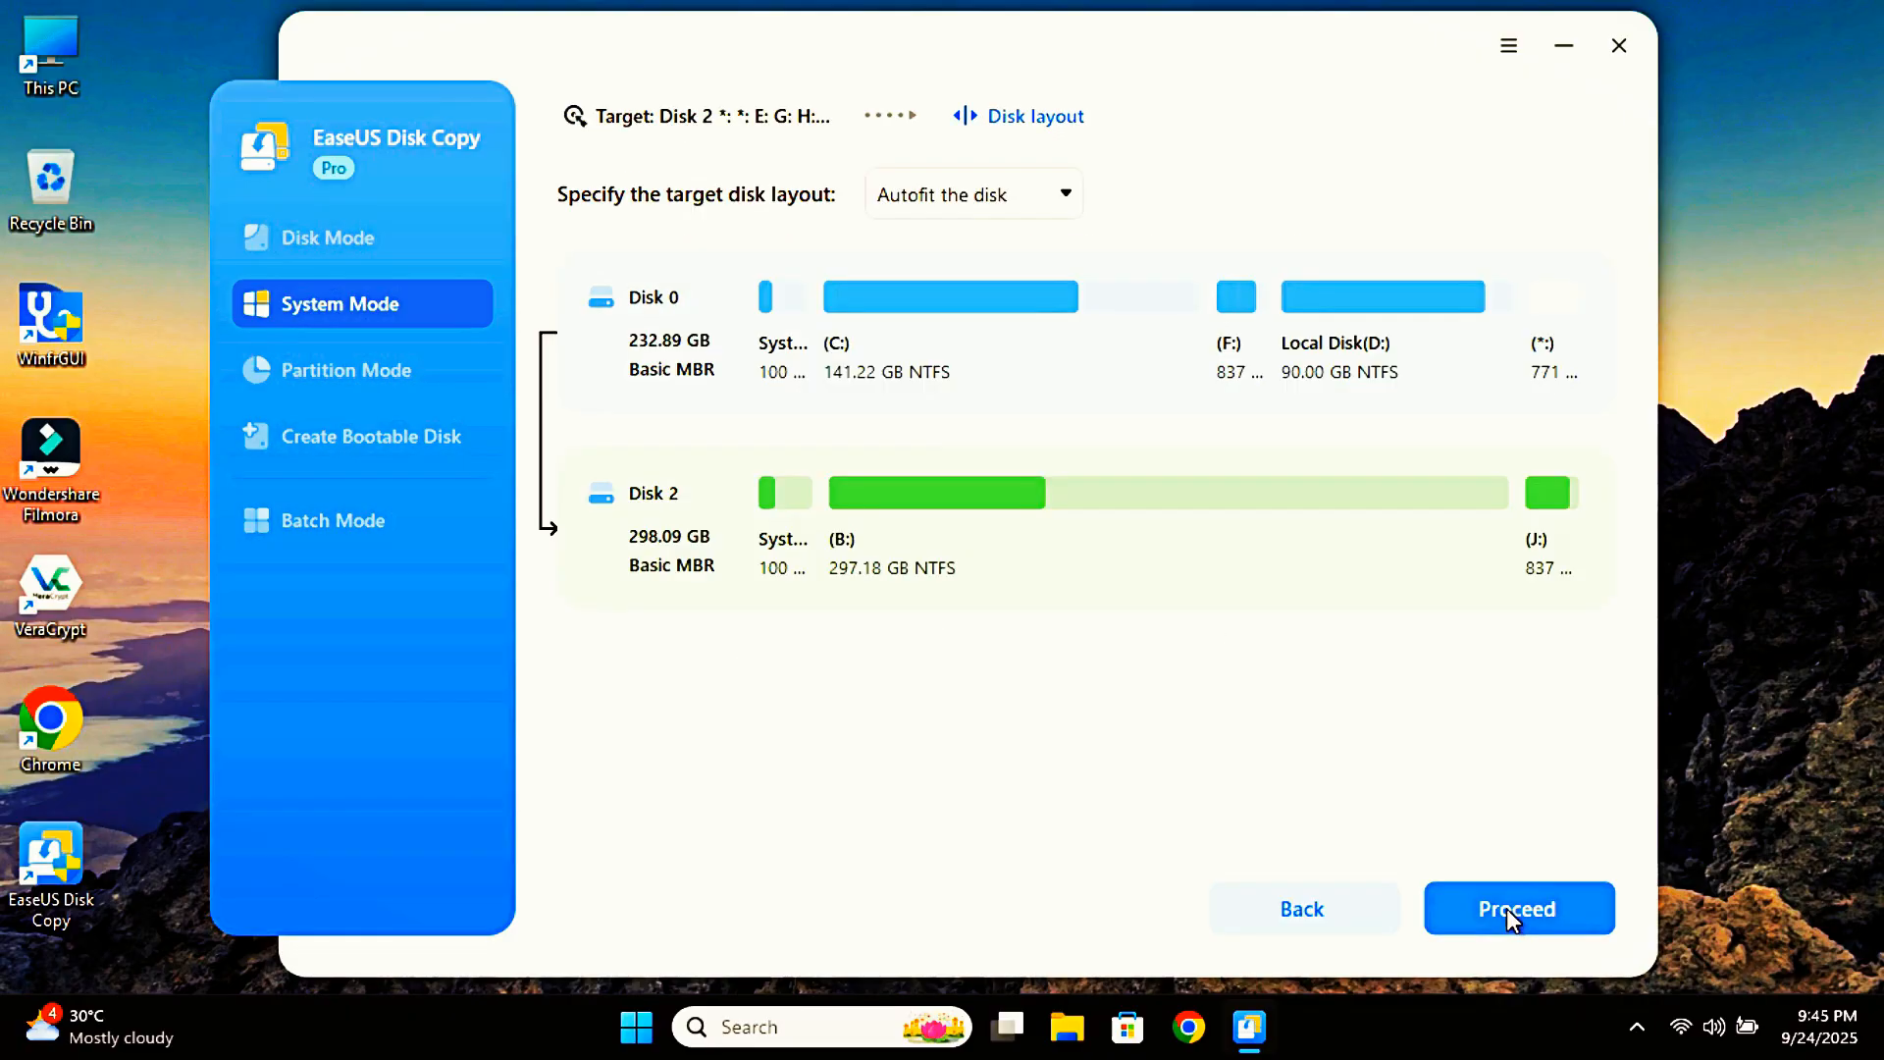
{"action": "mouse_move", "coordinate": [1039, 643]}
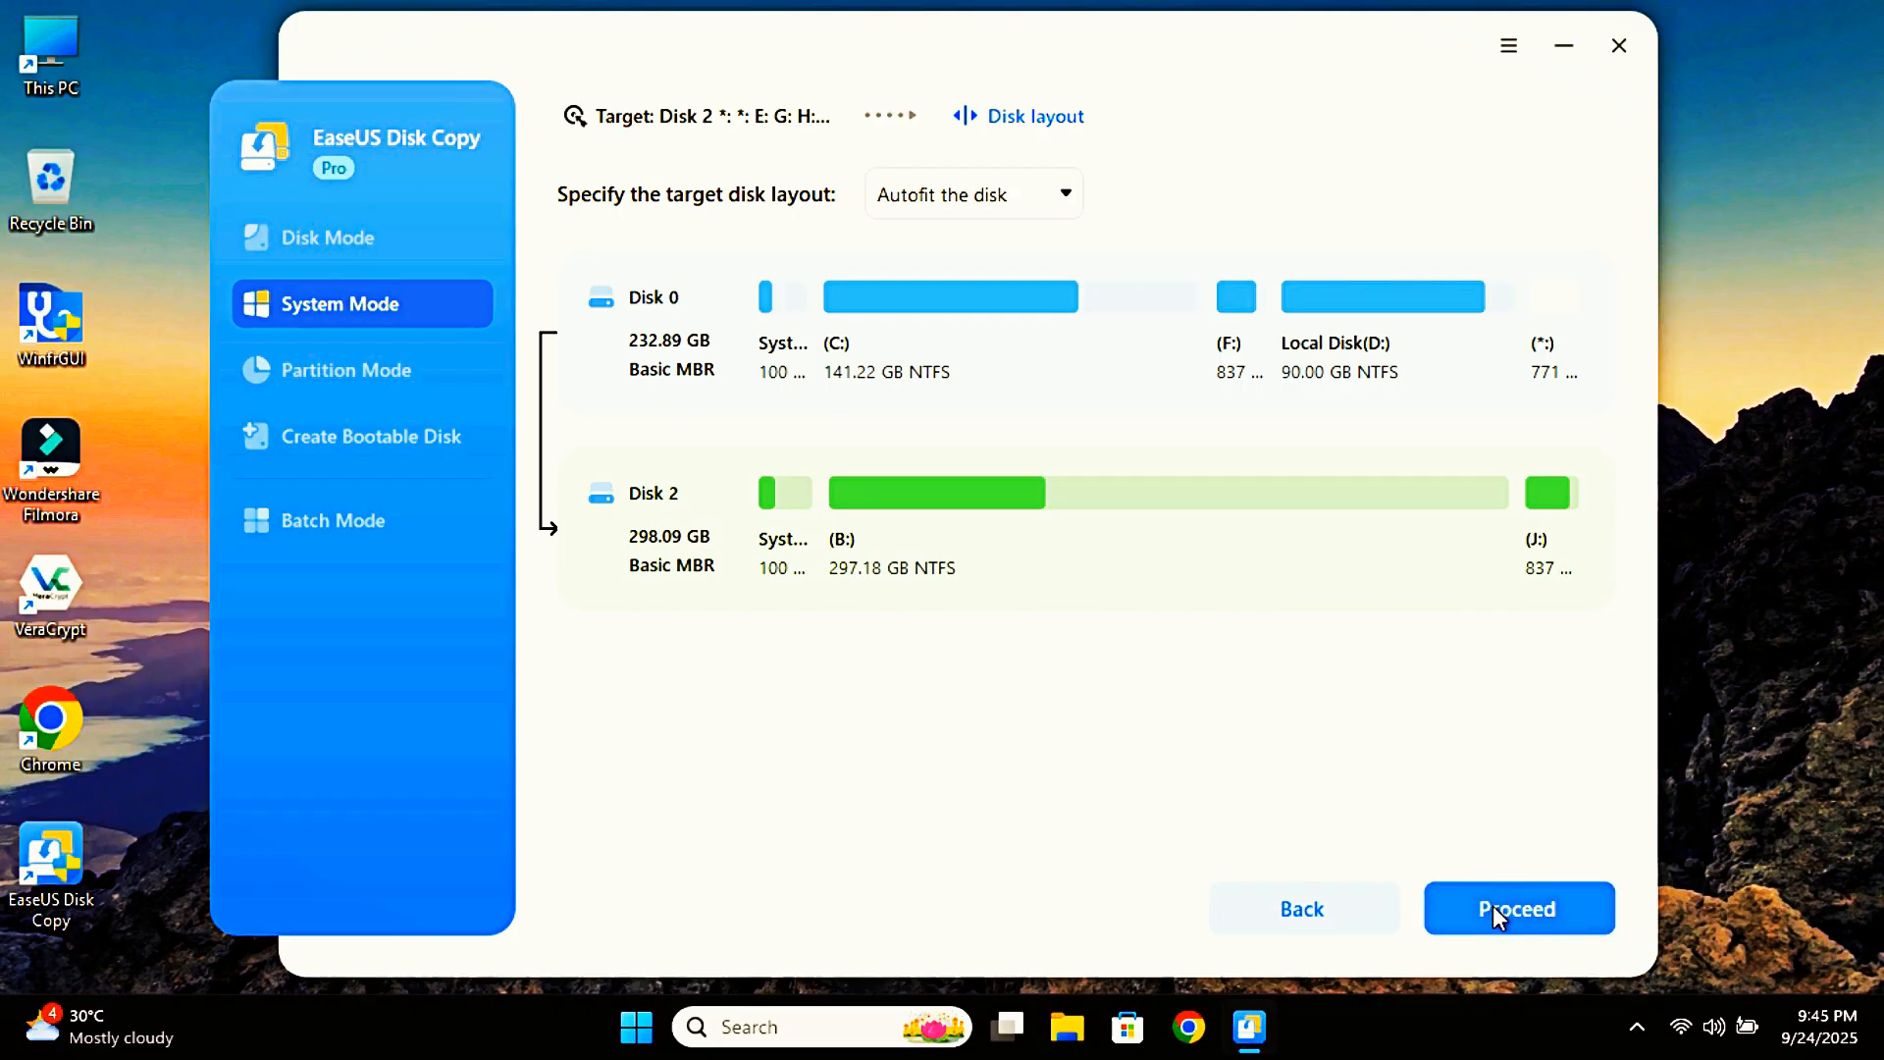
{"action": "mouse_move", "coordinate": [1301, 895]}
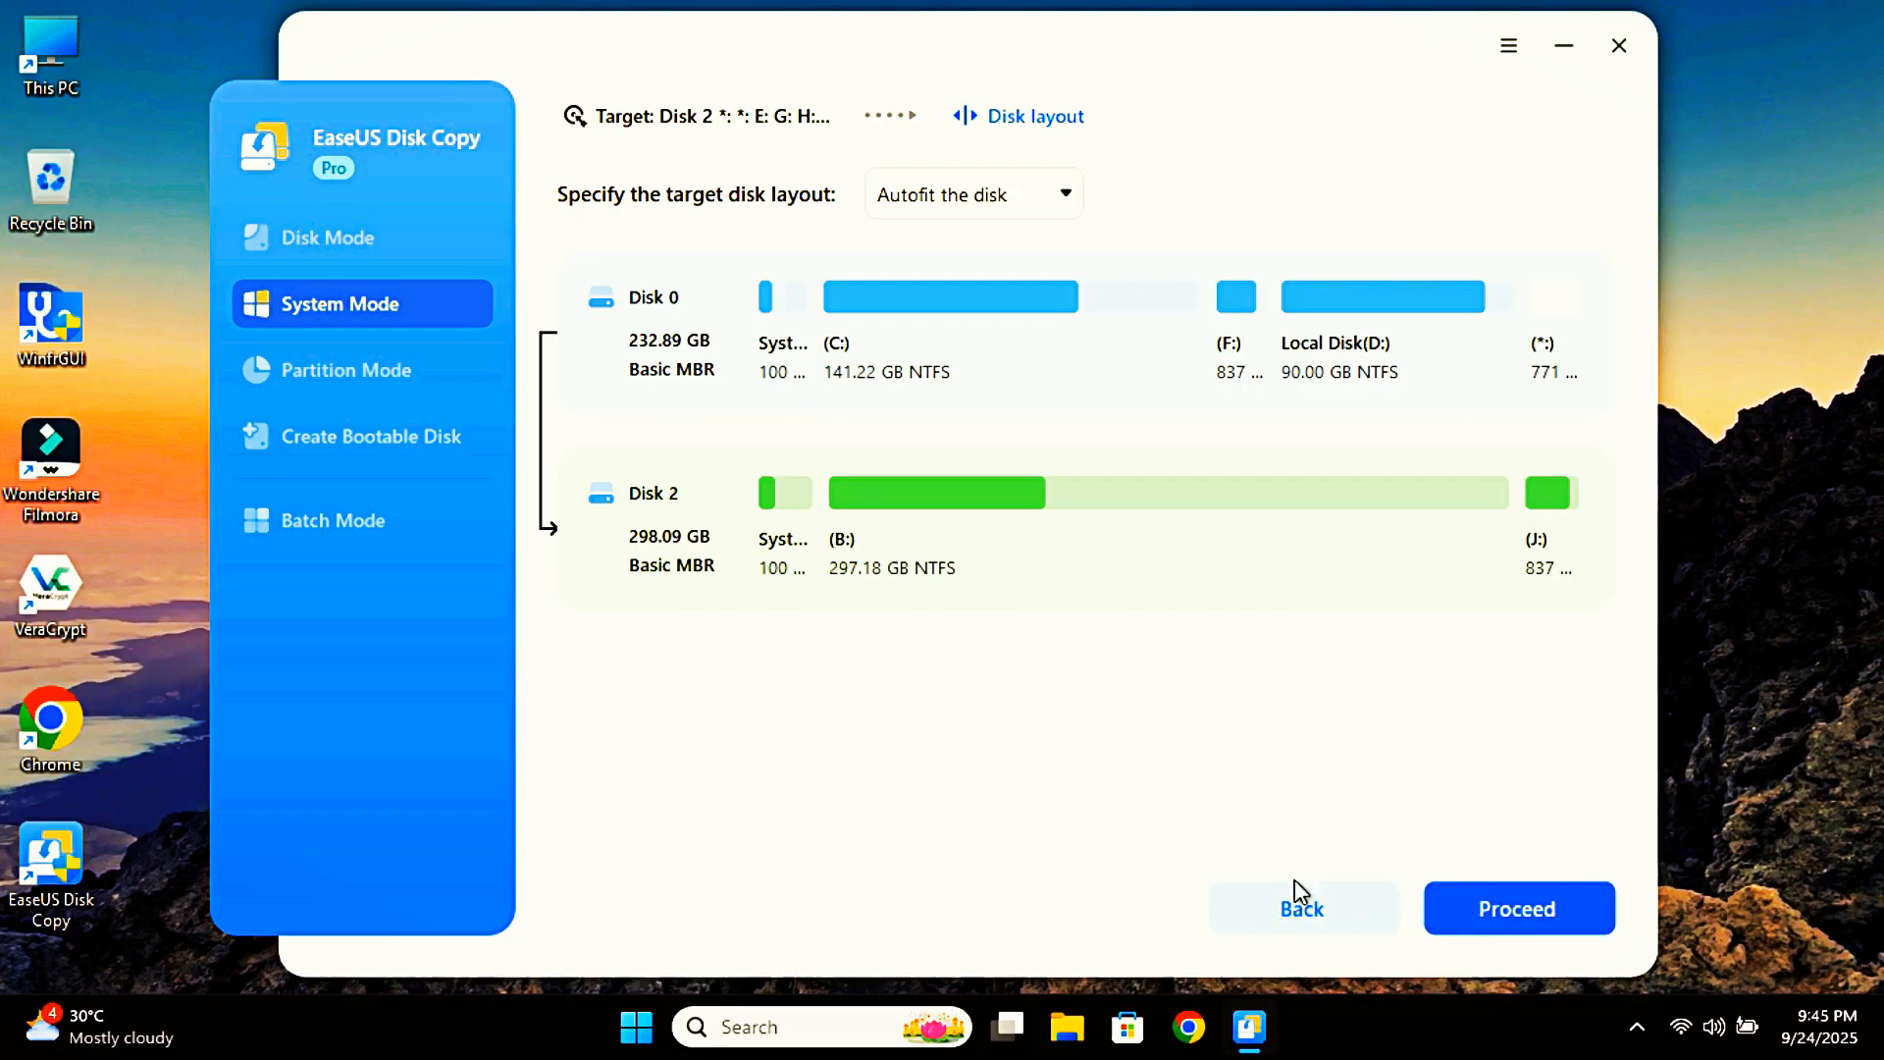
{"action": "left_click", "coordinate": [1301, 908]}
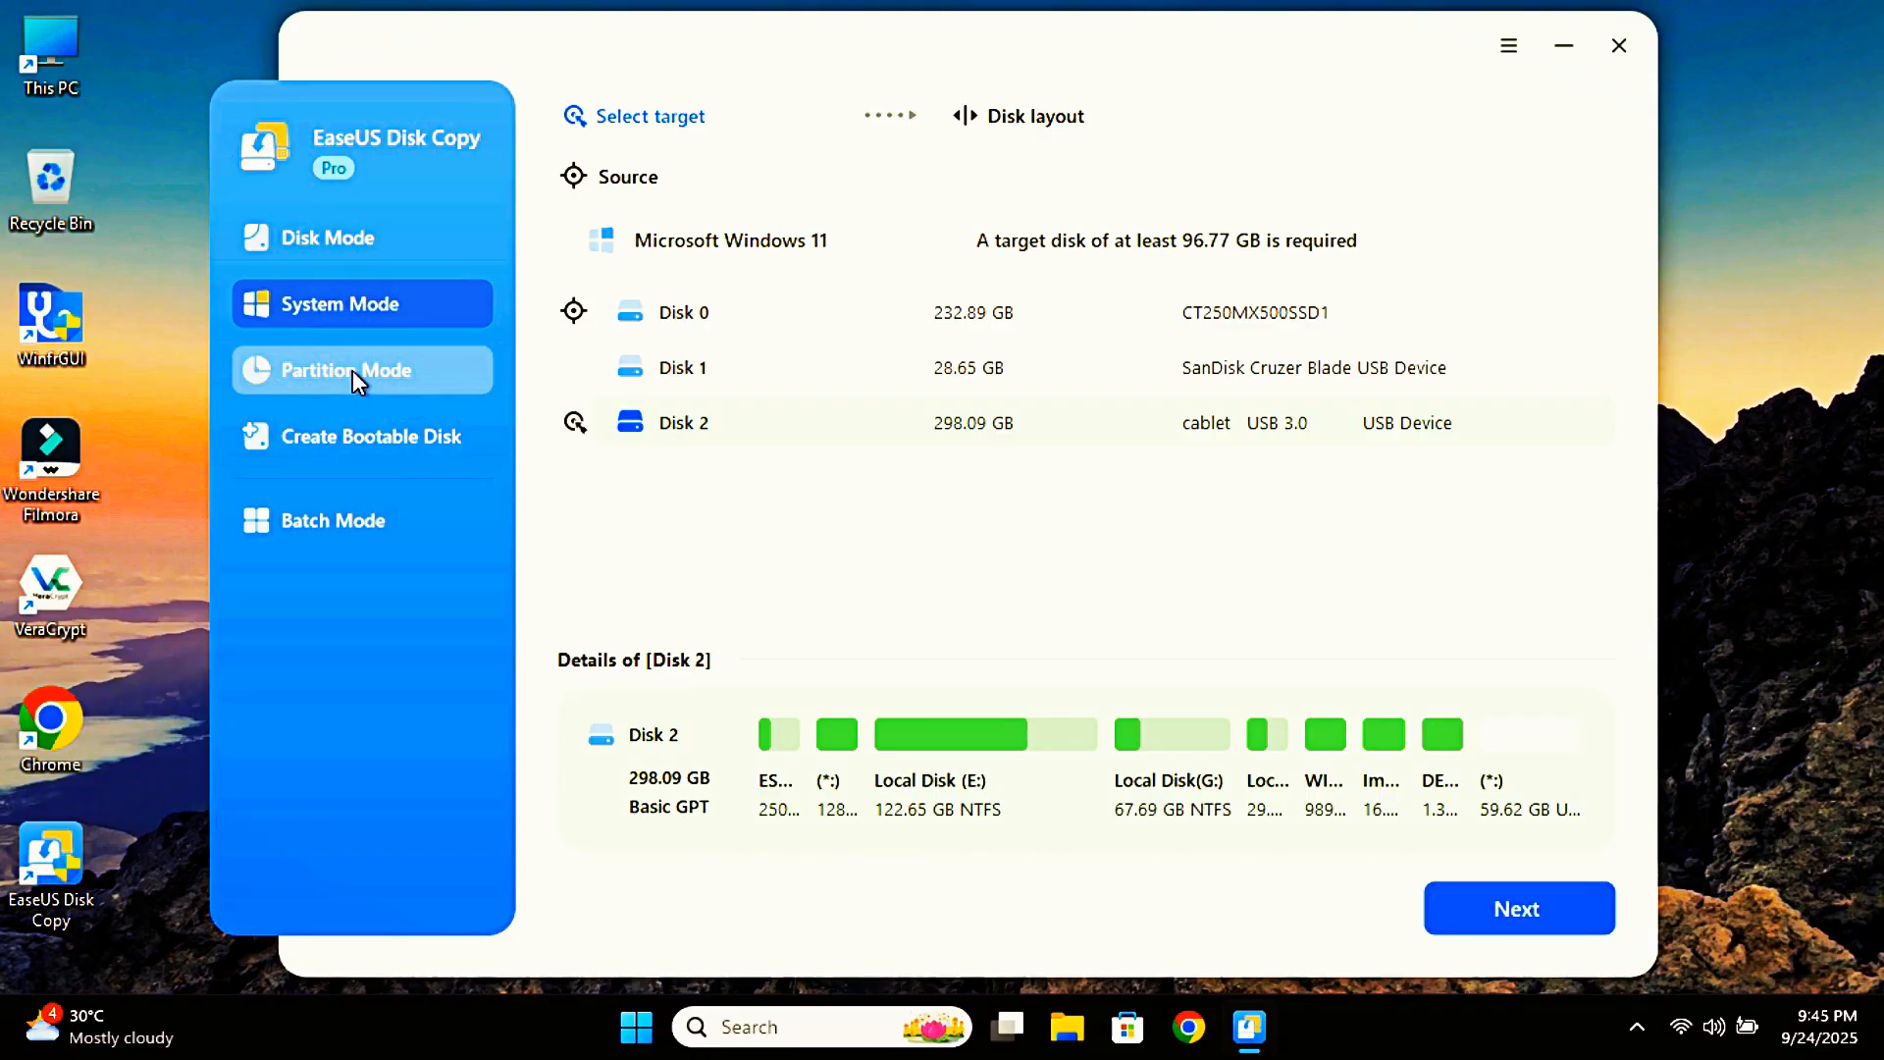
In Partition Mode, choose the F: recovery partition on Disk 0 as the source.
{"action": "left_click", "coordinate": [347, 369]}
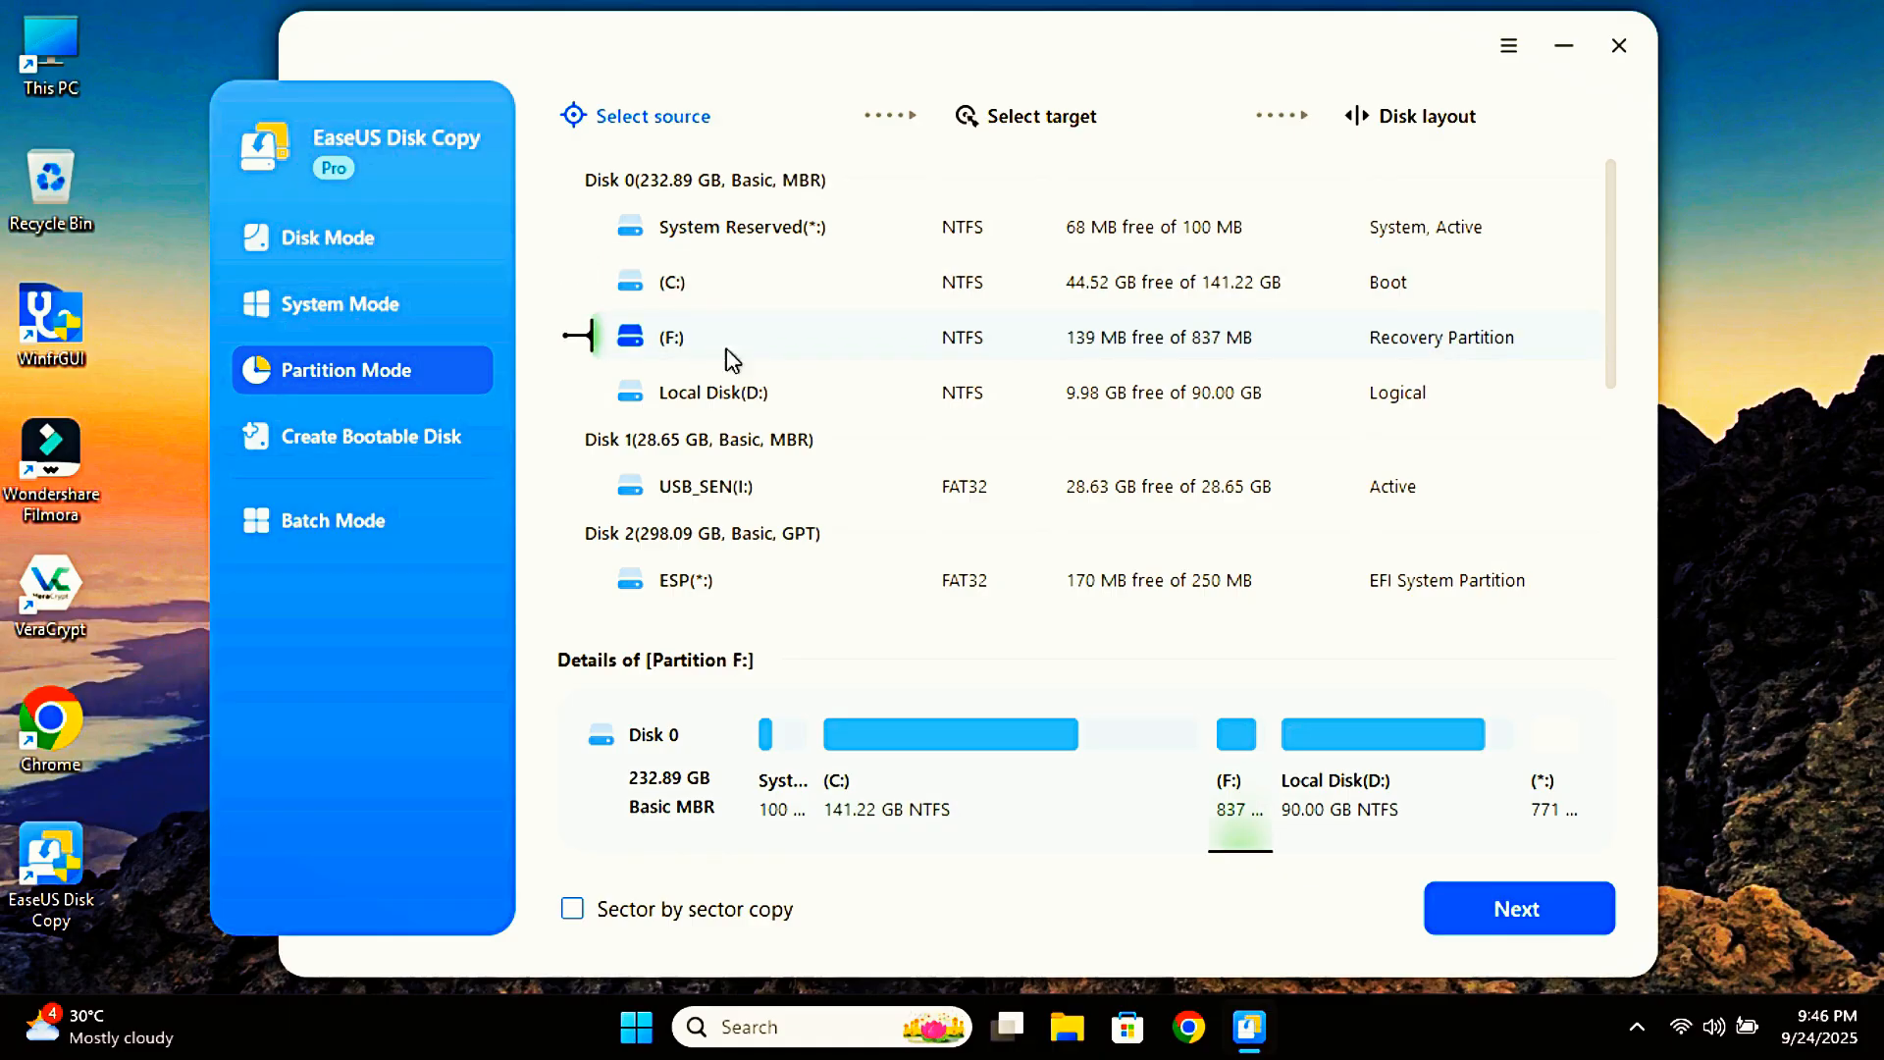
{"action": "mouse_move", "coordinate": [786, 579]}
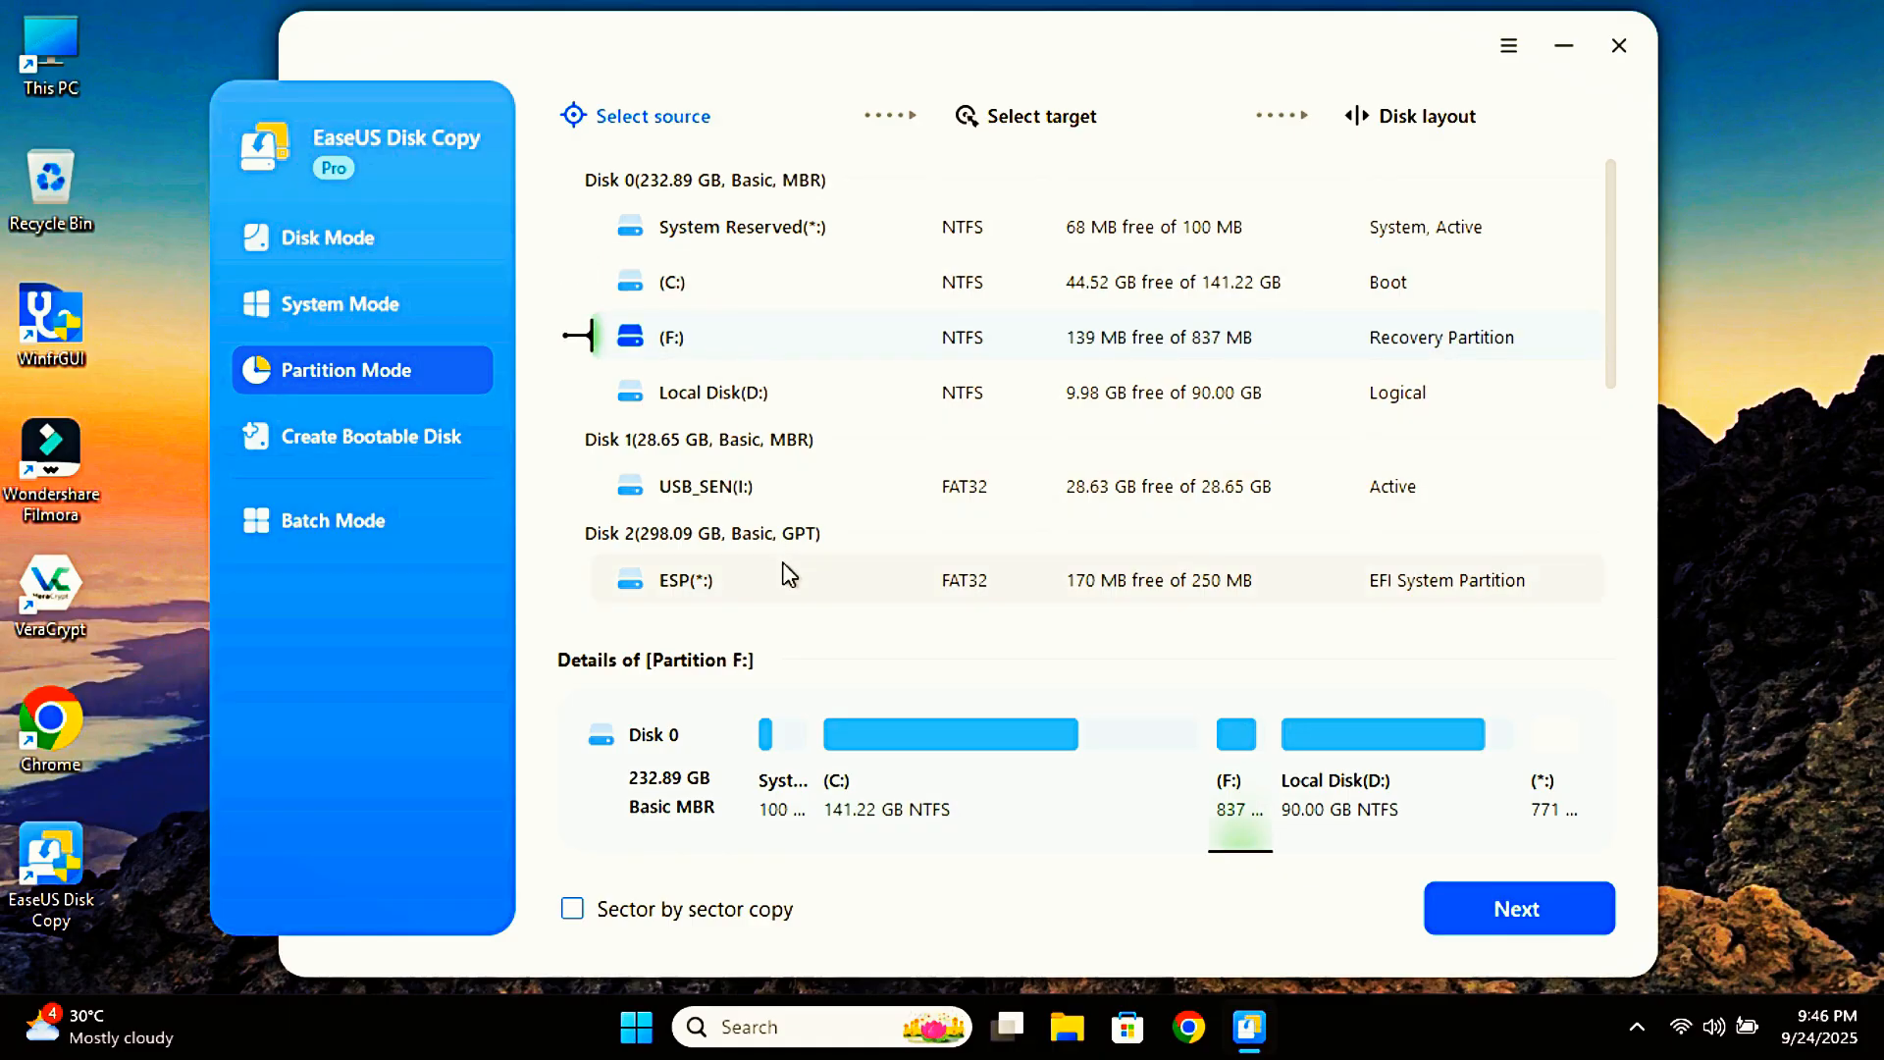
{"action": "left_click", "coordinate": [706, 485]}
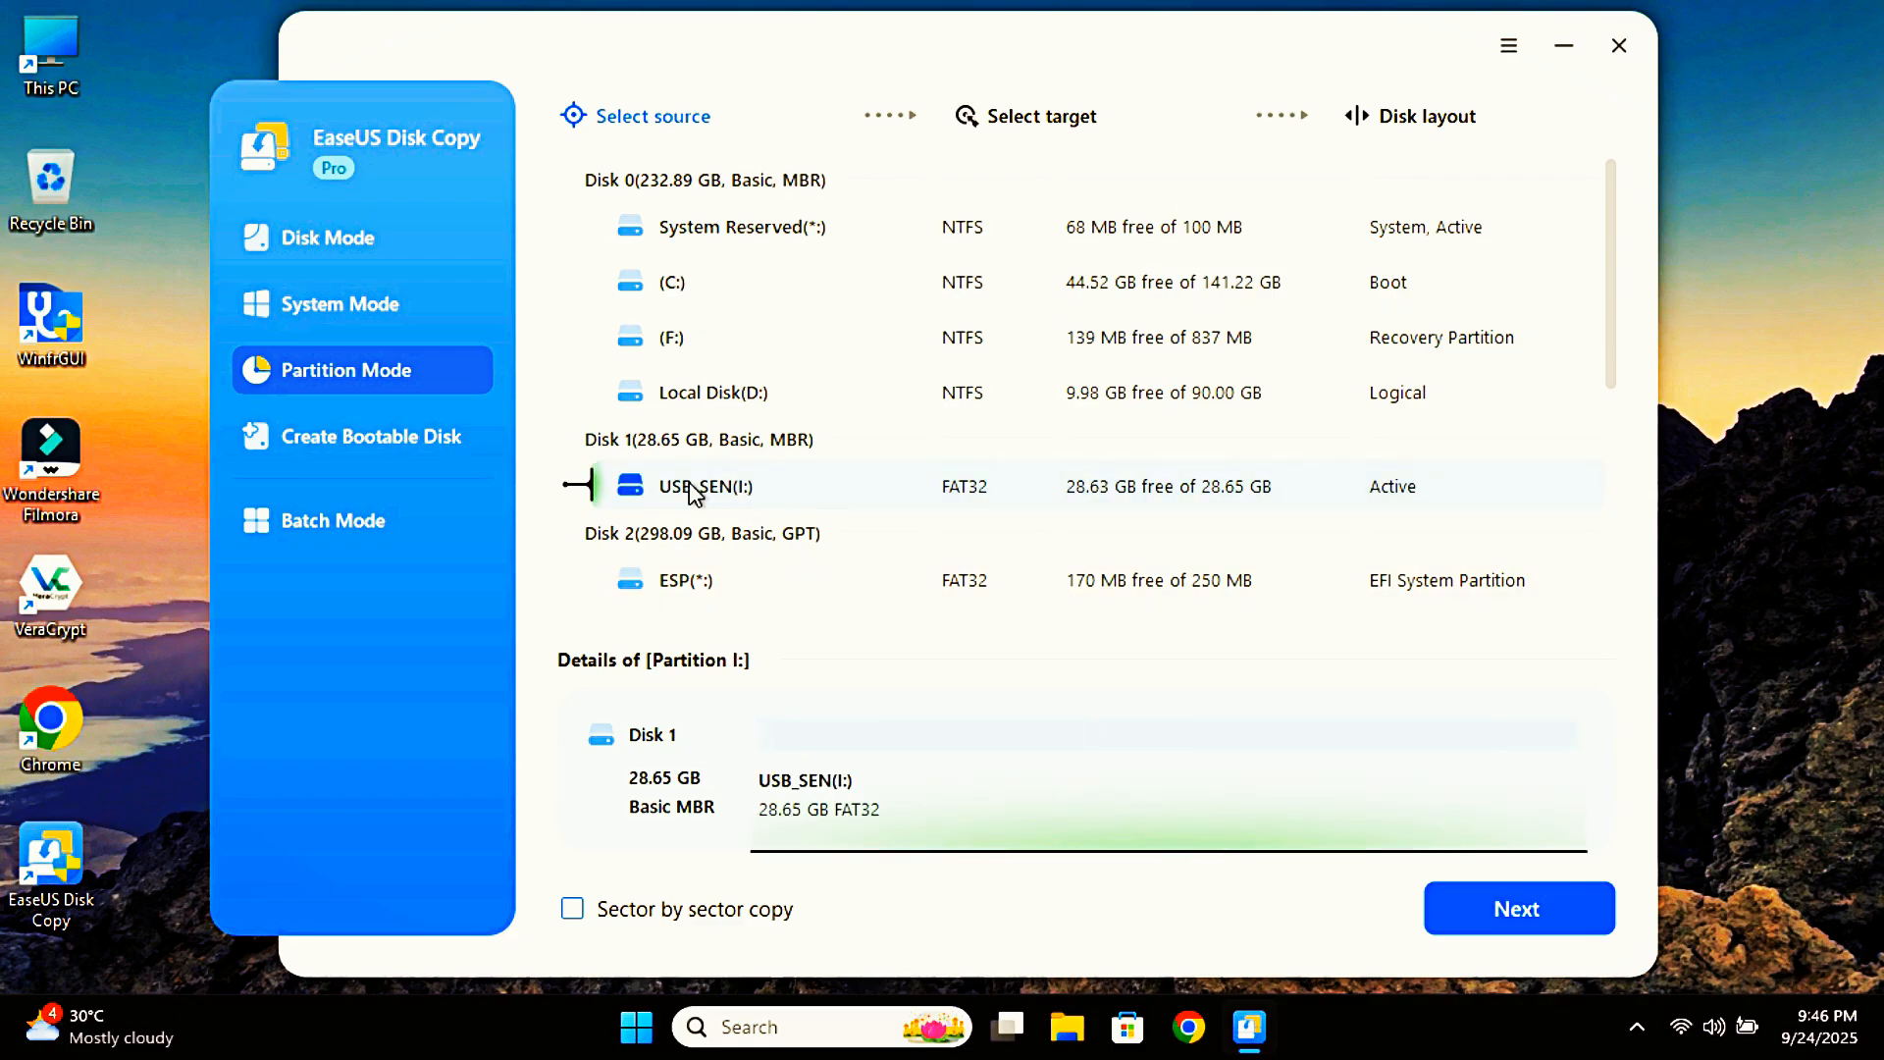
{"action": "mouse_move", "coordinate": [691, 343]}
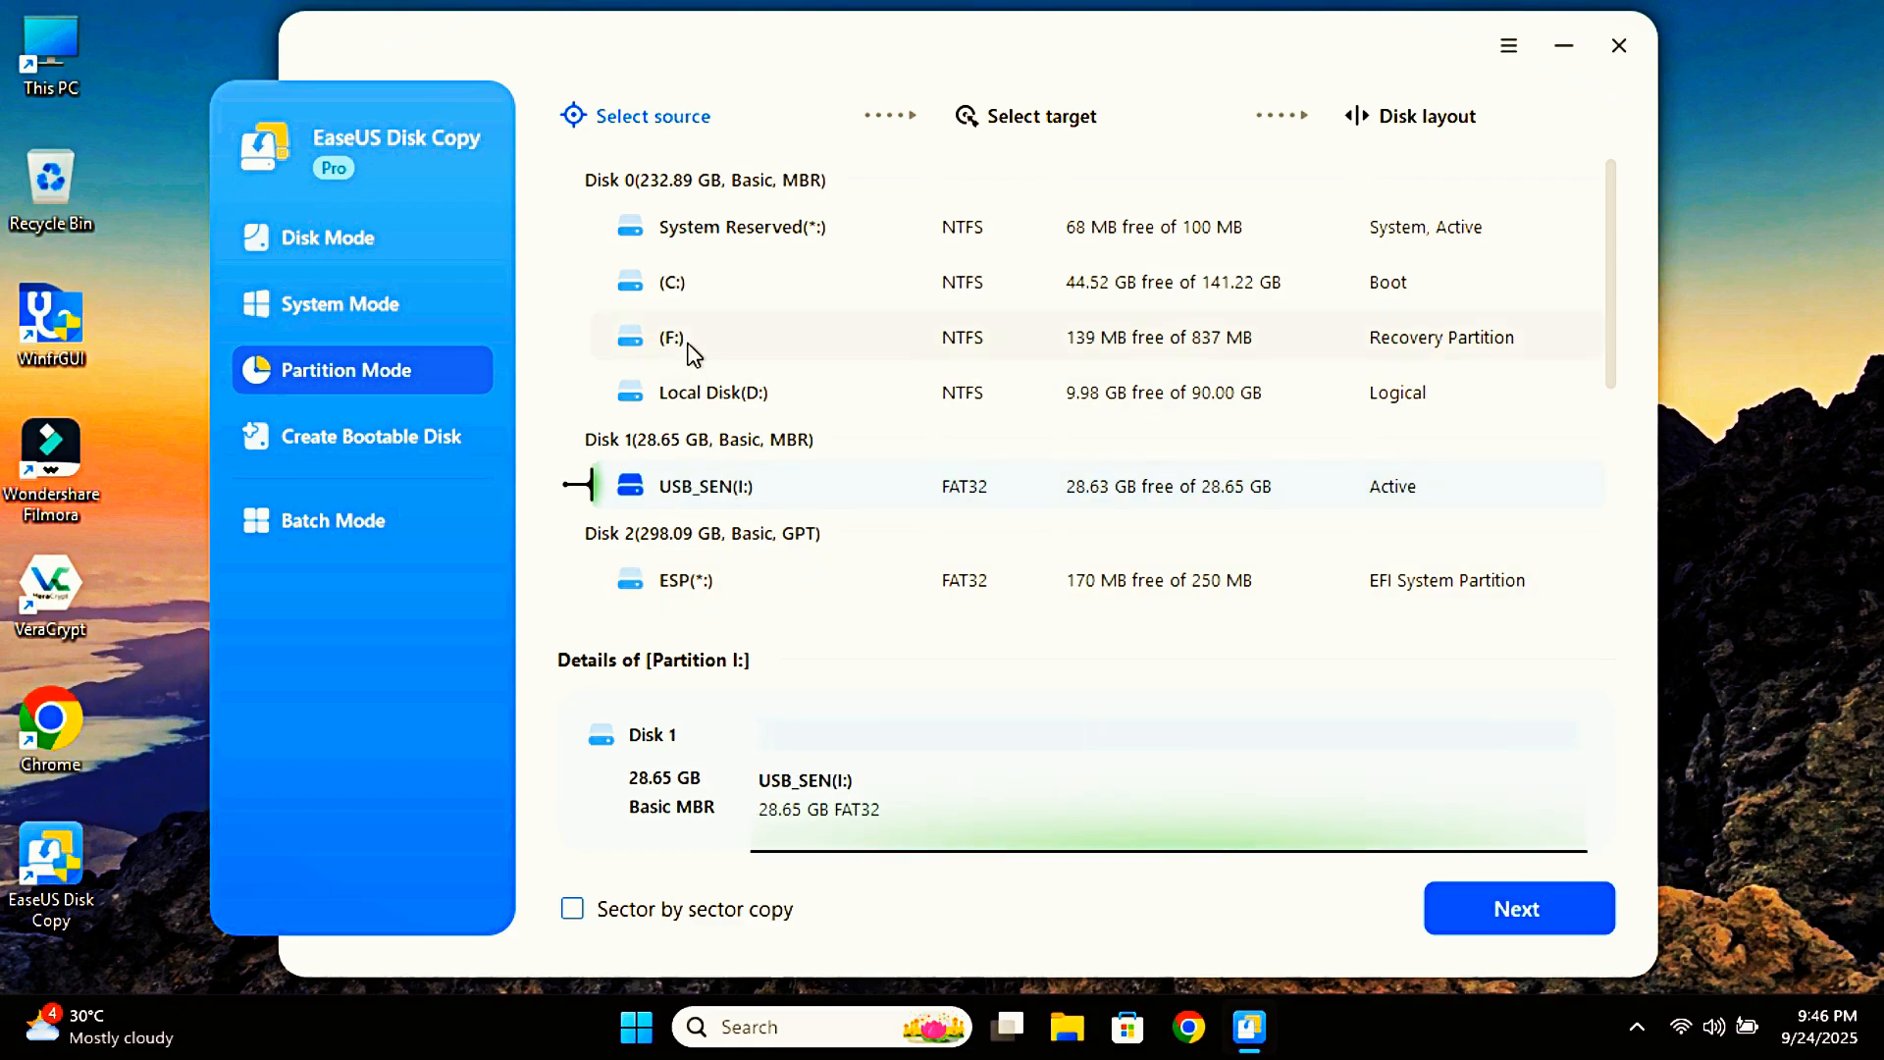
{"action": "left_click", "coordinate": [673, 336]}
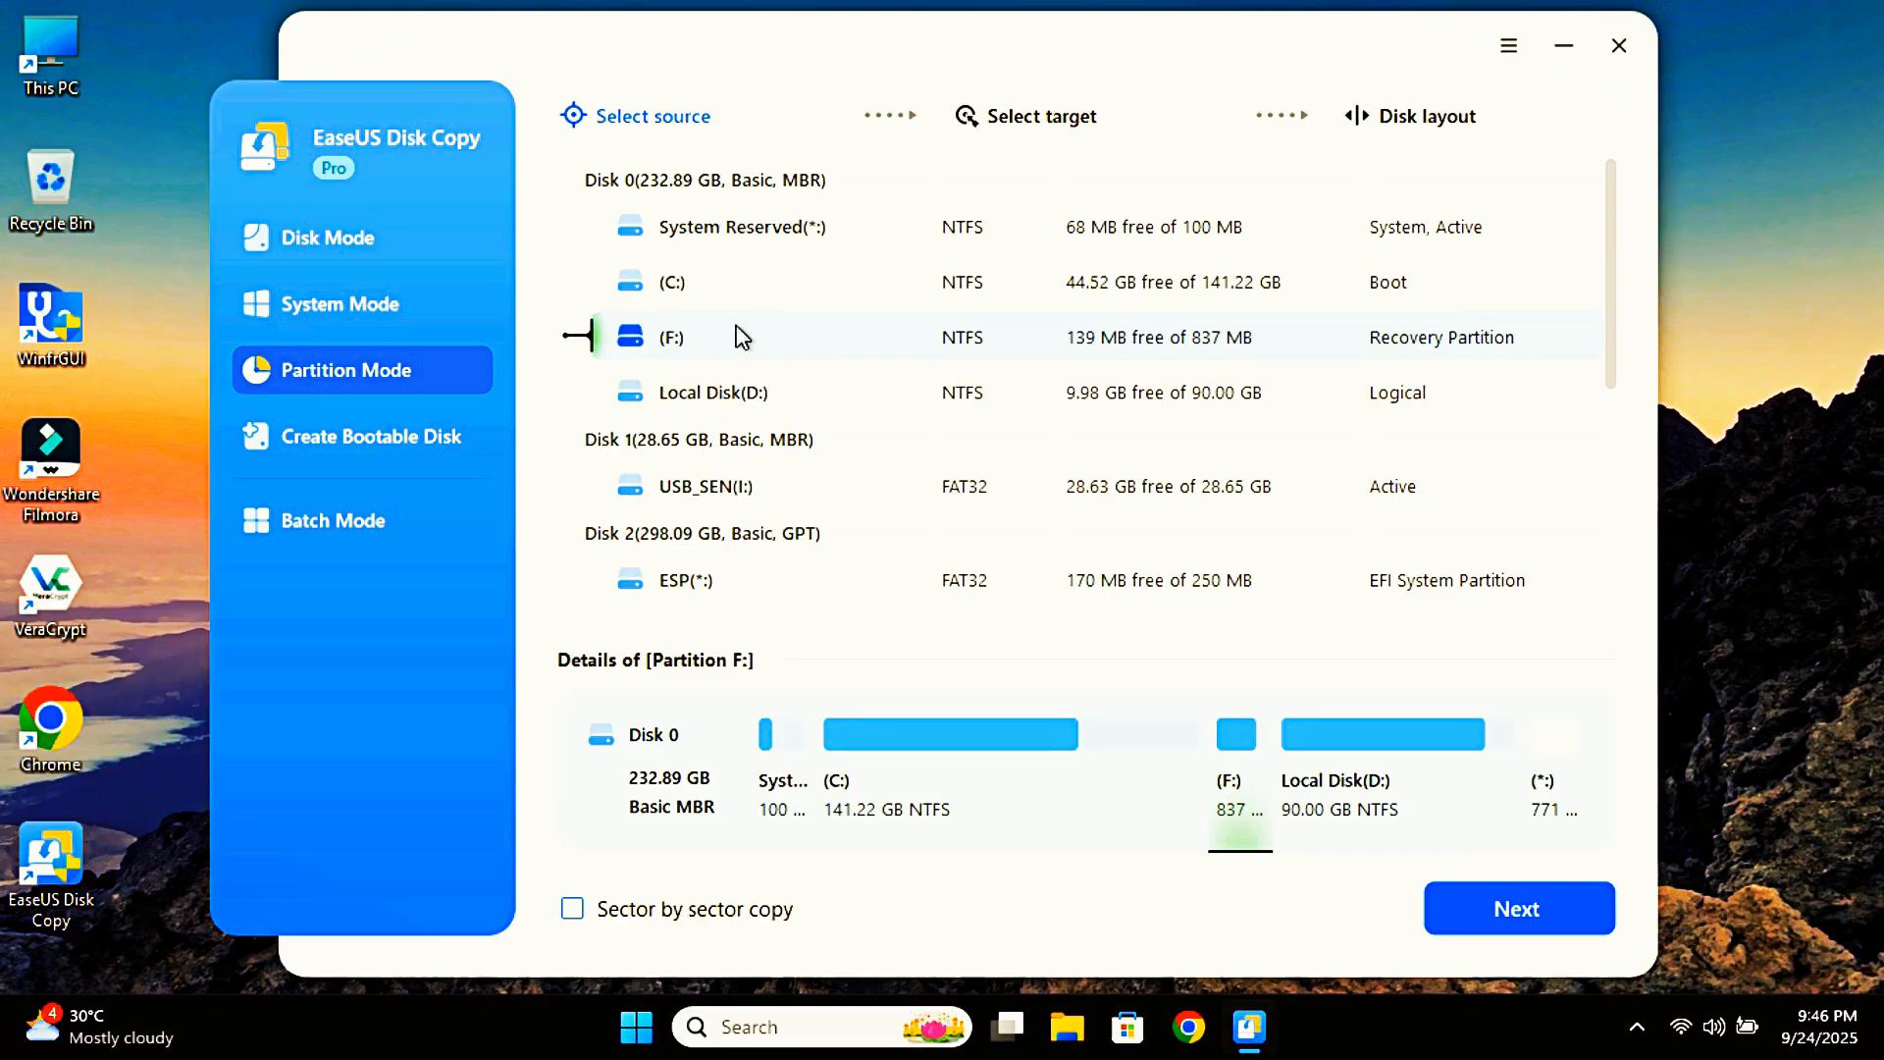
{"action": "mouse_move", "coordinate": [1518, 908]}
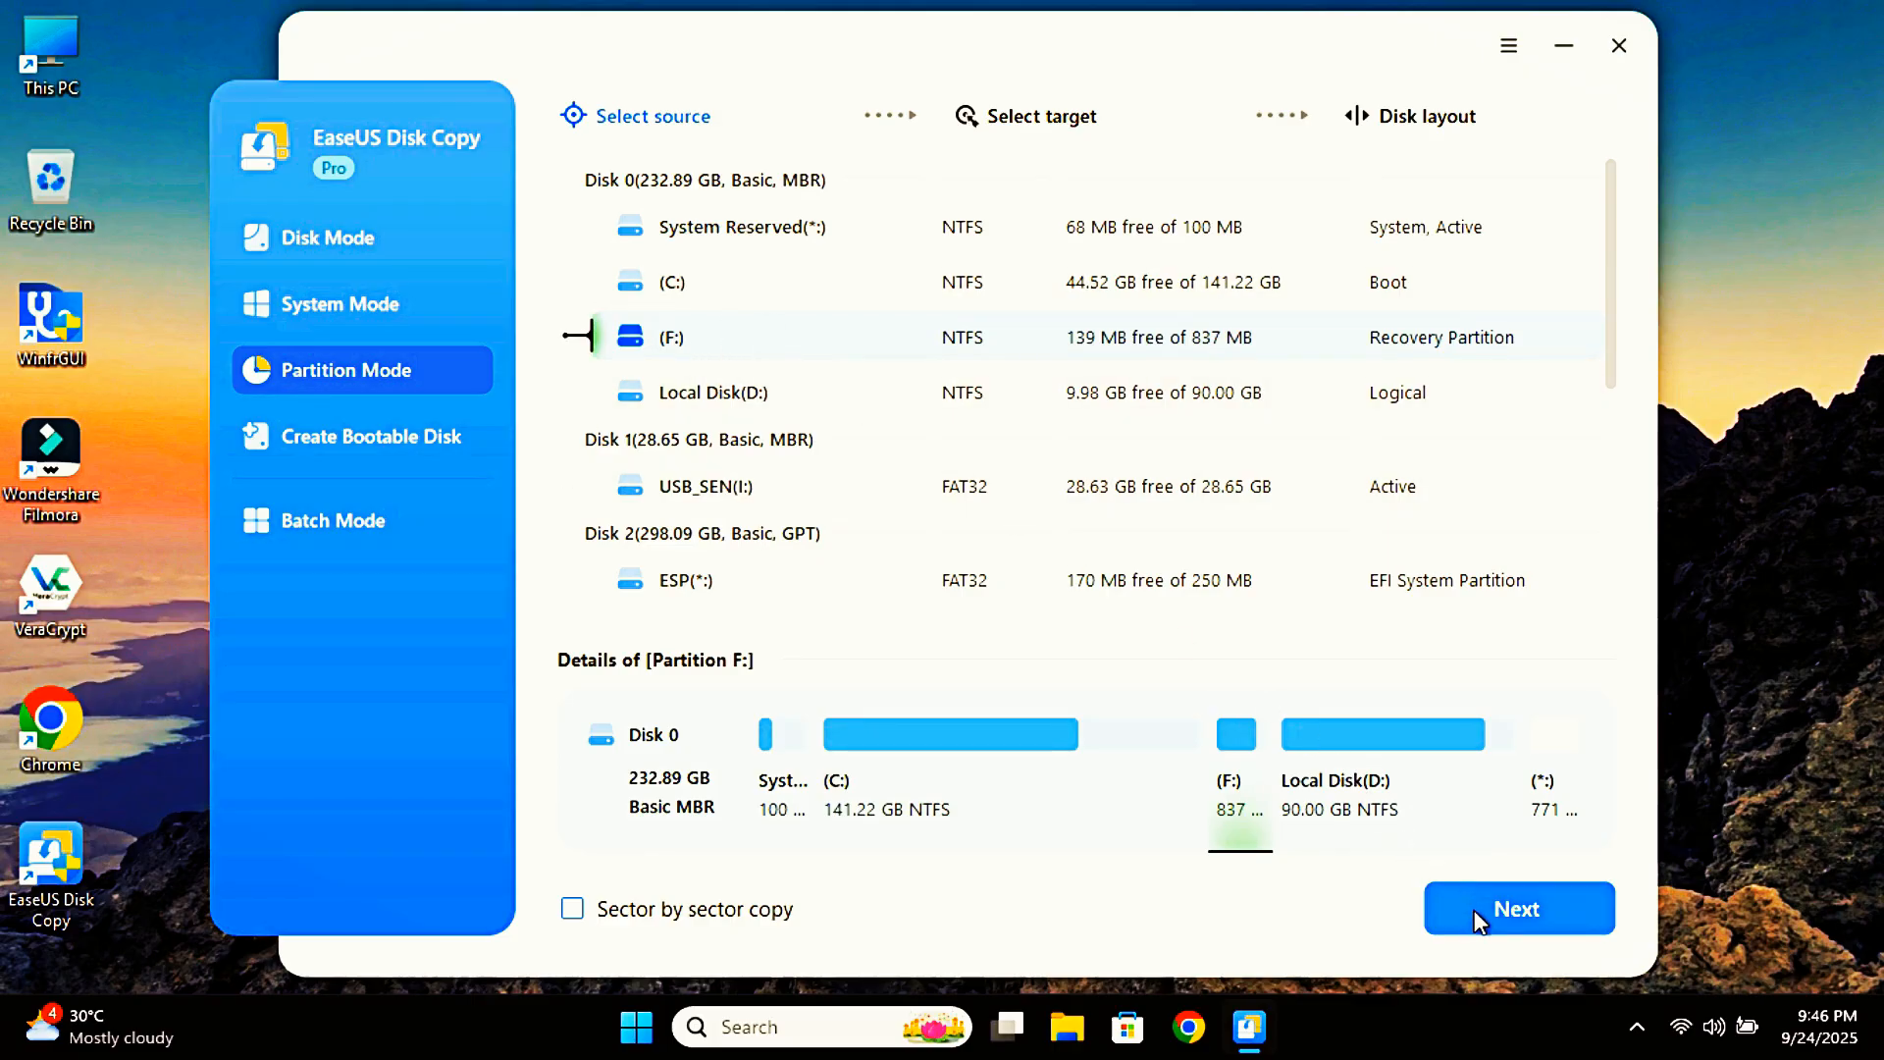
{"action": "left_click", "coordinate": [1516, 909]}
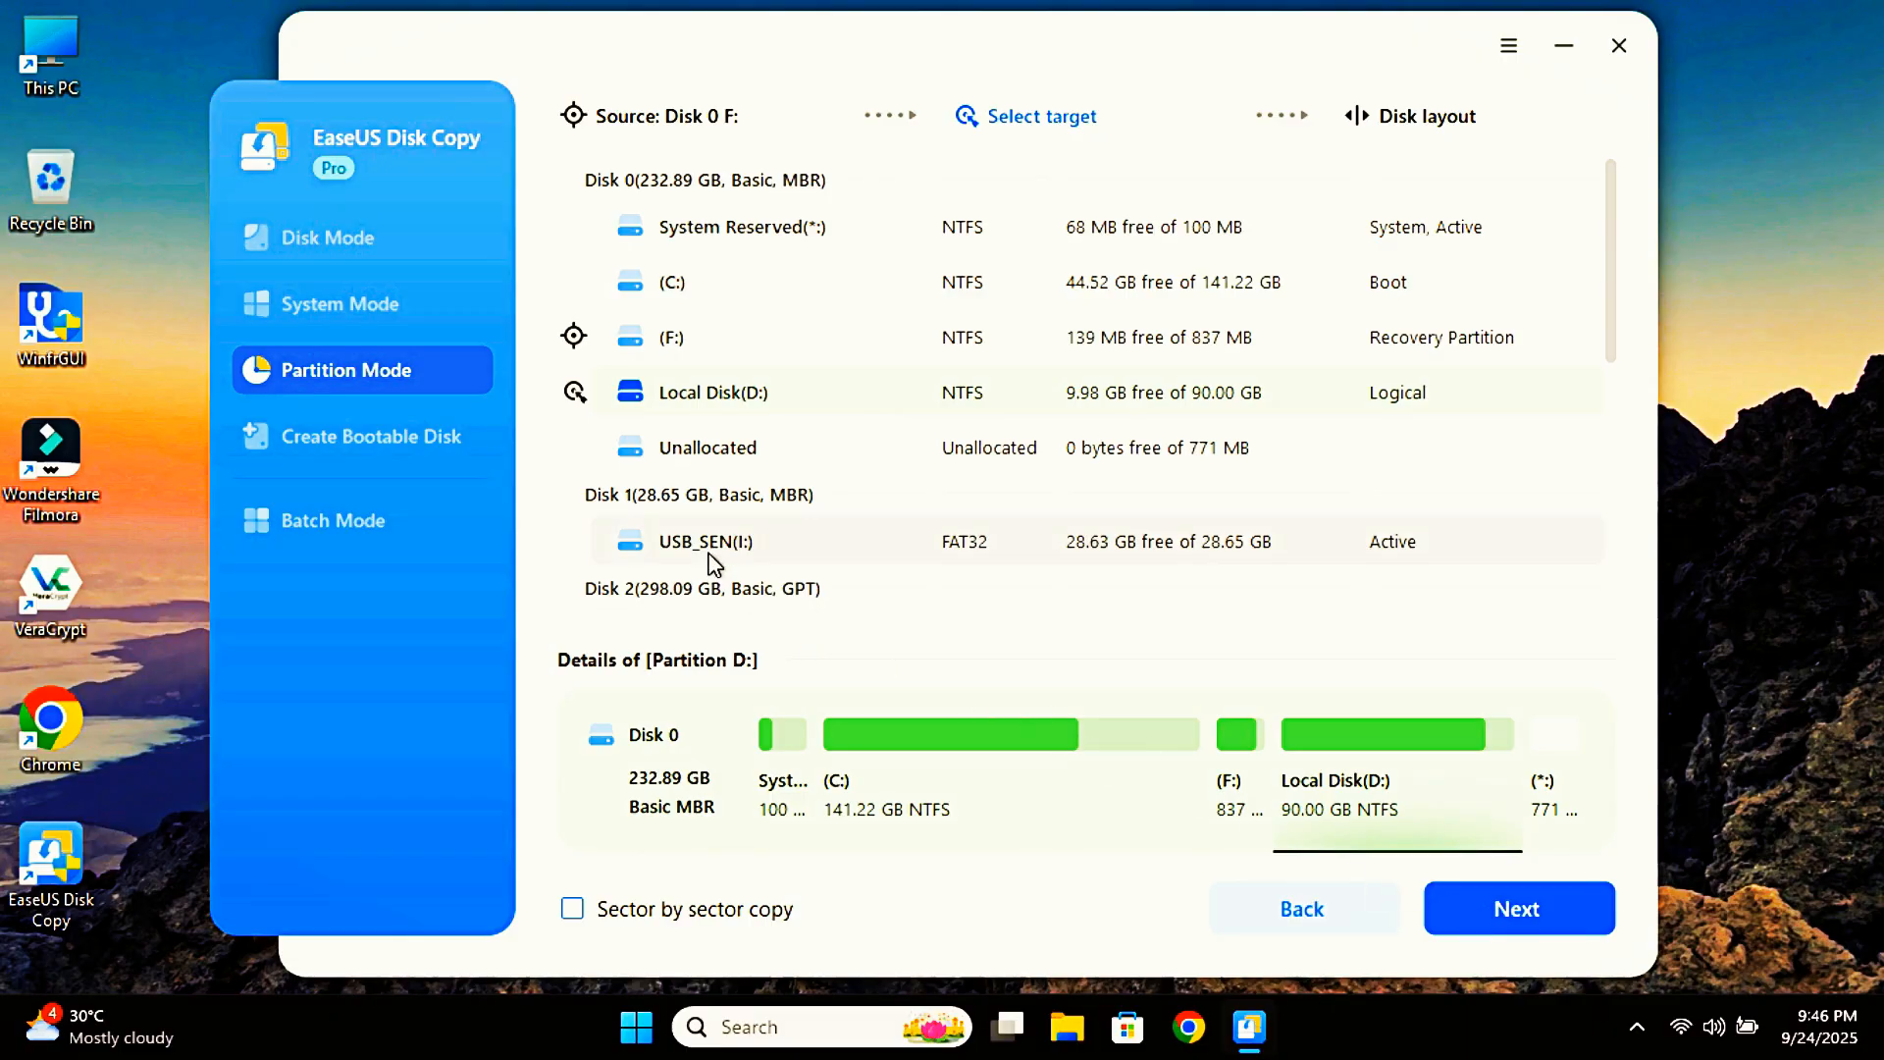
Target the USB_SEN (I:) partition, confirm the layout, and start copying F: onto I:.
{"action": "left_click", "coordinate": [705, 541]}
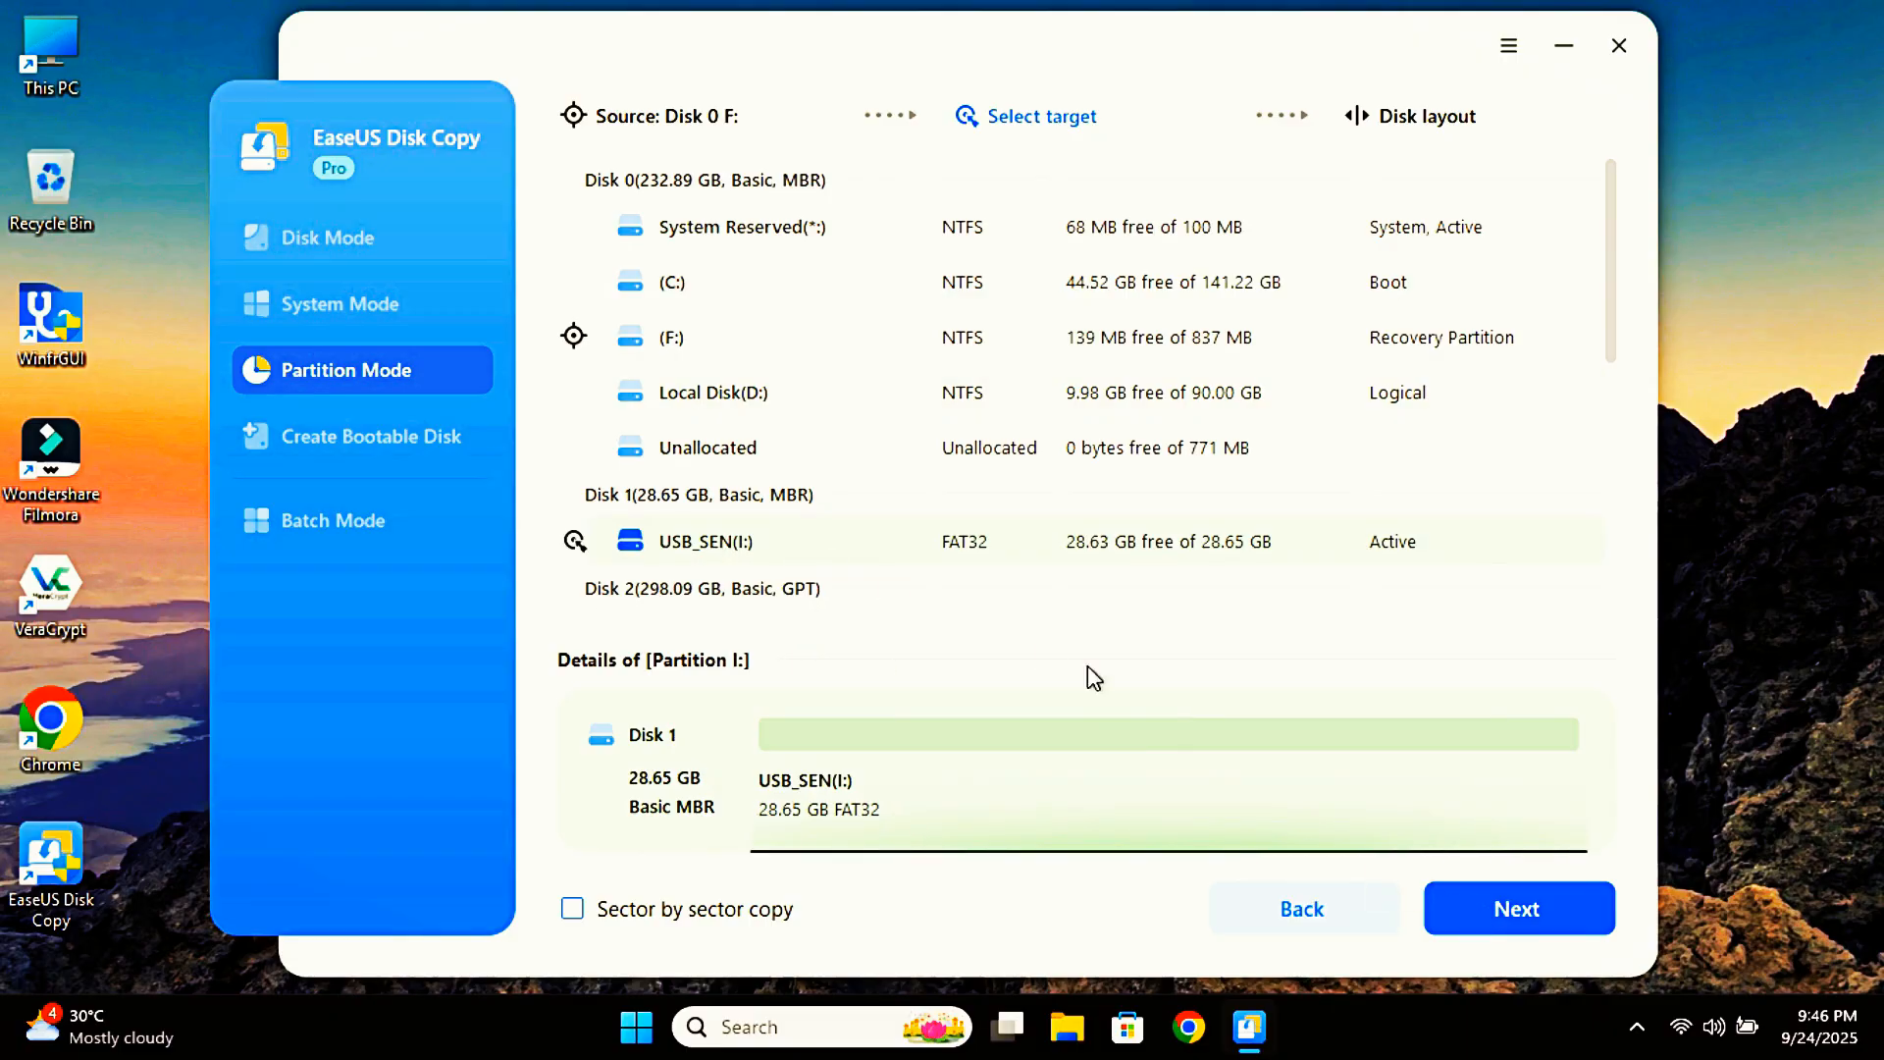
{"action": "left_click", "coordinate": [1517, 907]}
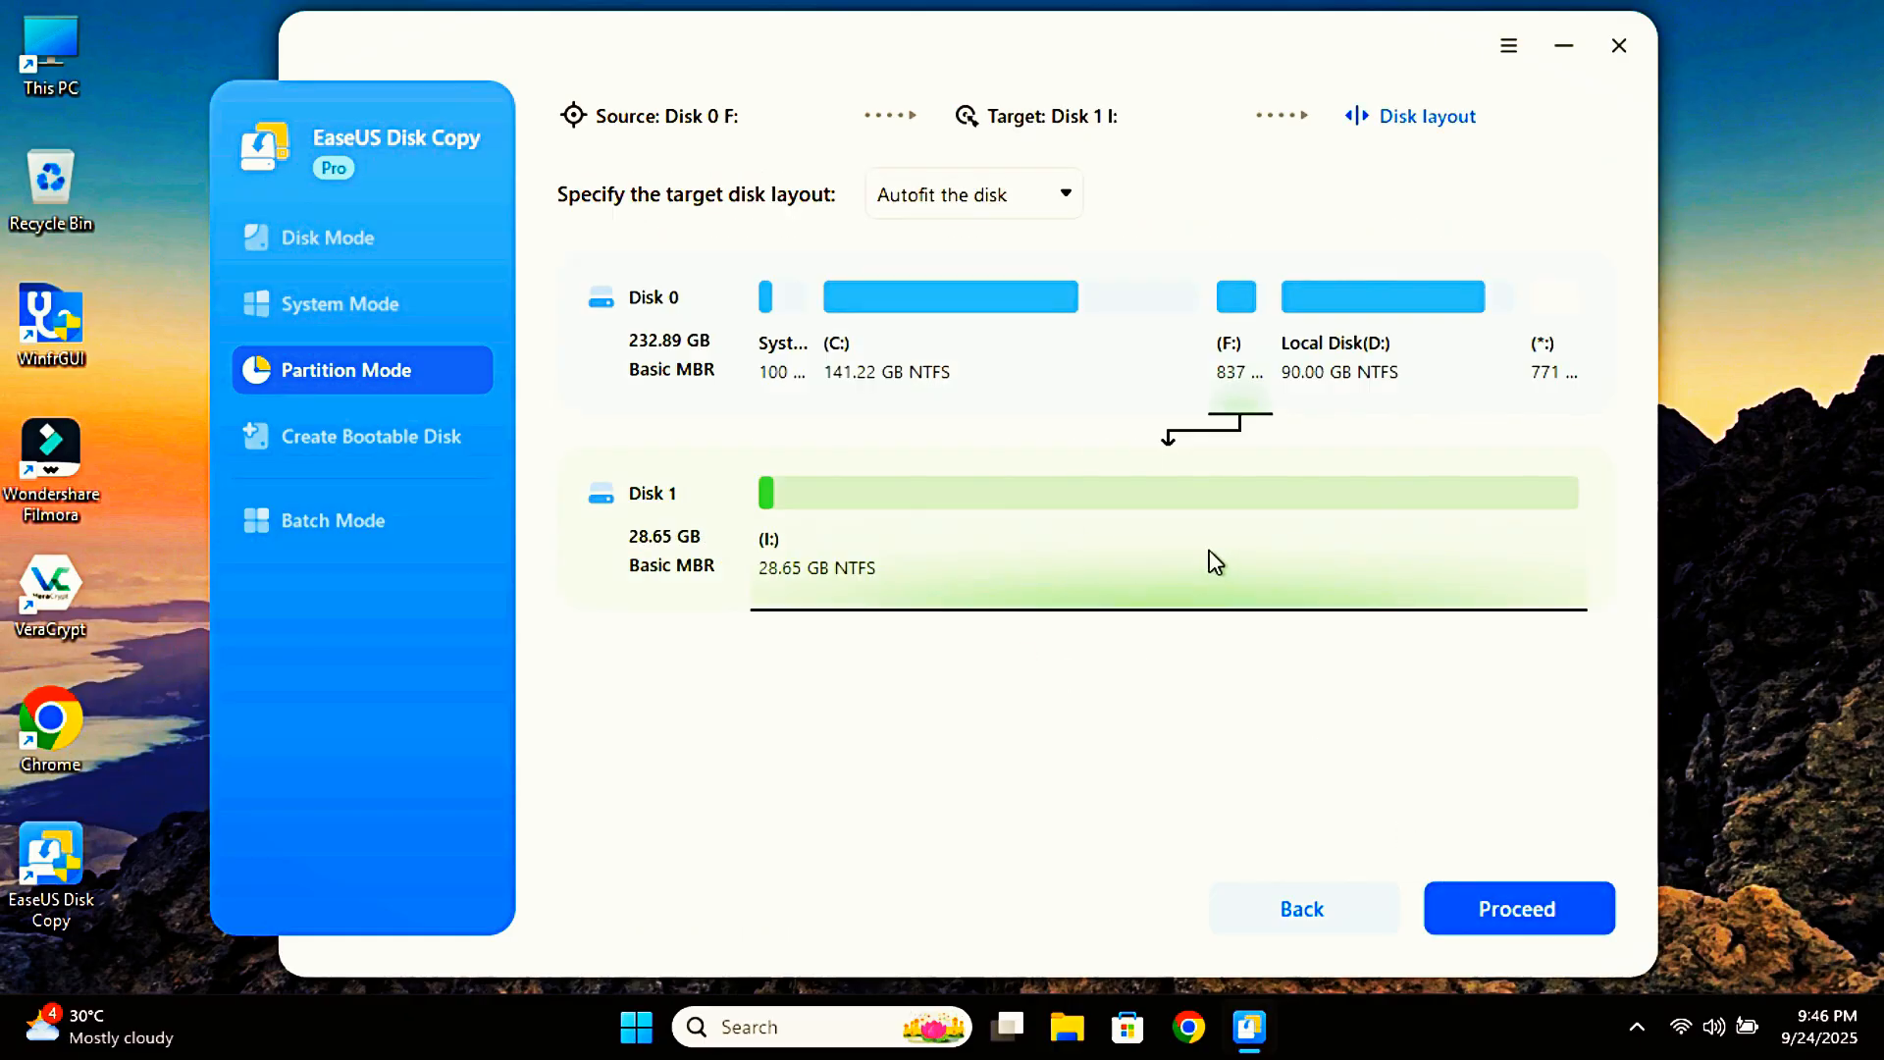
{"action": "mouse_move", "coordinate": [1001, 580]}
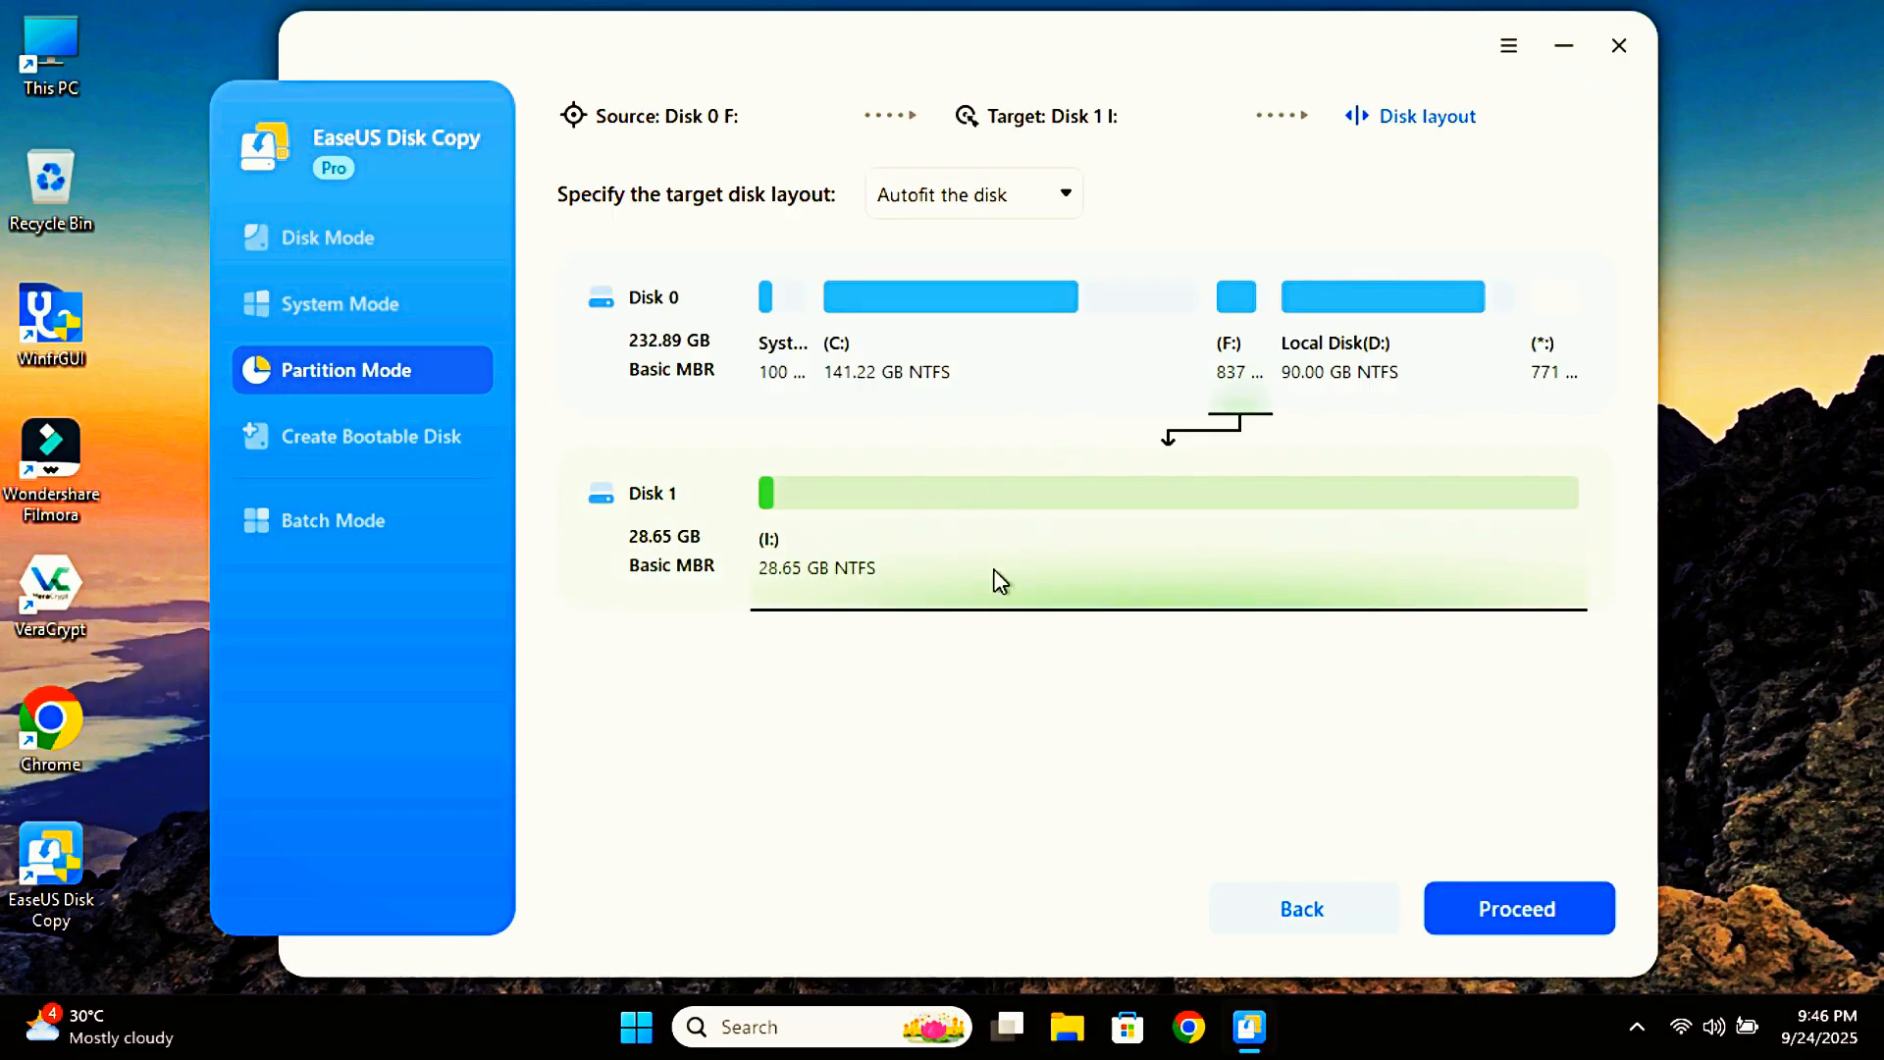
{"action": "left_click", "coordinate": [1516, 909]}
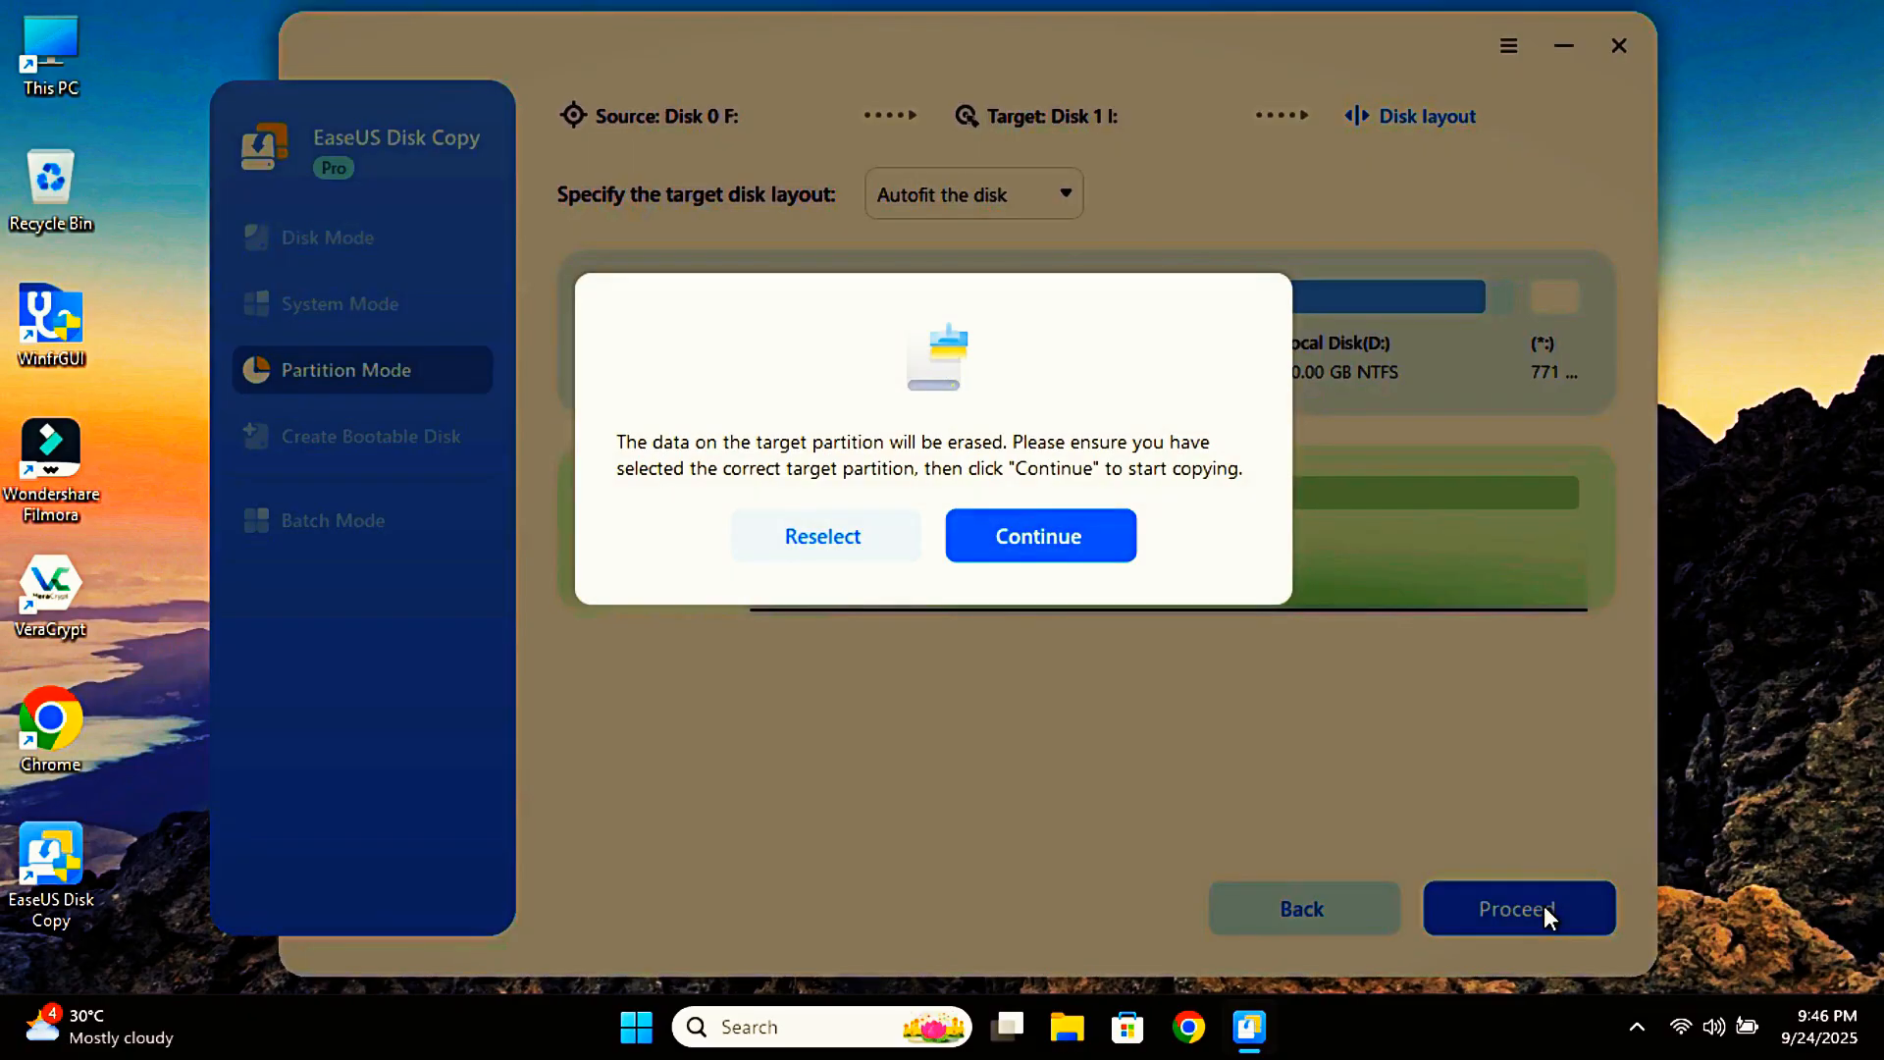
{"action": "mouse_move", "coordinate": [952, 472]}
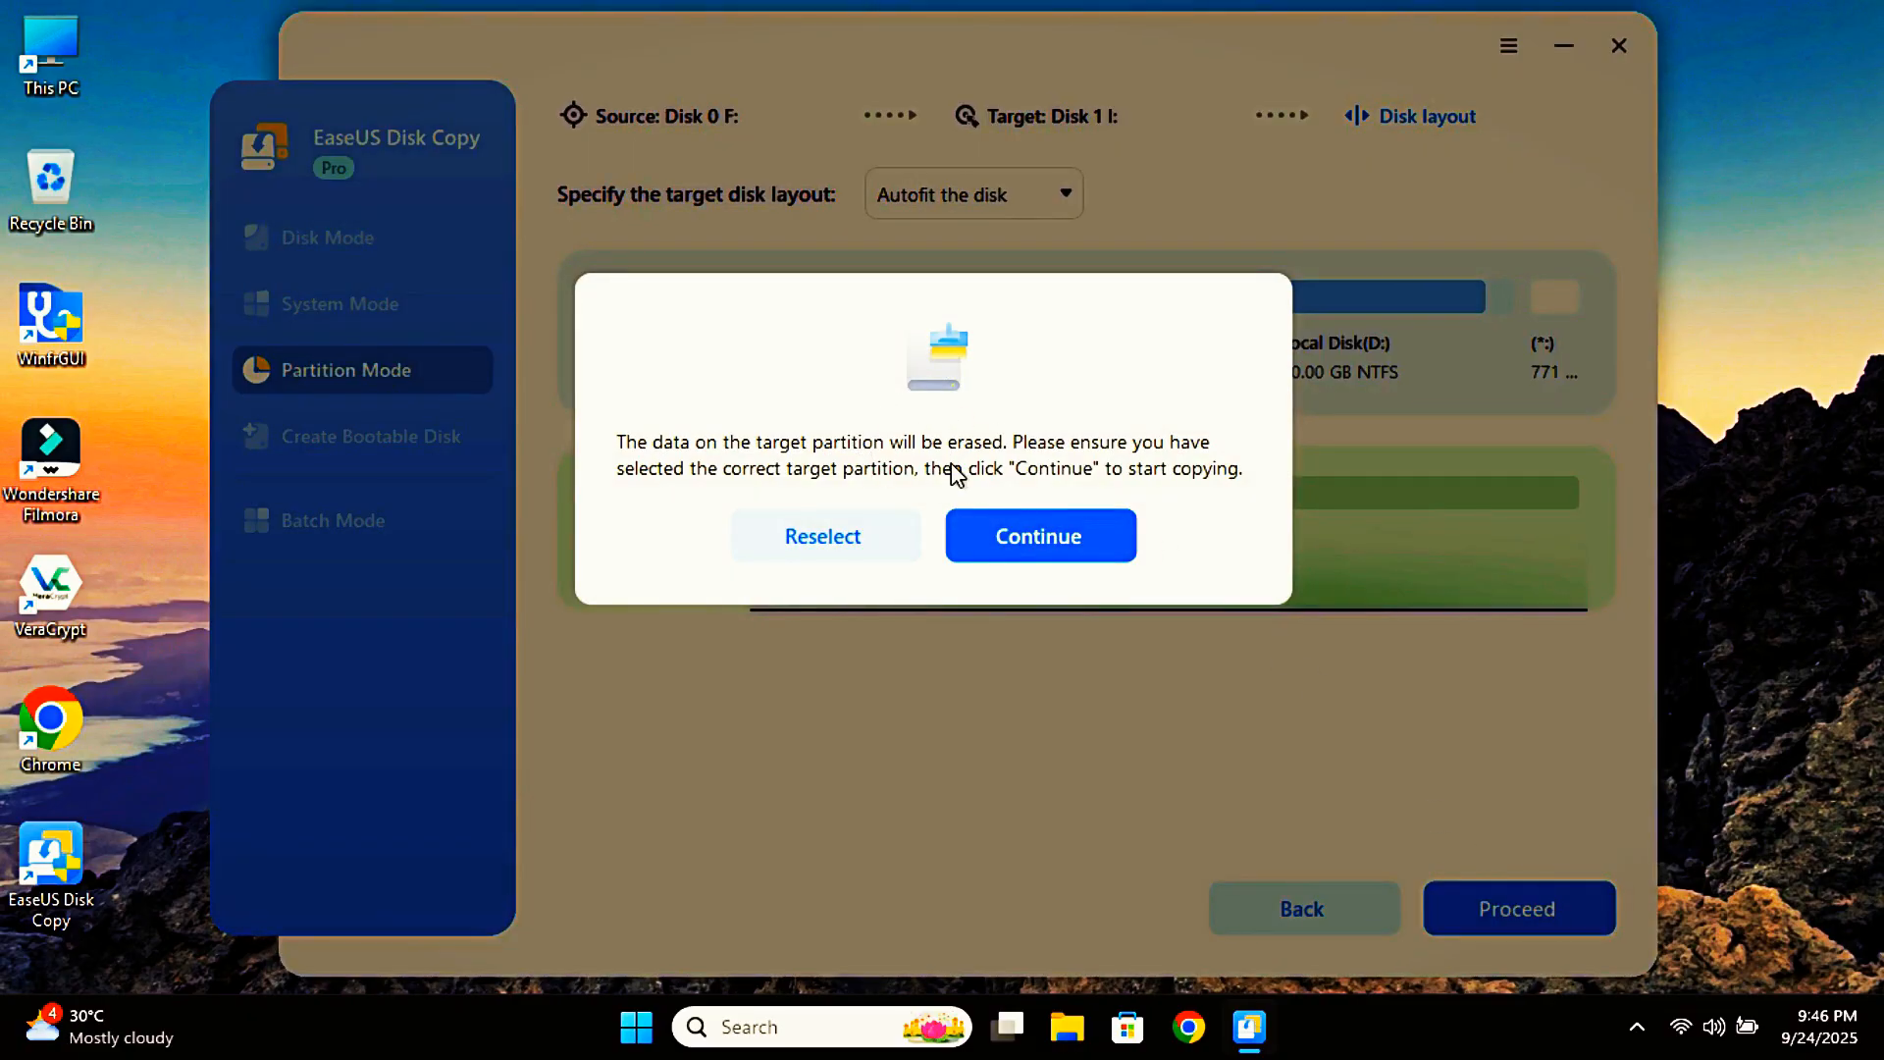
{"action": "left_click", "coordinate": [1037, 536]}
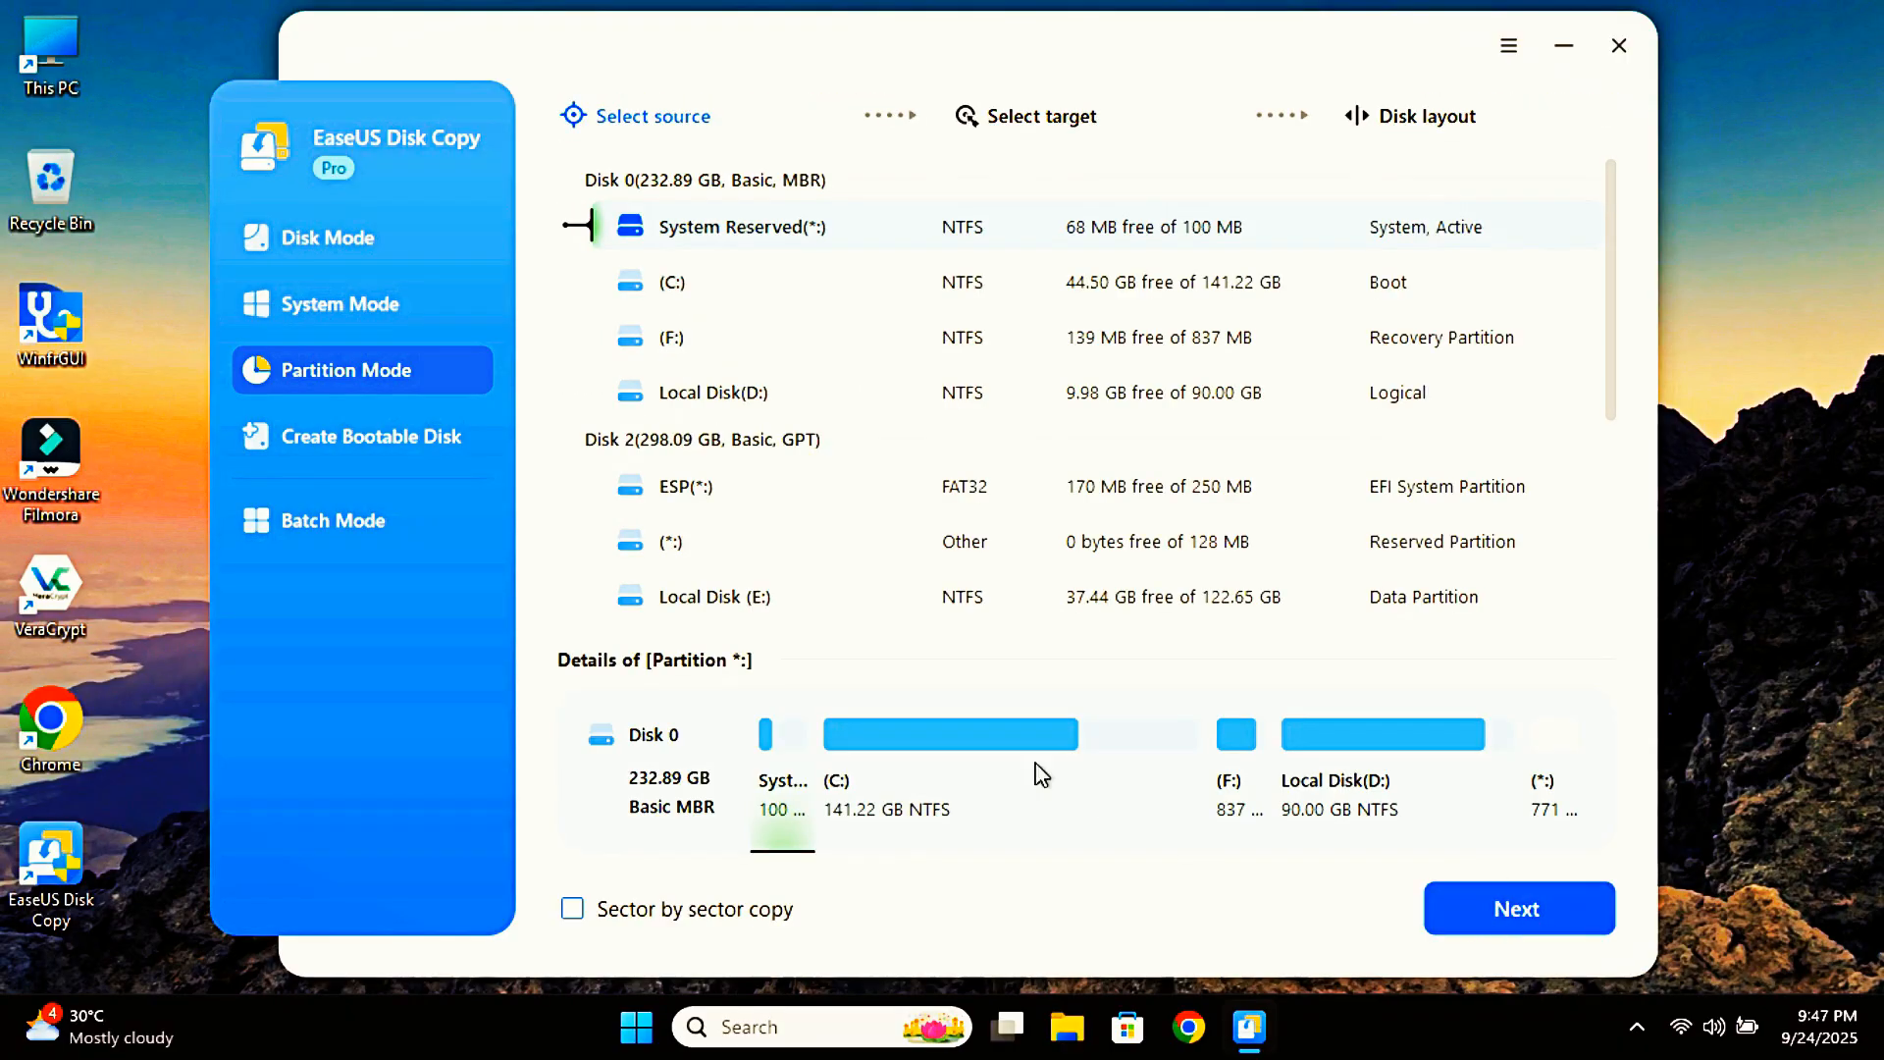
Create a bootable disk on the SanDisk Cruzer Blade USB drive instead of an ISO.
{"action": "left_click", "coordinate": [371, 436]}
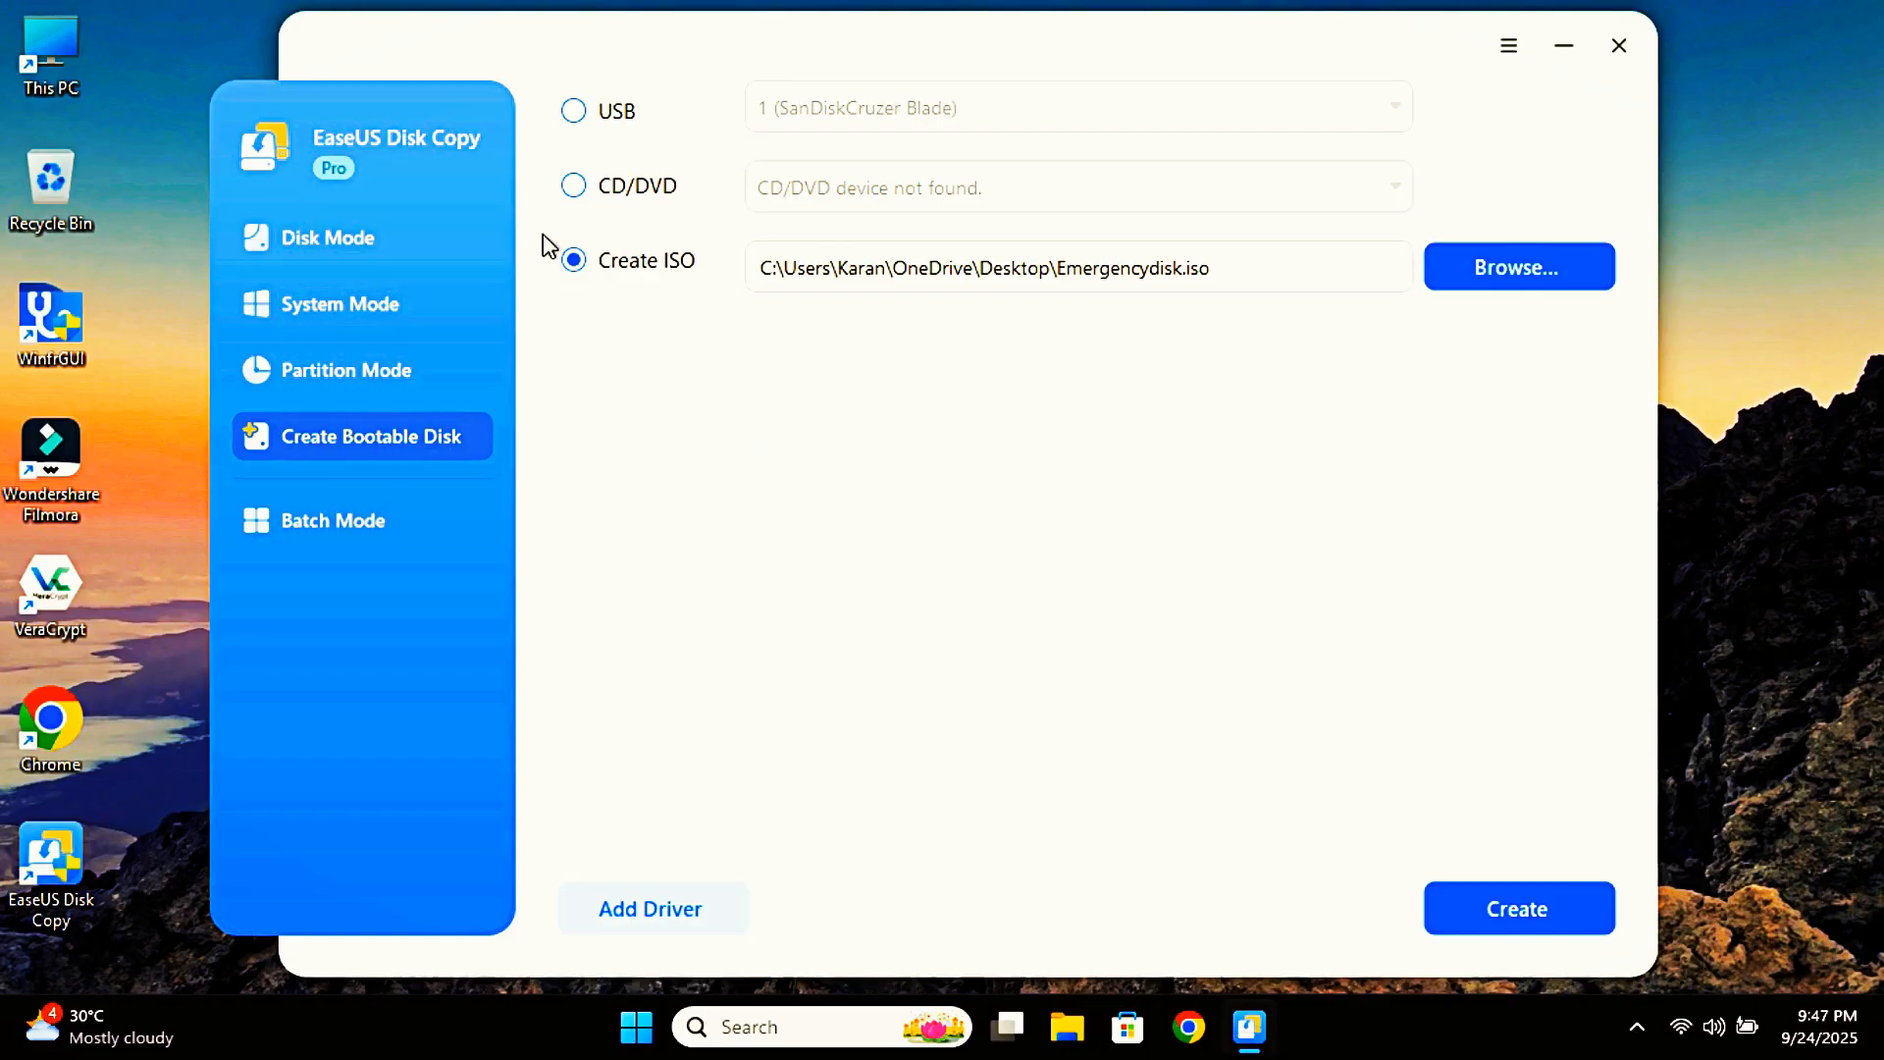
{"action": "left_click", "coordinate": [574, 111]}
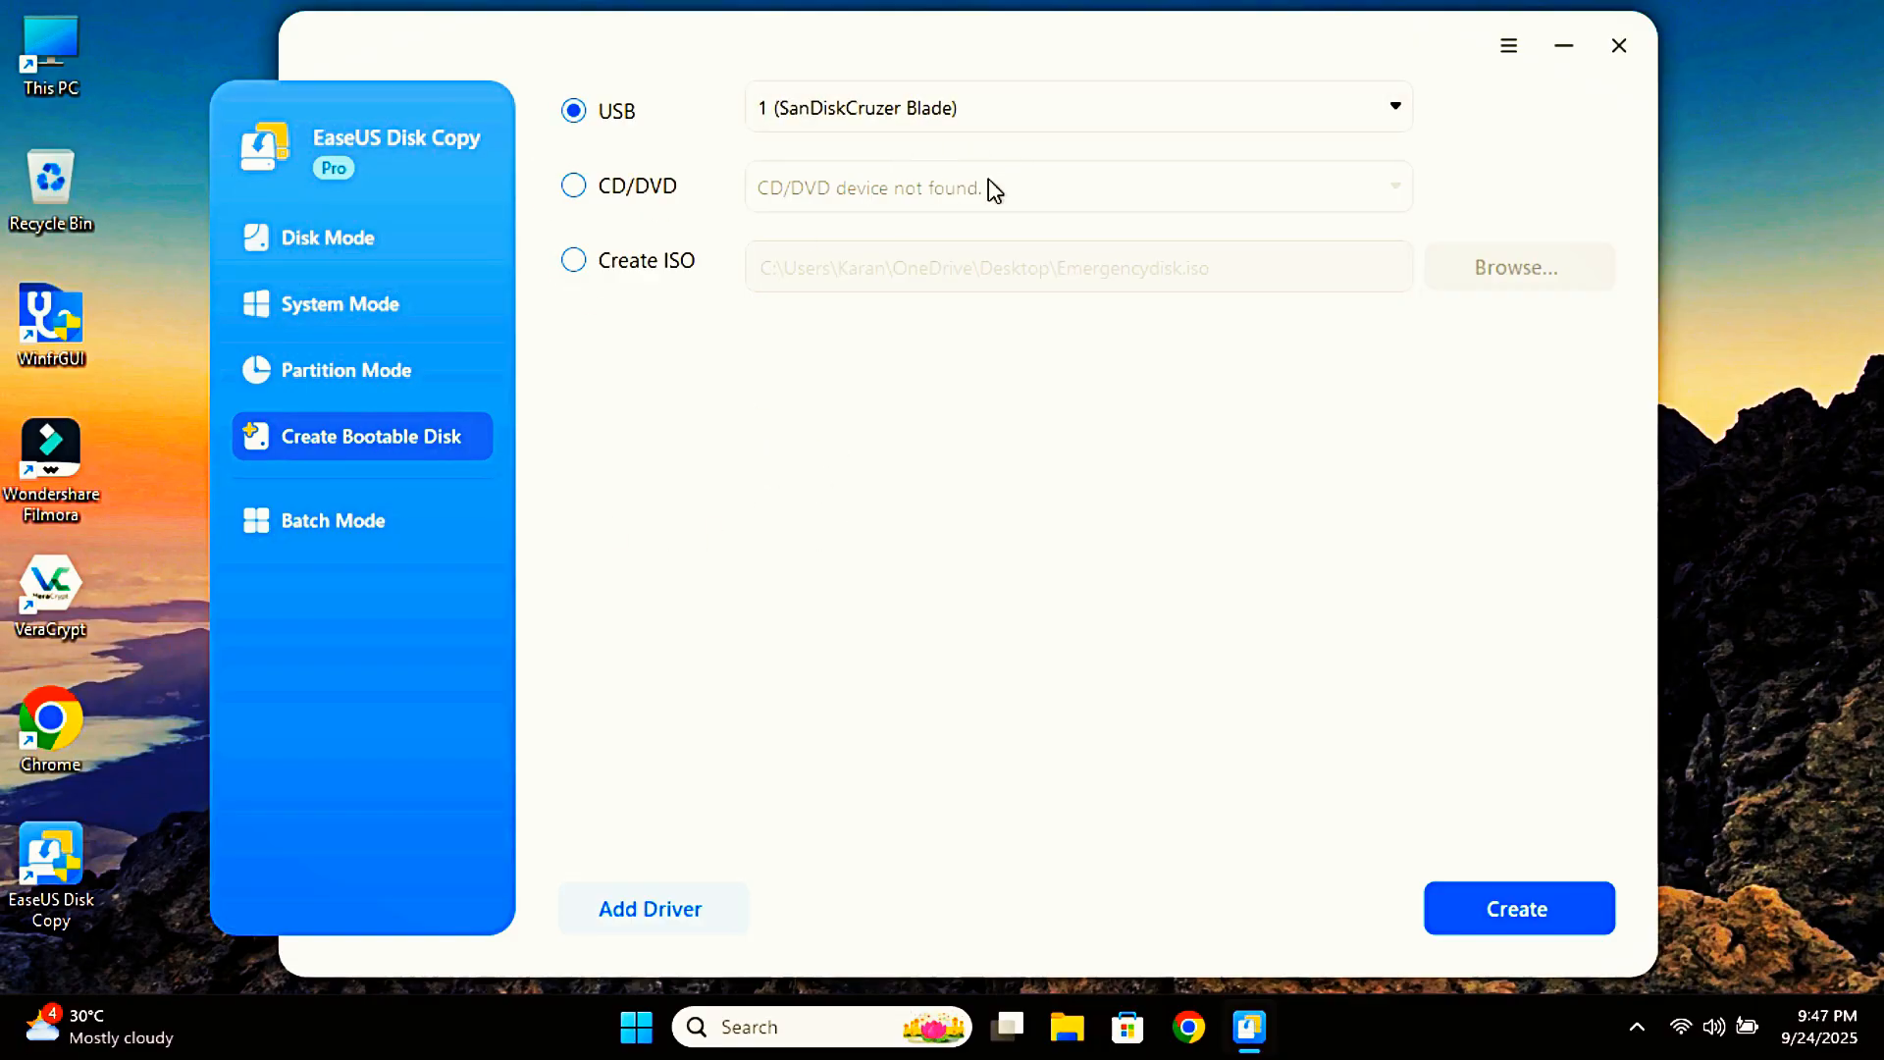
{"action": "mouse_move", "coordinate": [1178, 430]}
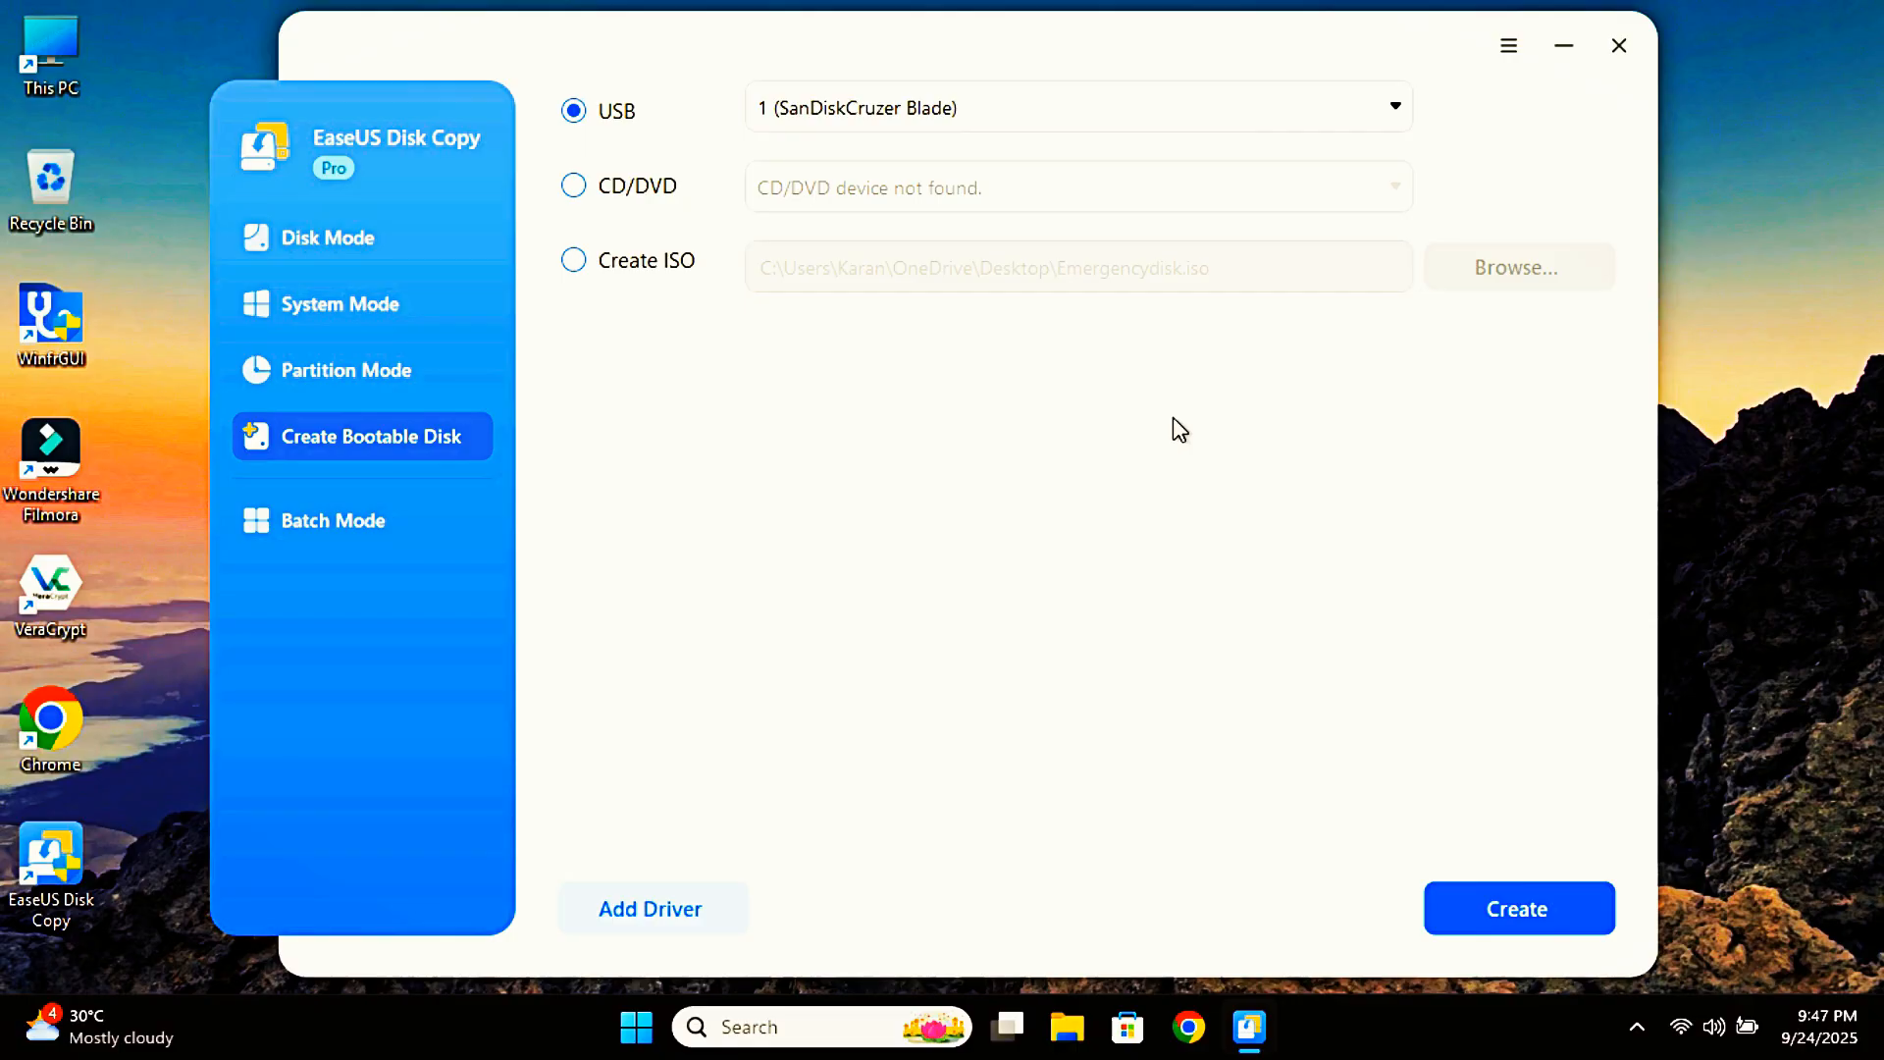
{"action": "mouse_move", "coordinate": [1293, 492]}
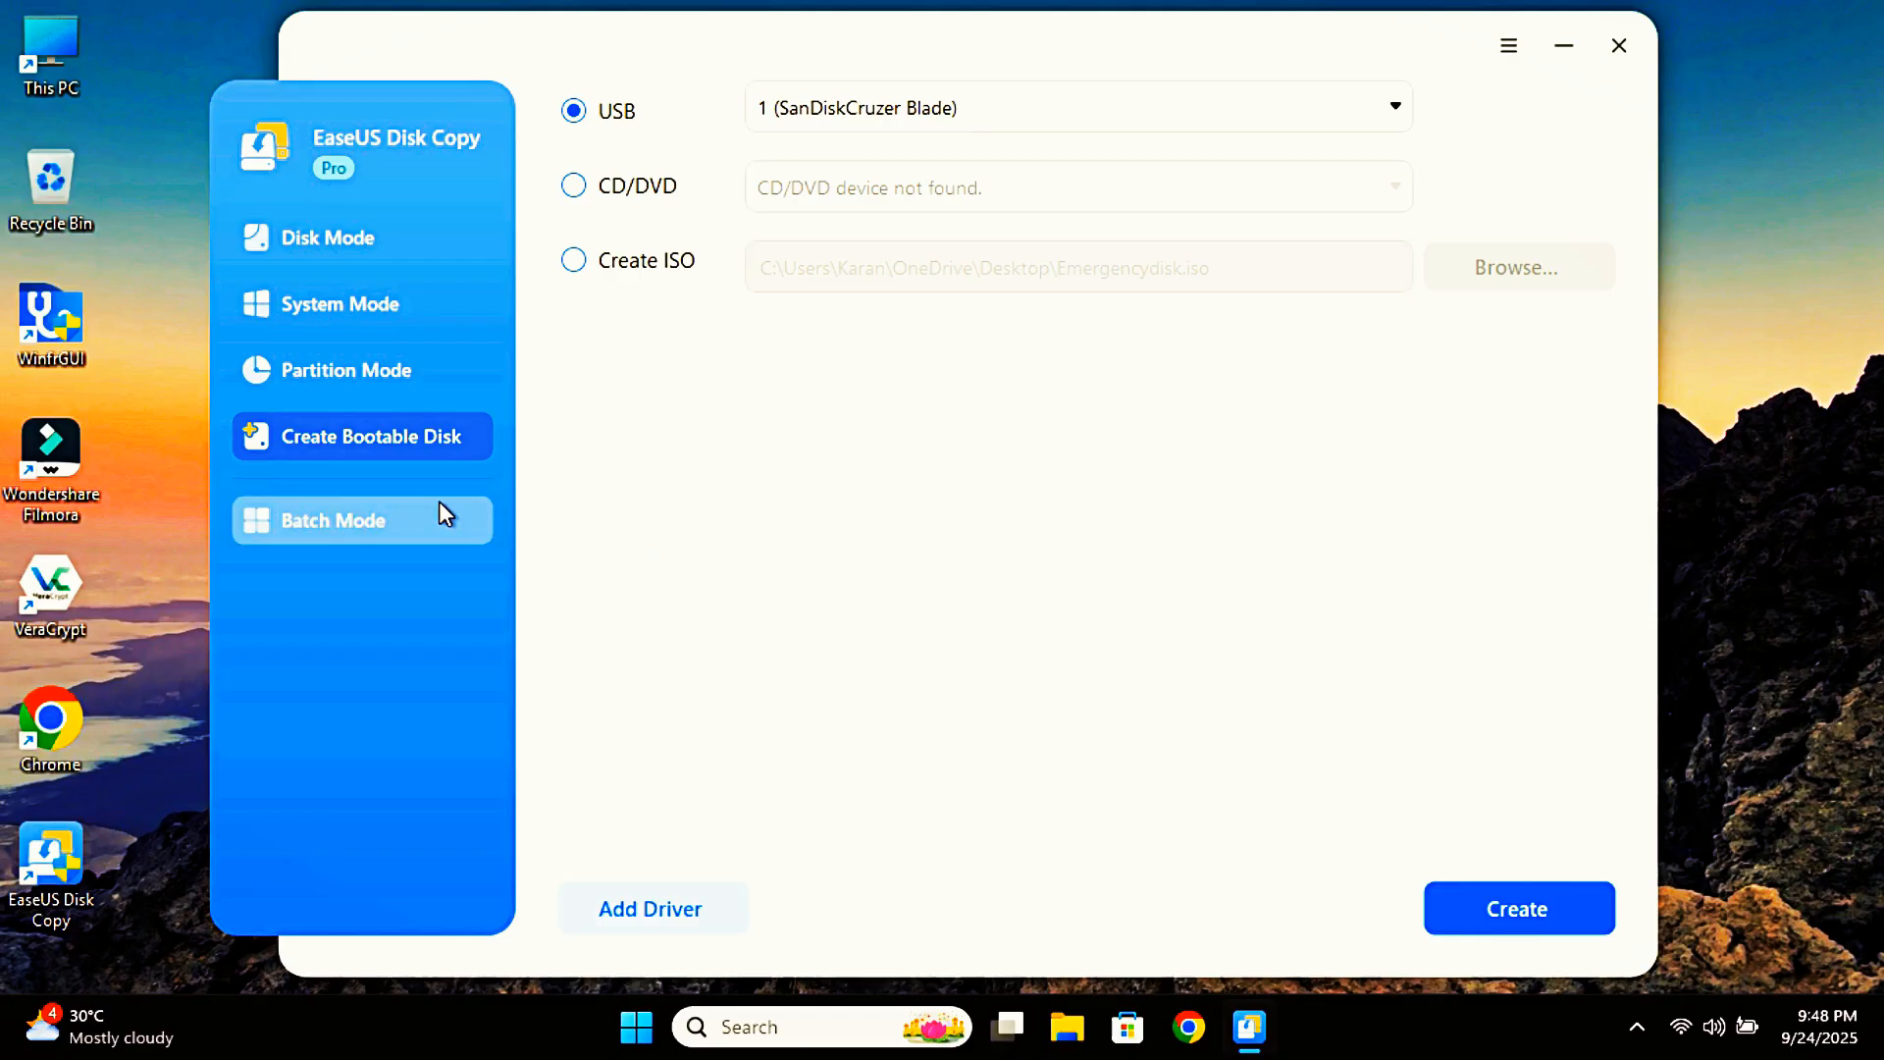
Open Batch Mode, view the copy source choices, and return to the batch overview.
{"action": "left_click", "coordinate": [333, 519]}
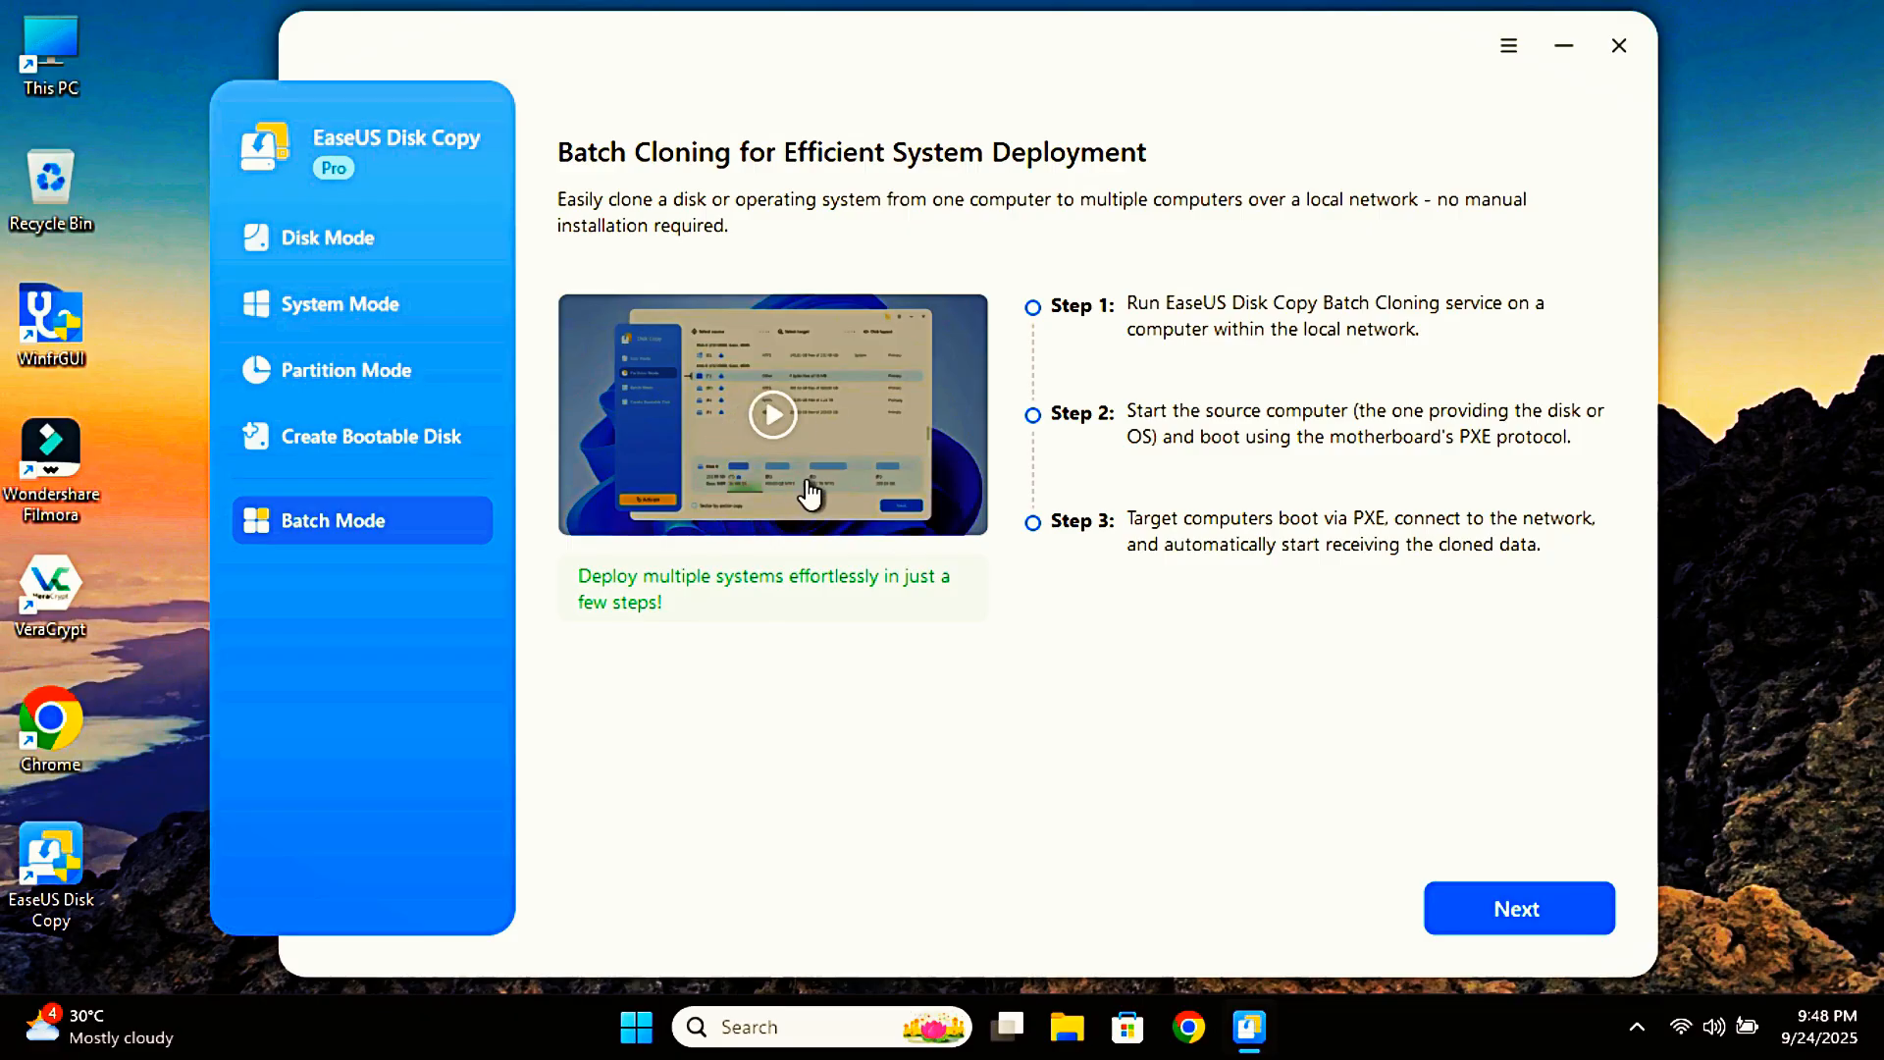
{"action": "mouse_move", "coordinate": [1297, 537]}
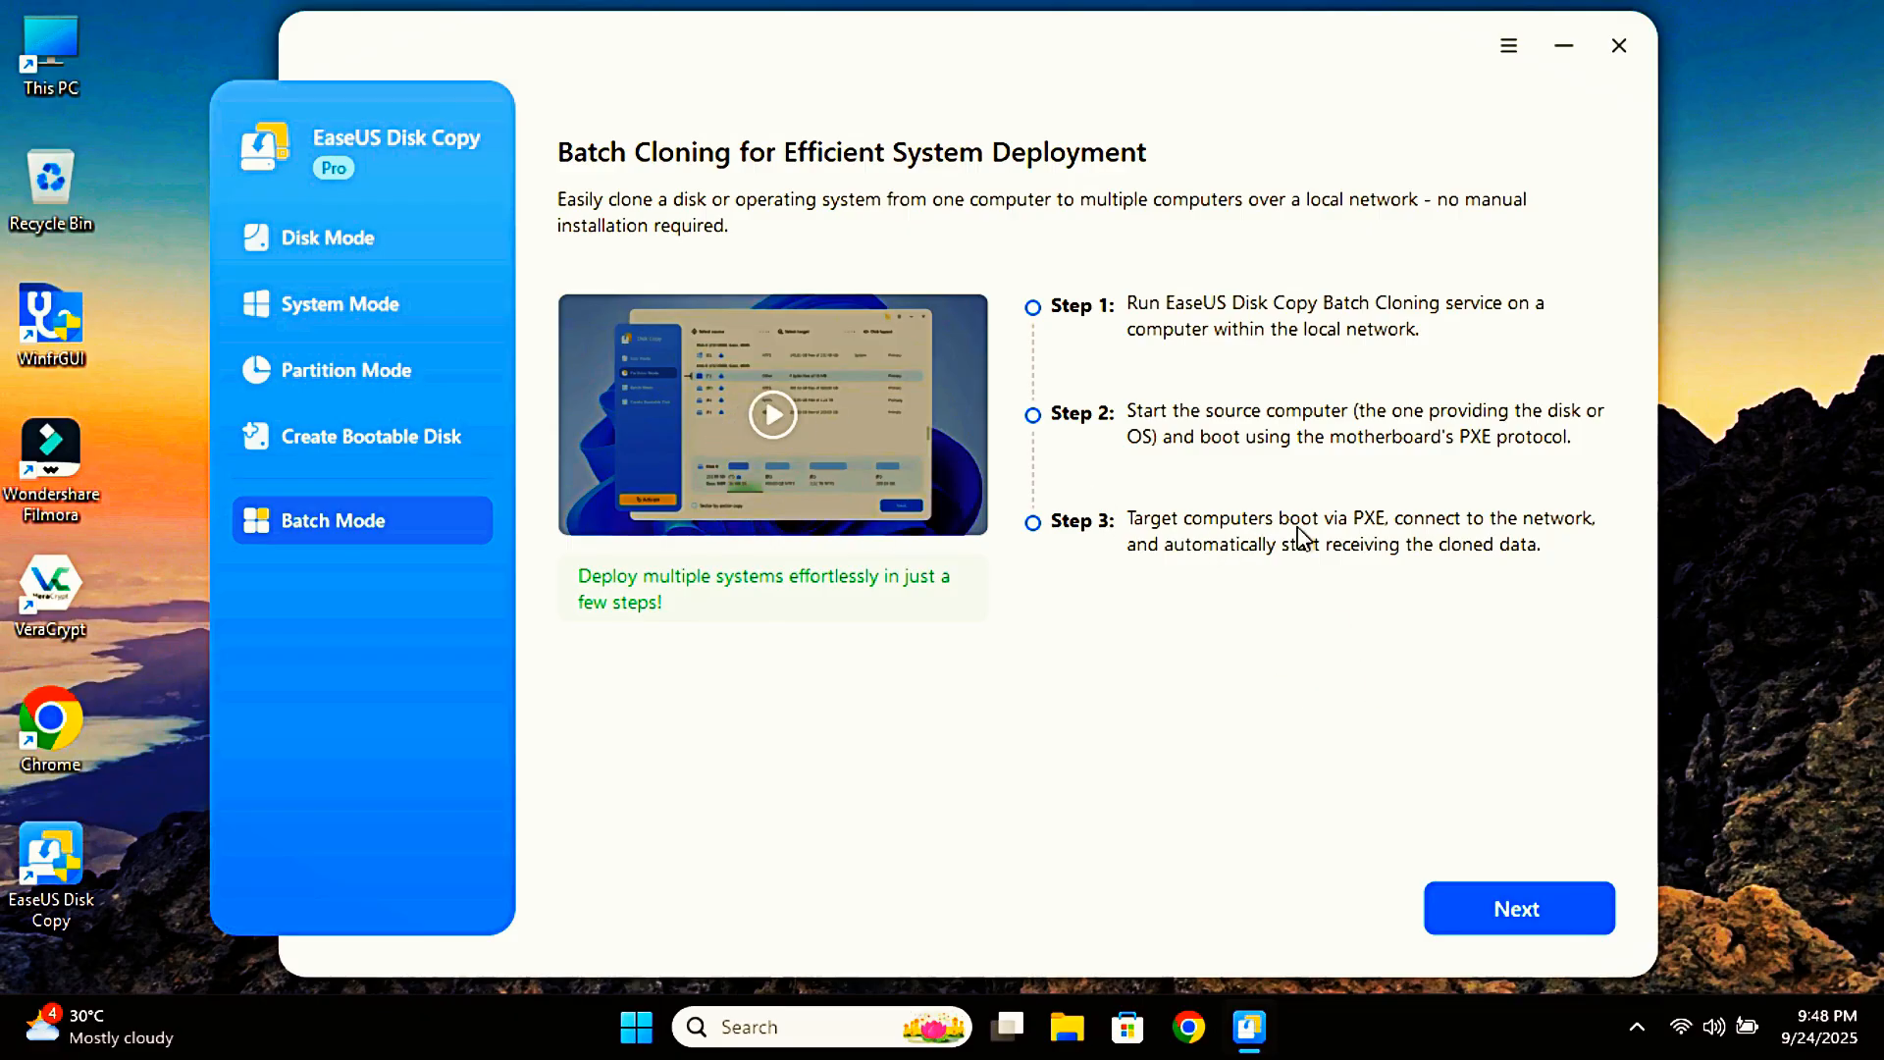
{"action": "mouse_move", "coordinate": [1337, 637]}
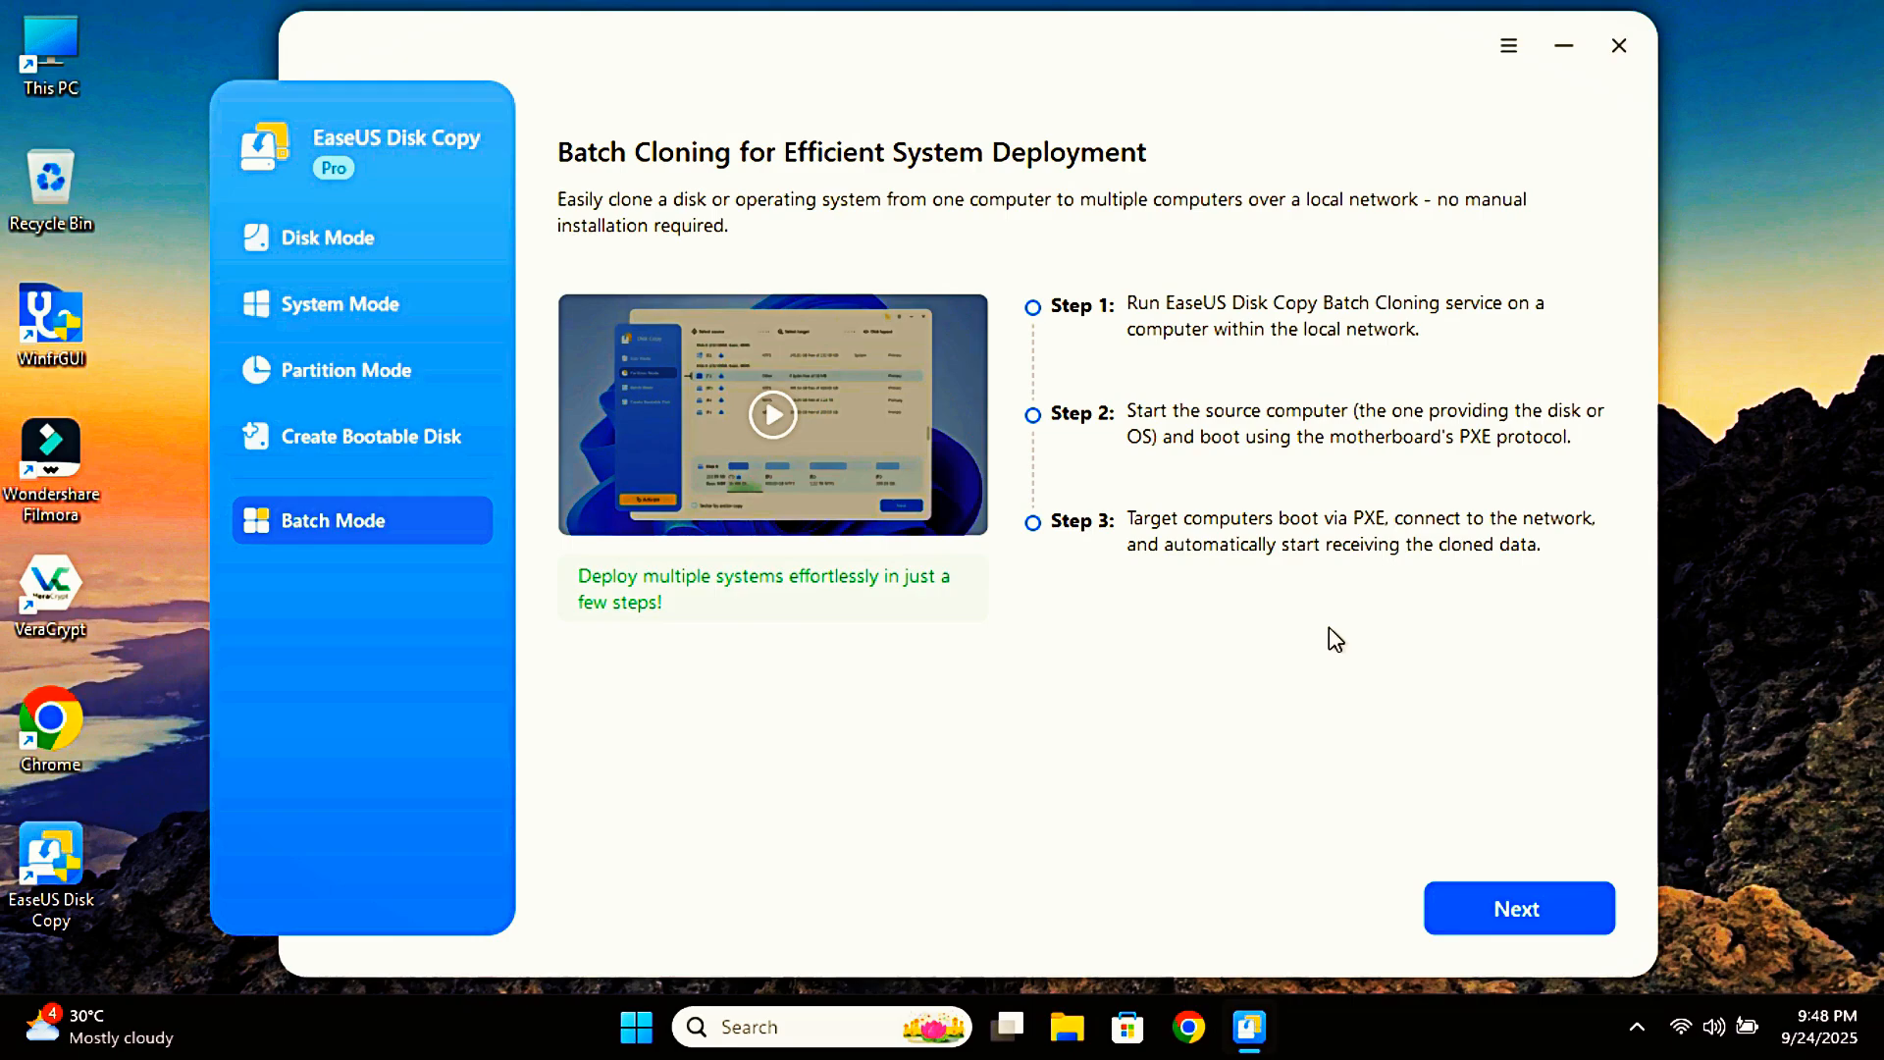
{"action": "mouse_move", "coordinate": [1393, 694]}
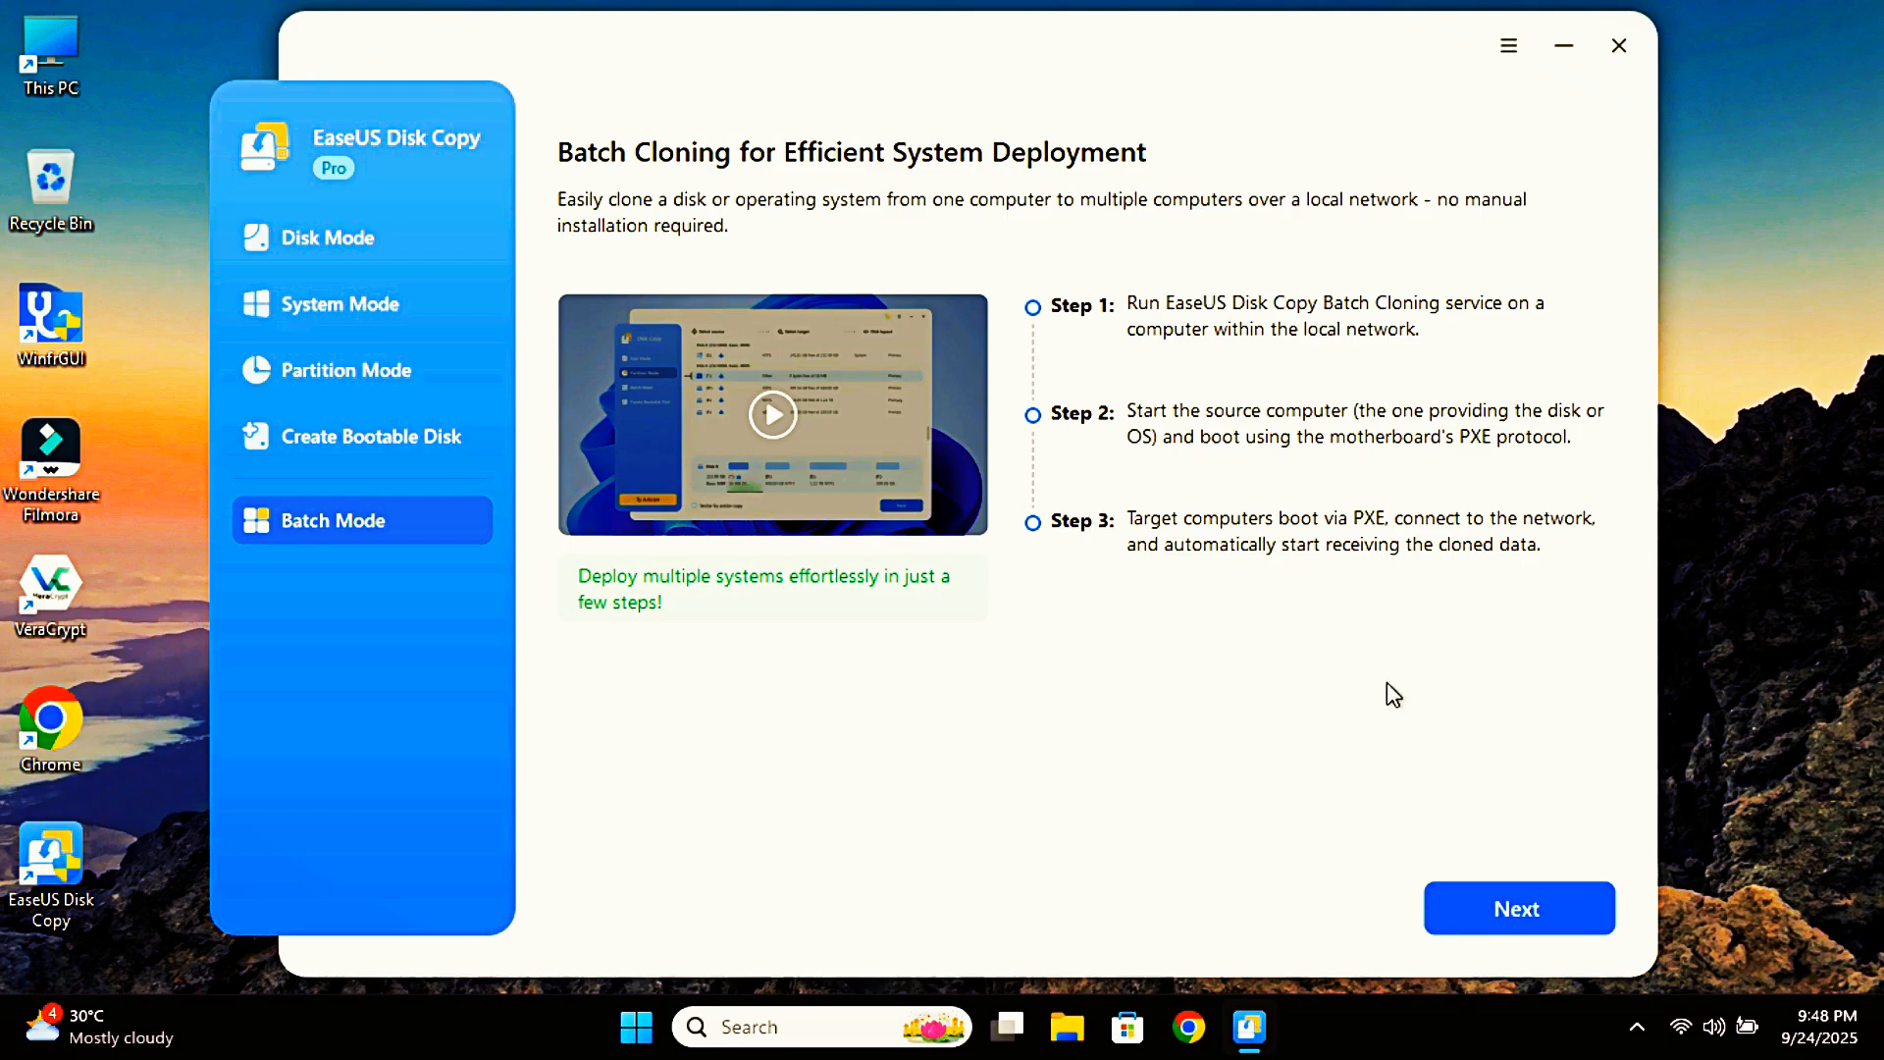
{"action": "left_click", "coordinate": [1516, 906]}
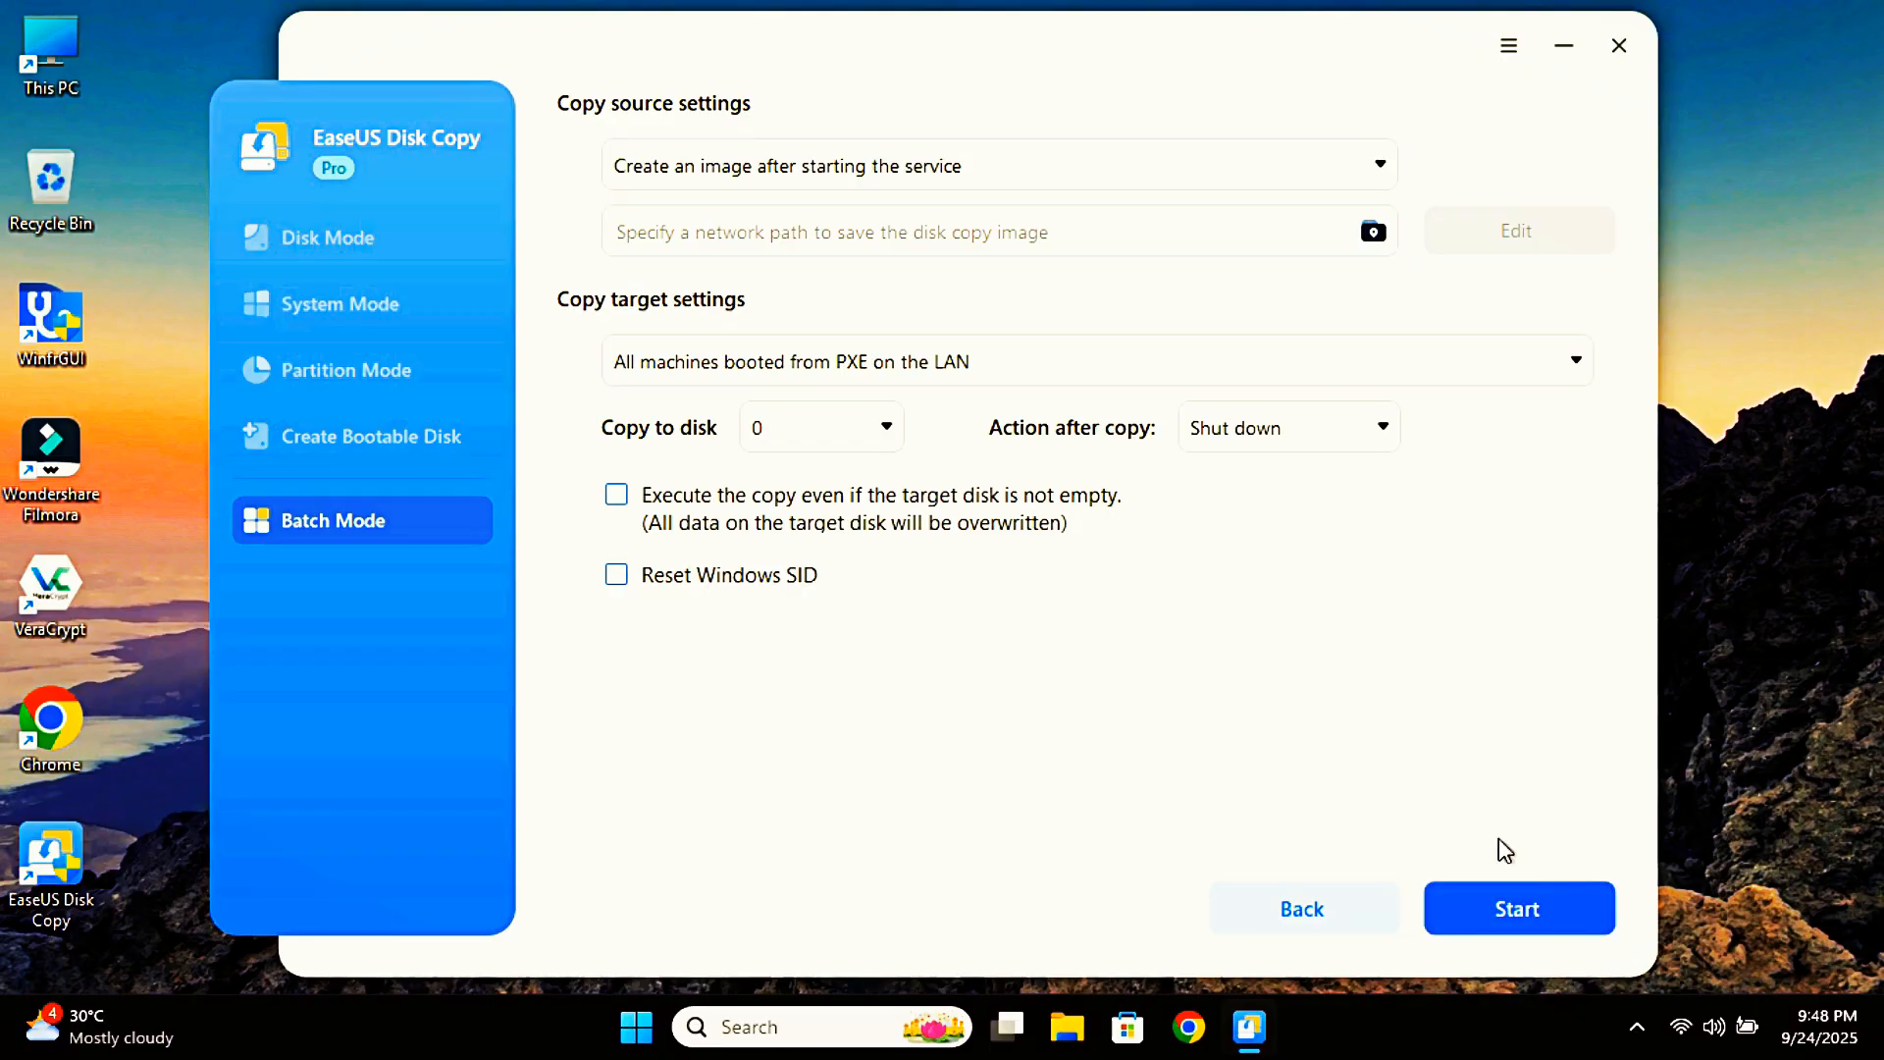
{"action": "mouse_move", "coordinate": [1378, 727]}
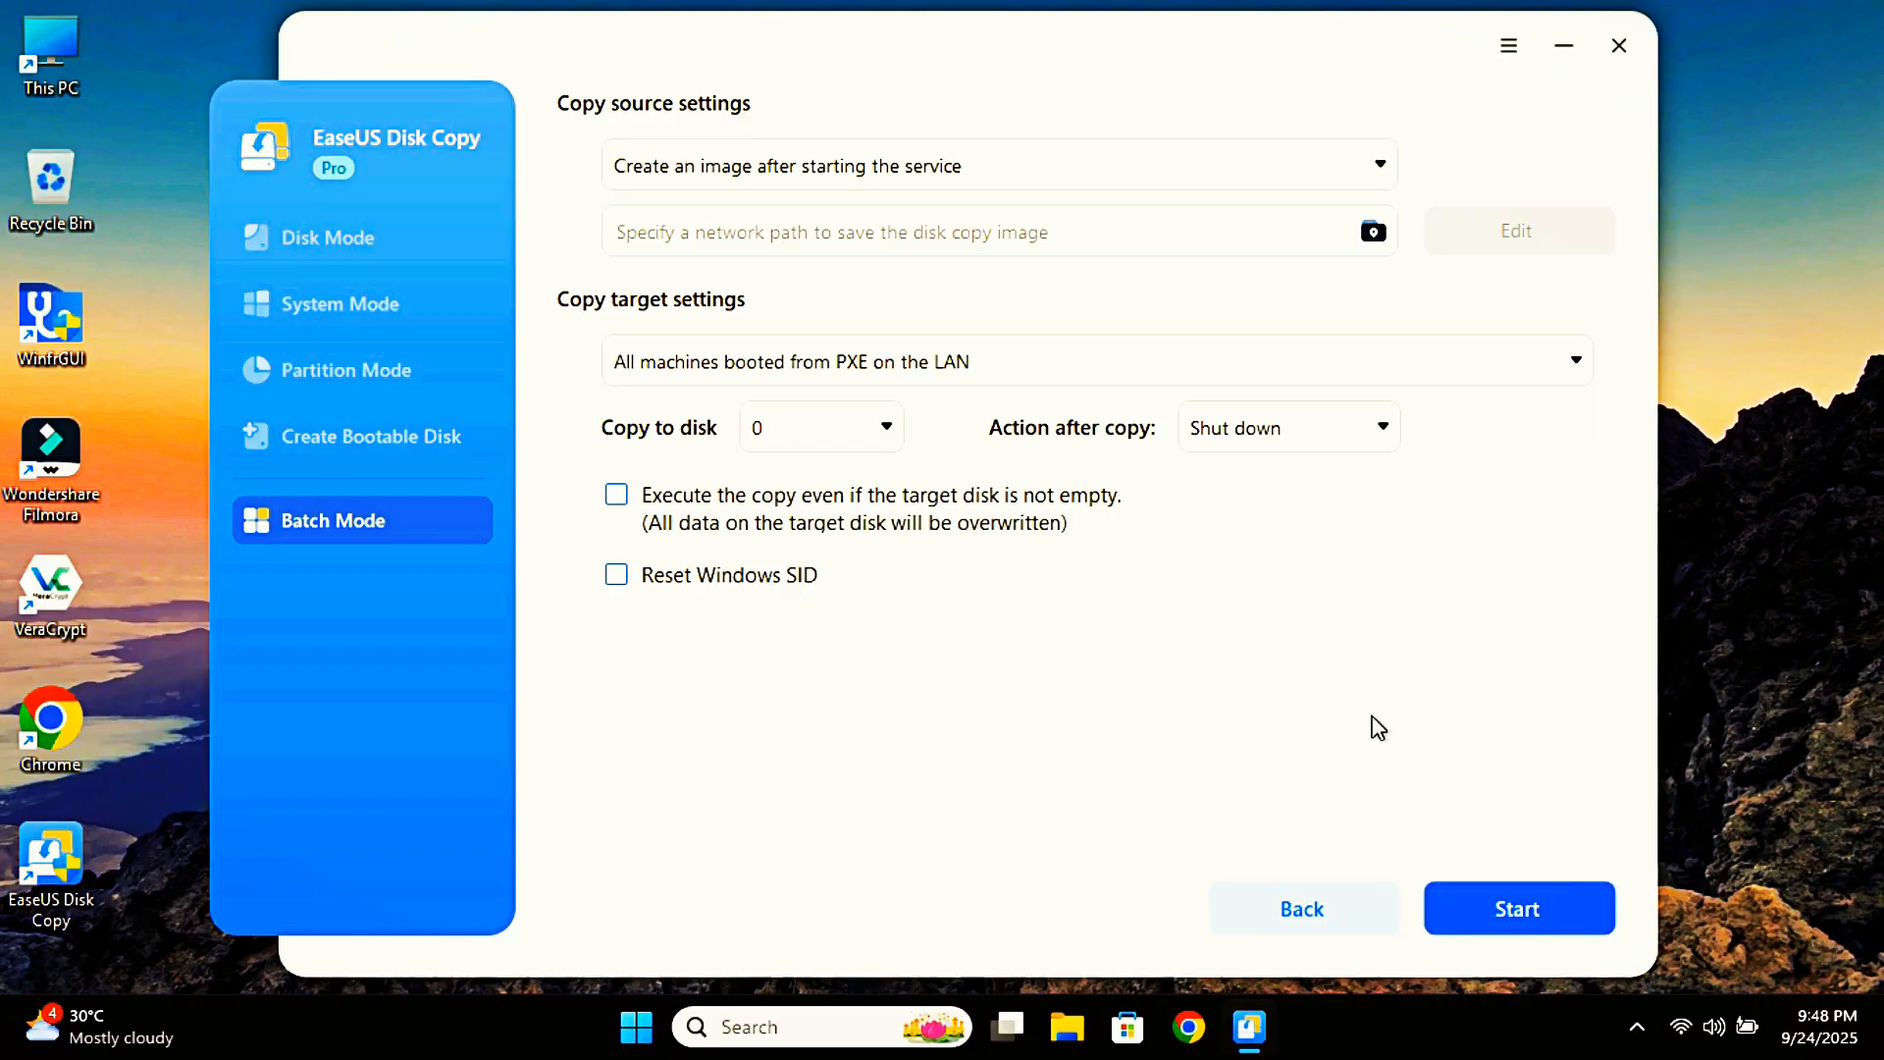
{"action": "mouse_move", "coordinate": [1163, 322]}
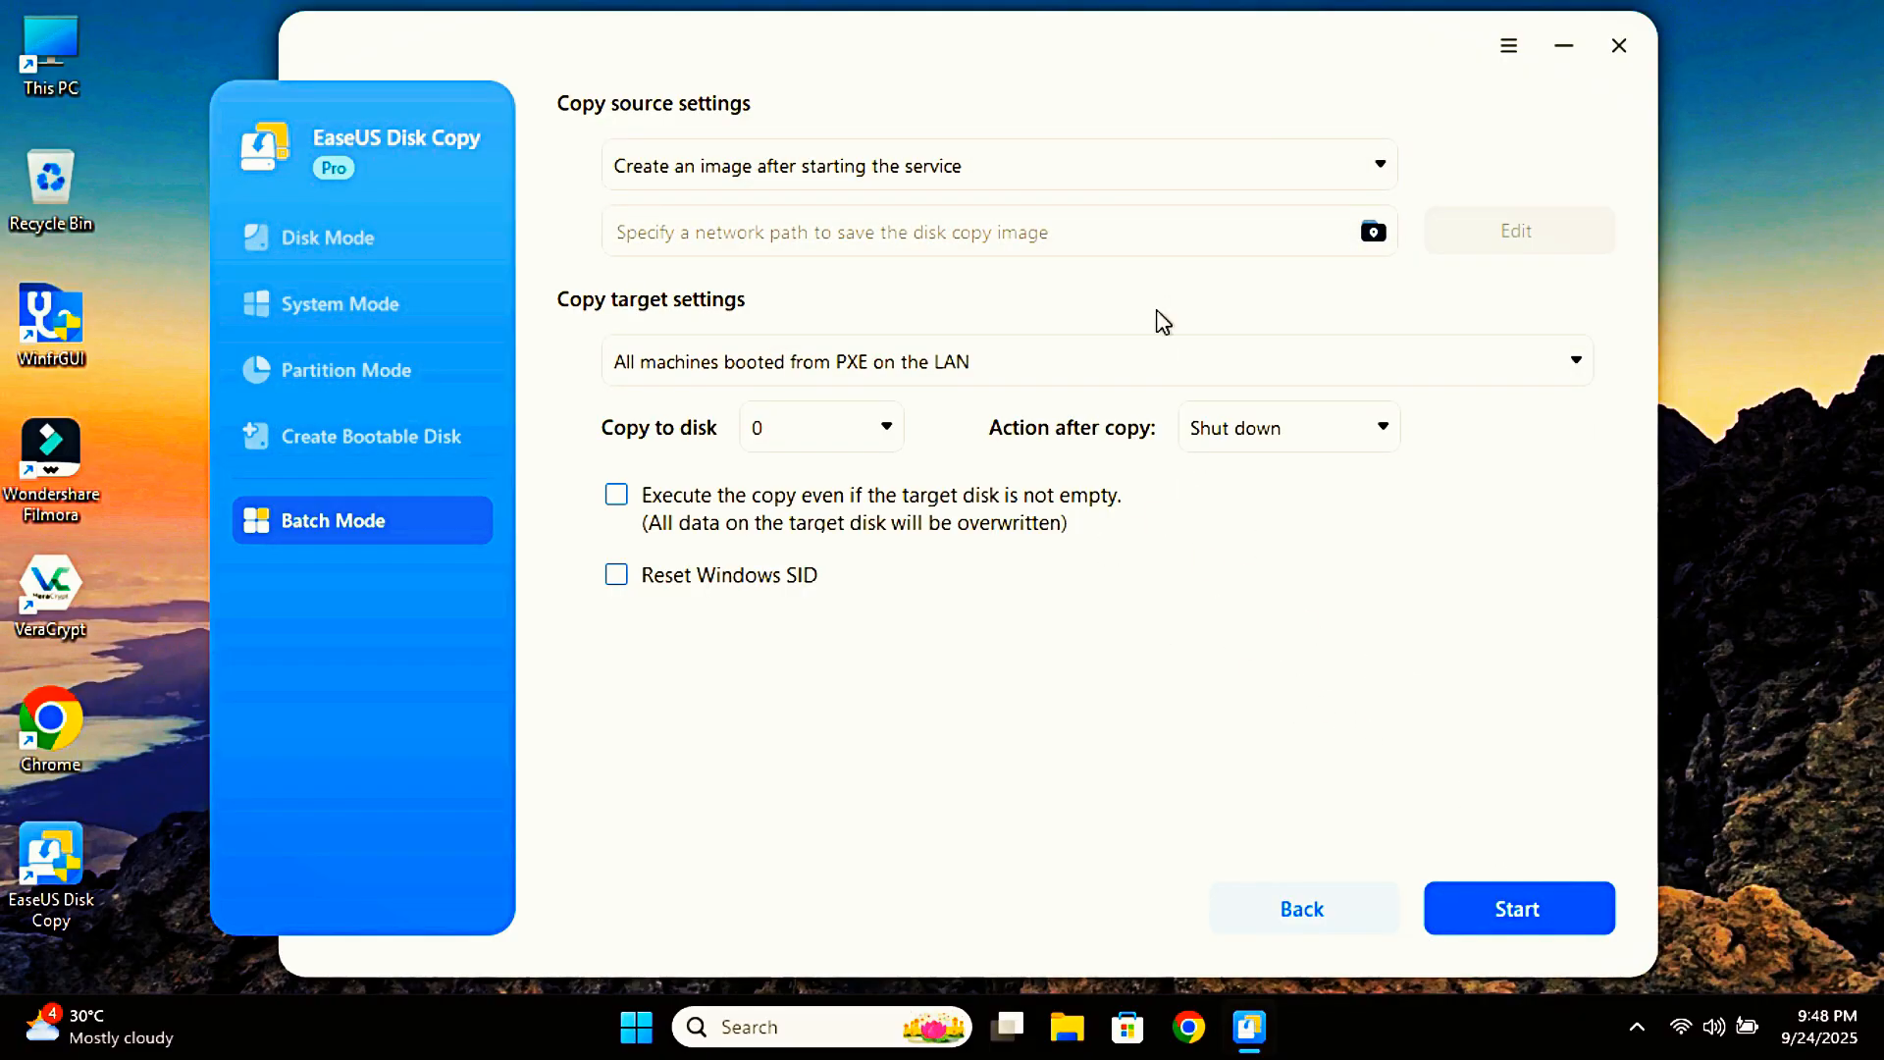
{"action": "mouse_move", "coordinate": [1178, 578]}
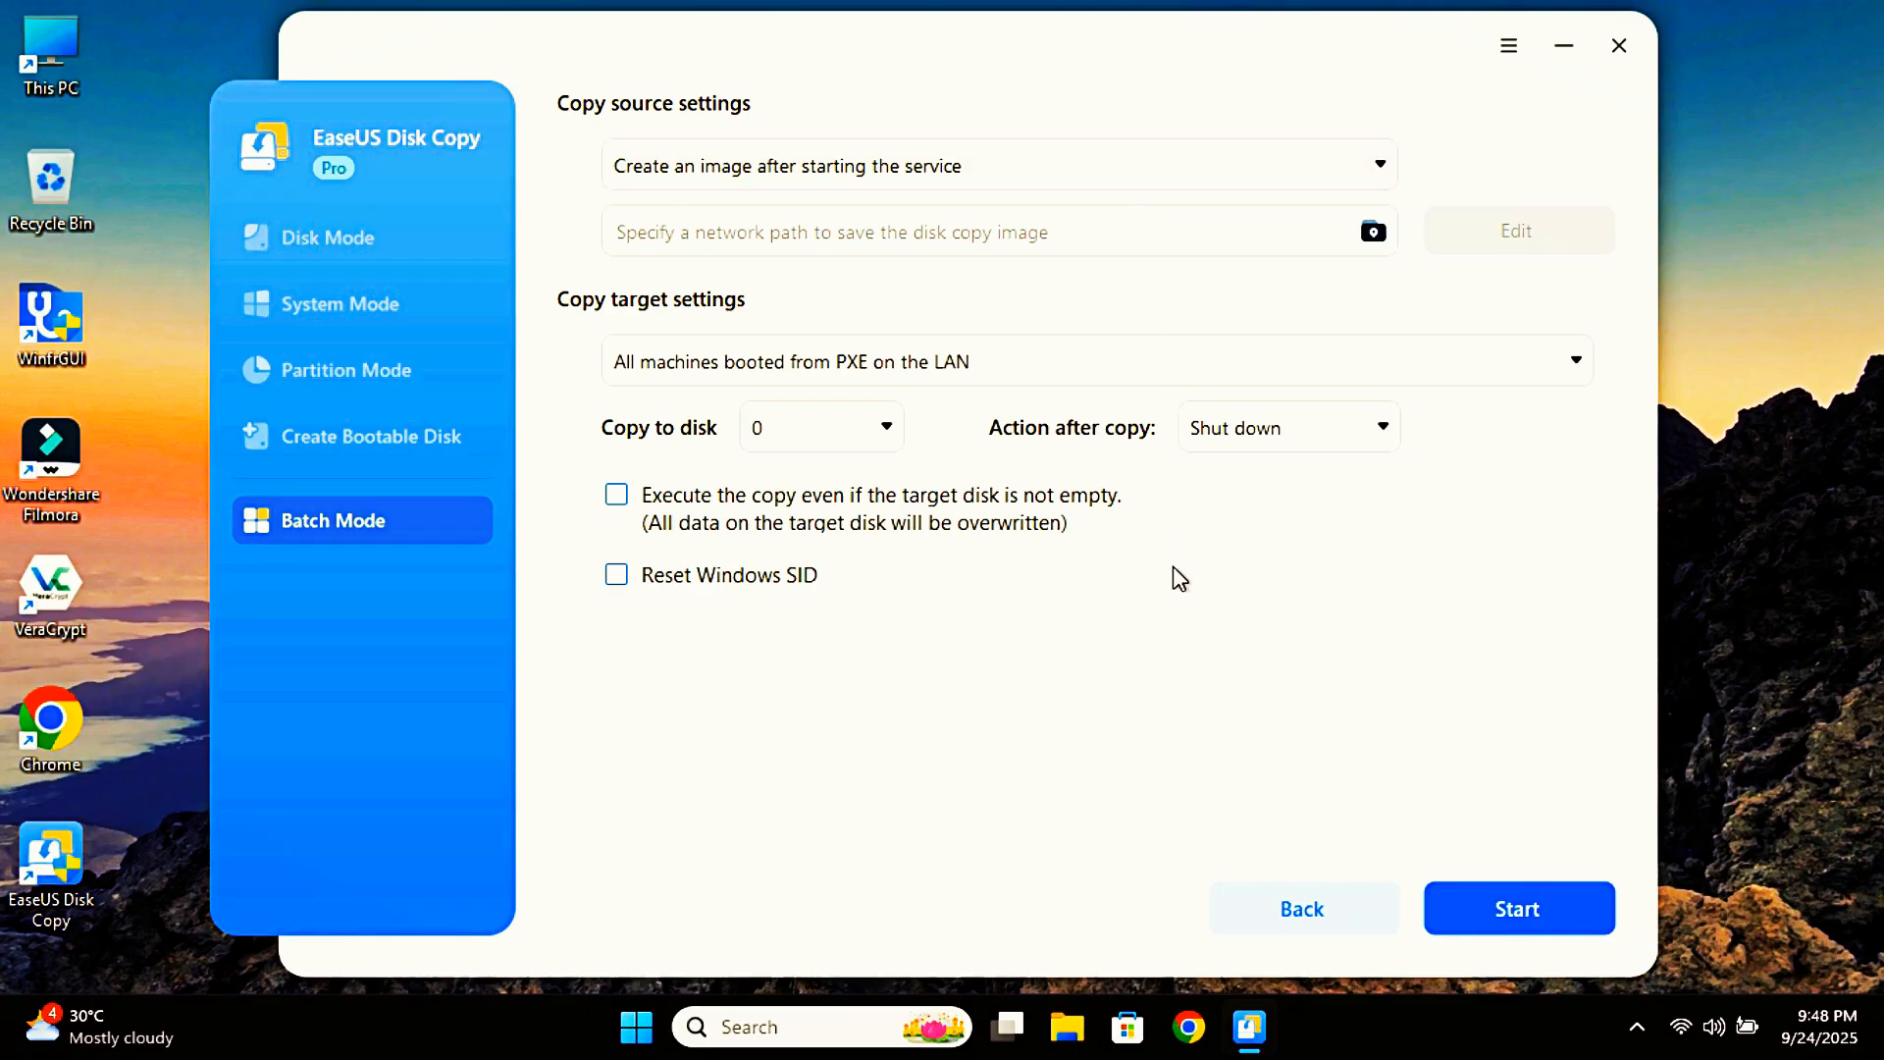
{"action": "left_click", "coordinate": [1082, 360]}
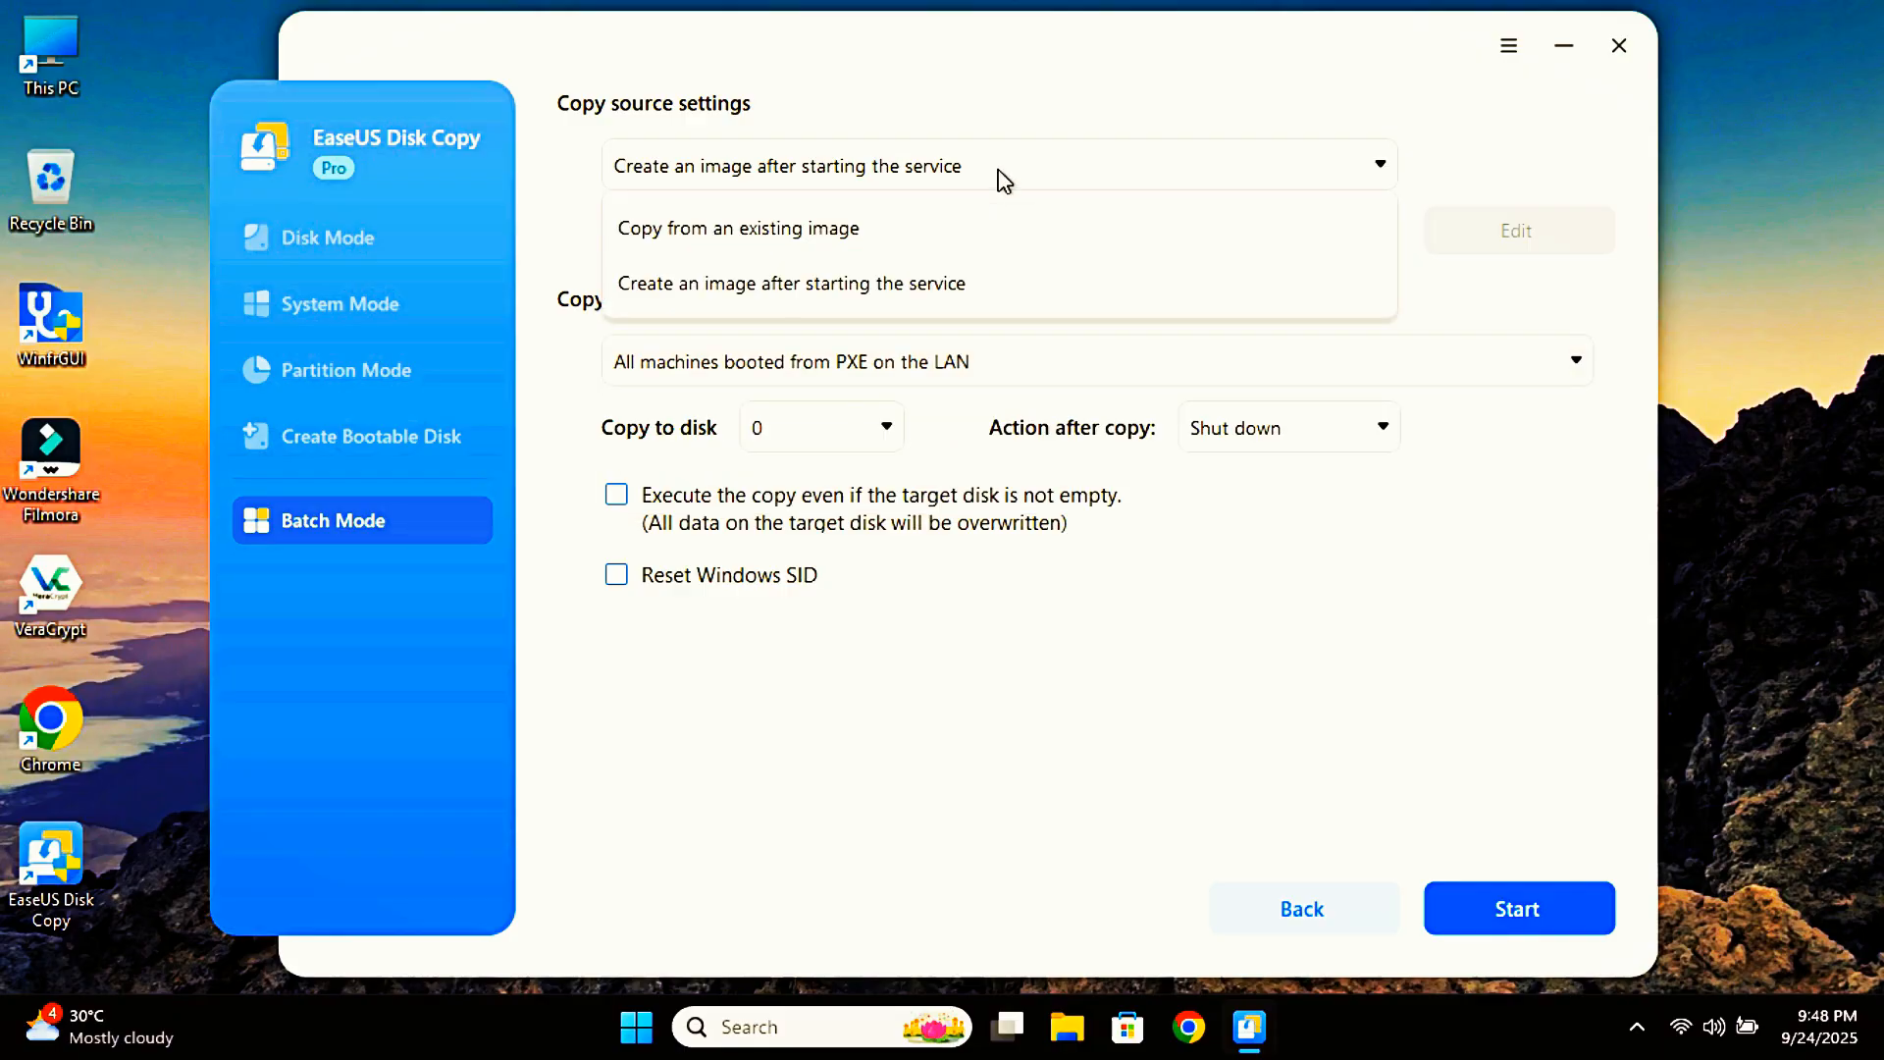
{"action": "mouse_move", "coordinate": [1028, 228]}
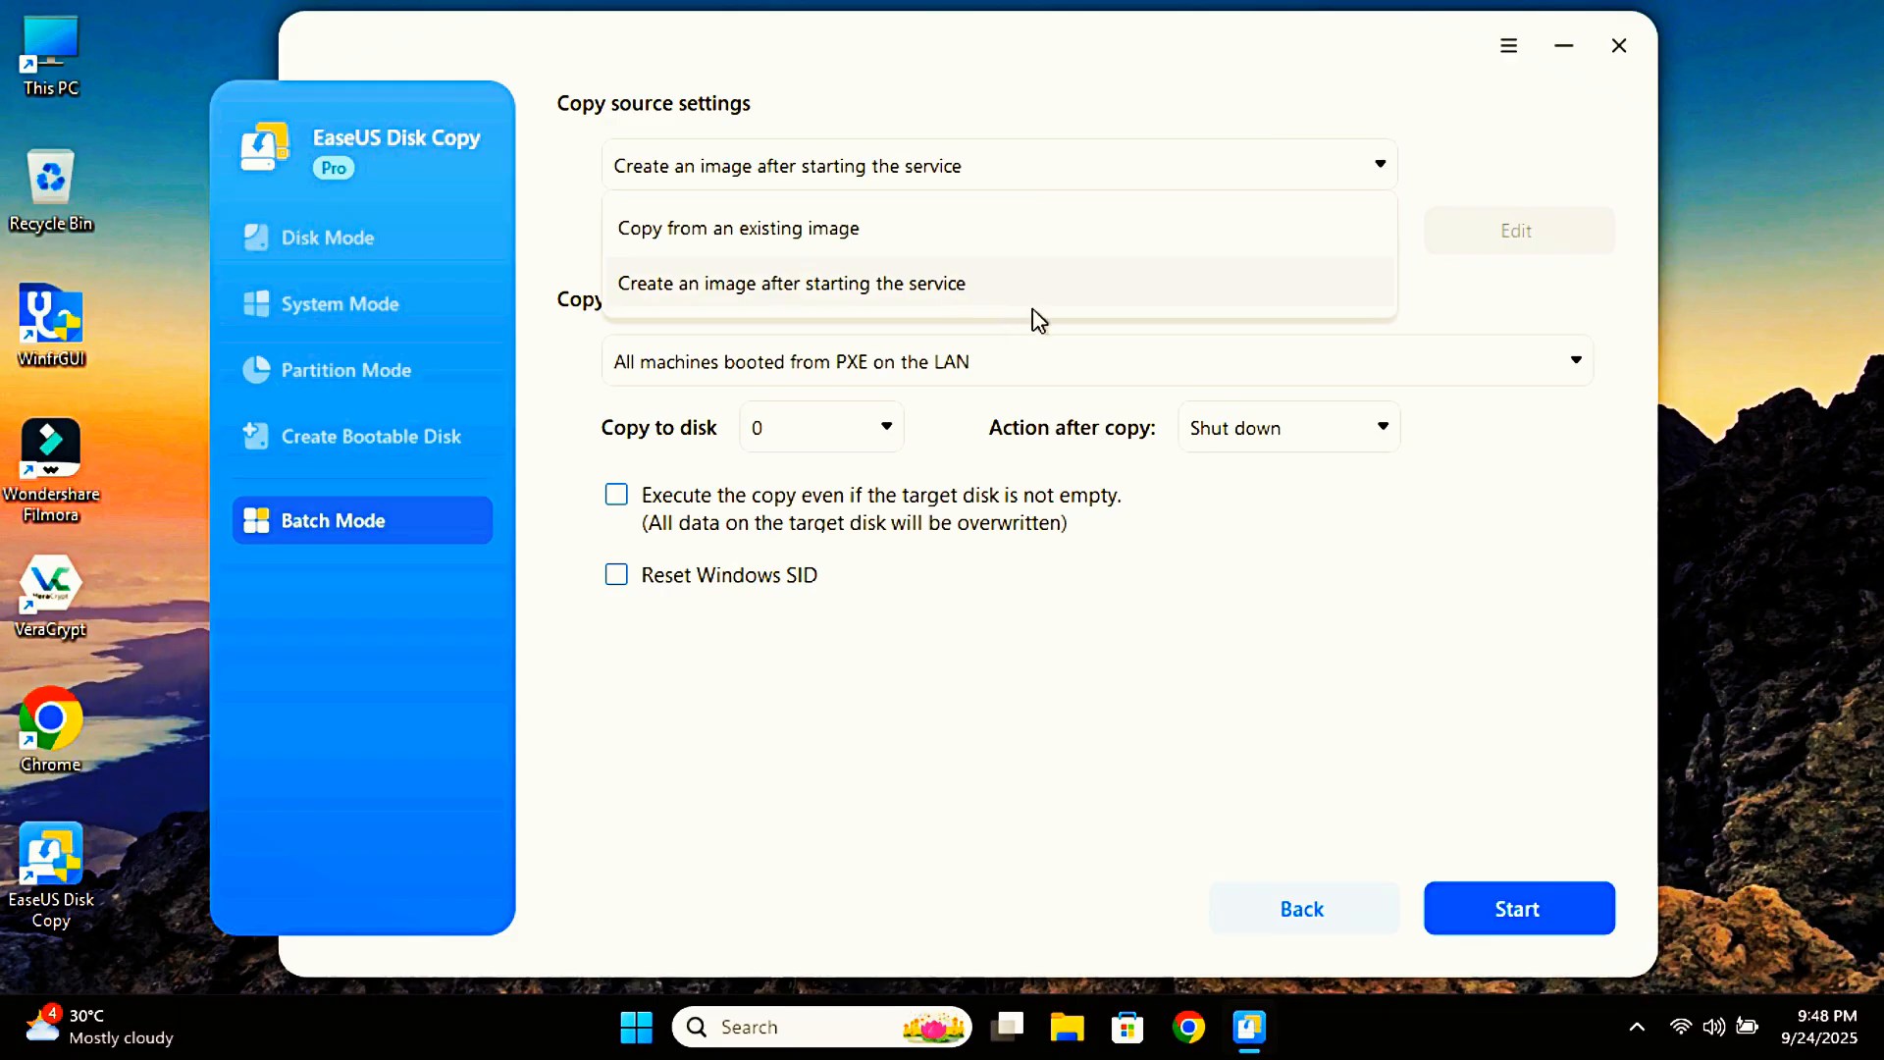
{"action": "left_click", "coordinate": [792, 282]}
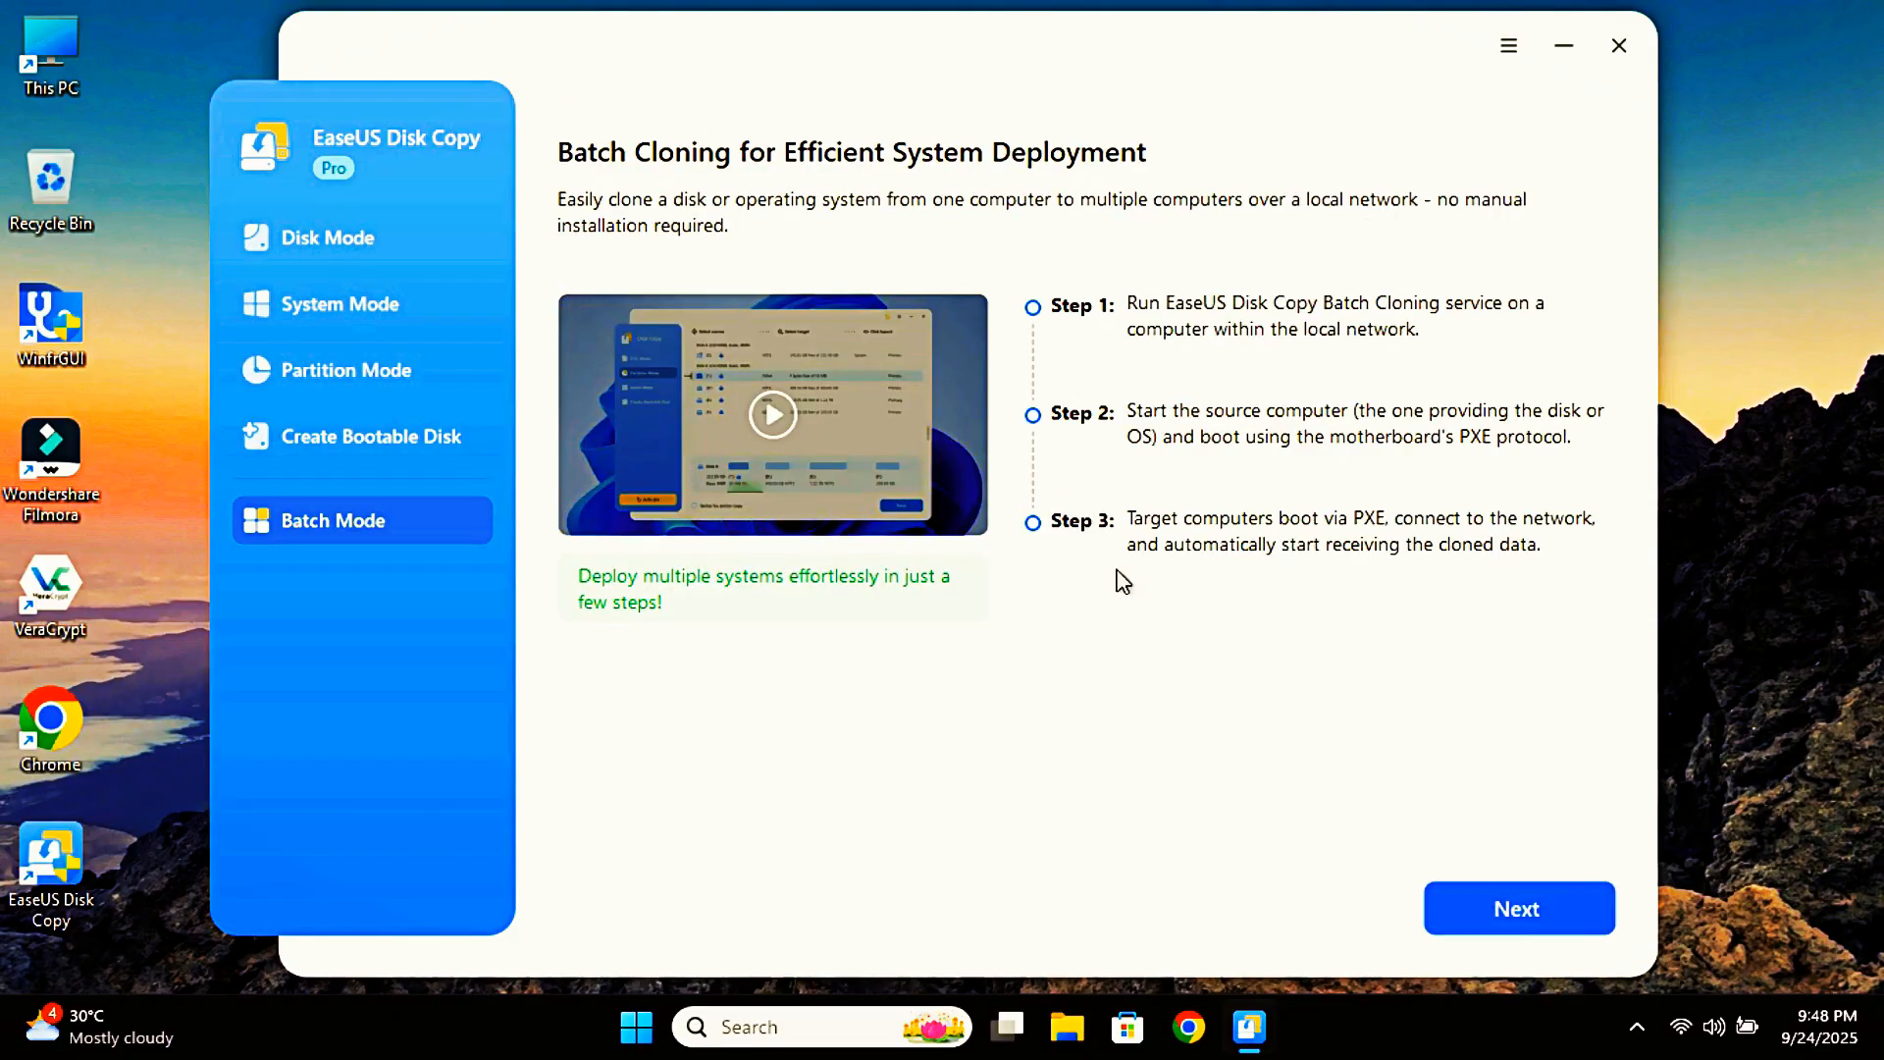
Switch back to Disk Mode, then close EaseUS Disk Copy and confirm the exit.
{"action": "left_click", "coordinate": [327, 236]}
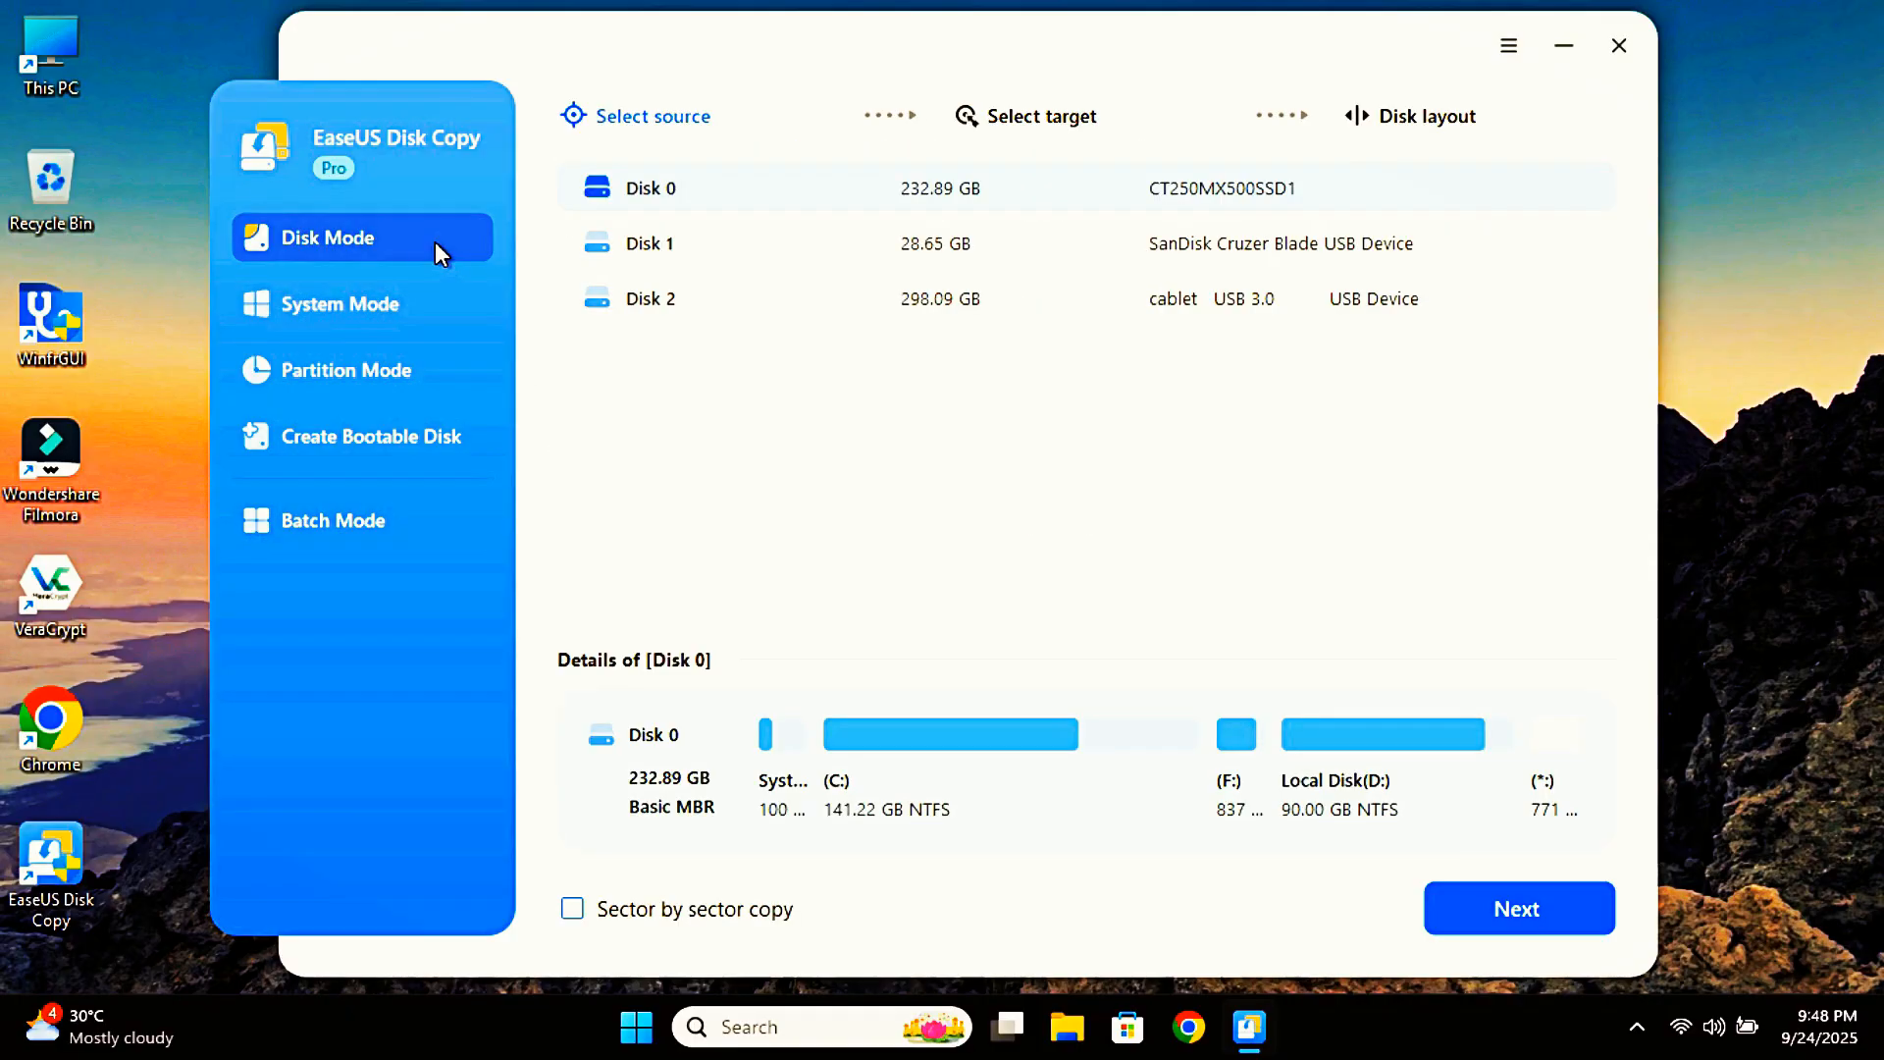
{"action": "mouse_move", "coordinate": [1029, 547]}
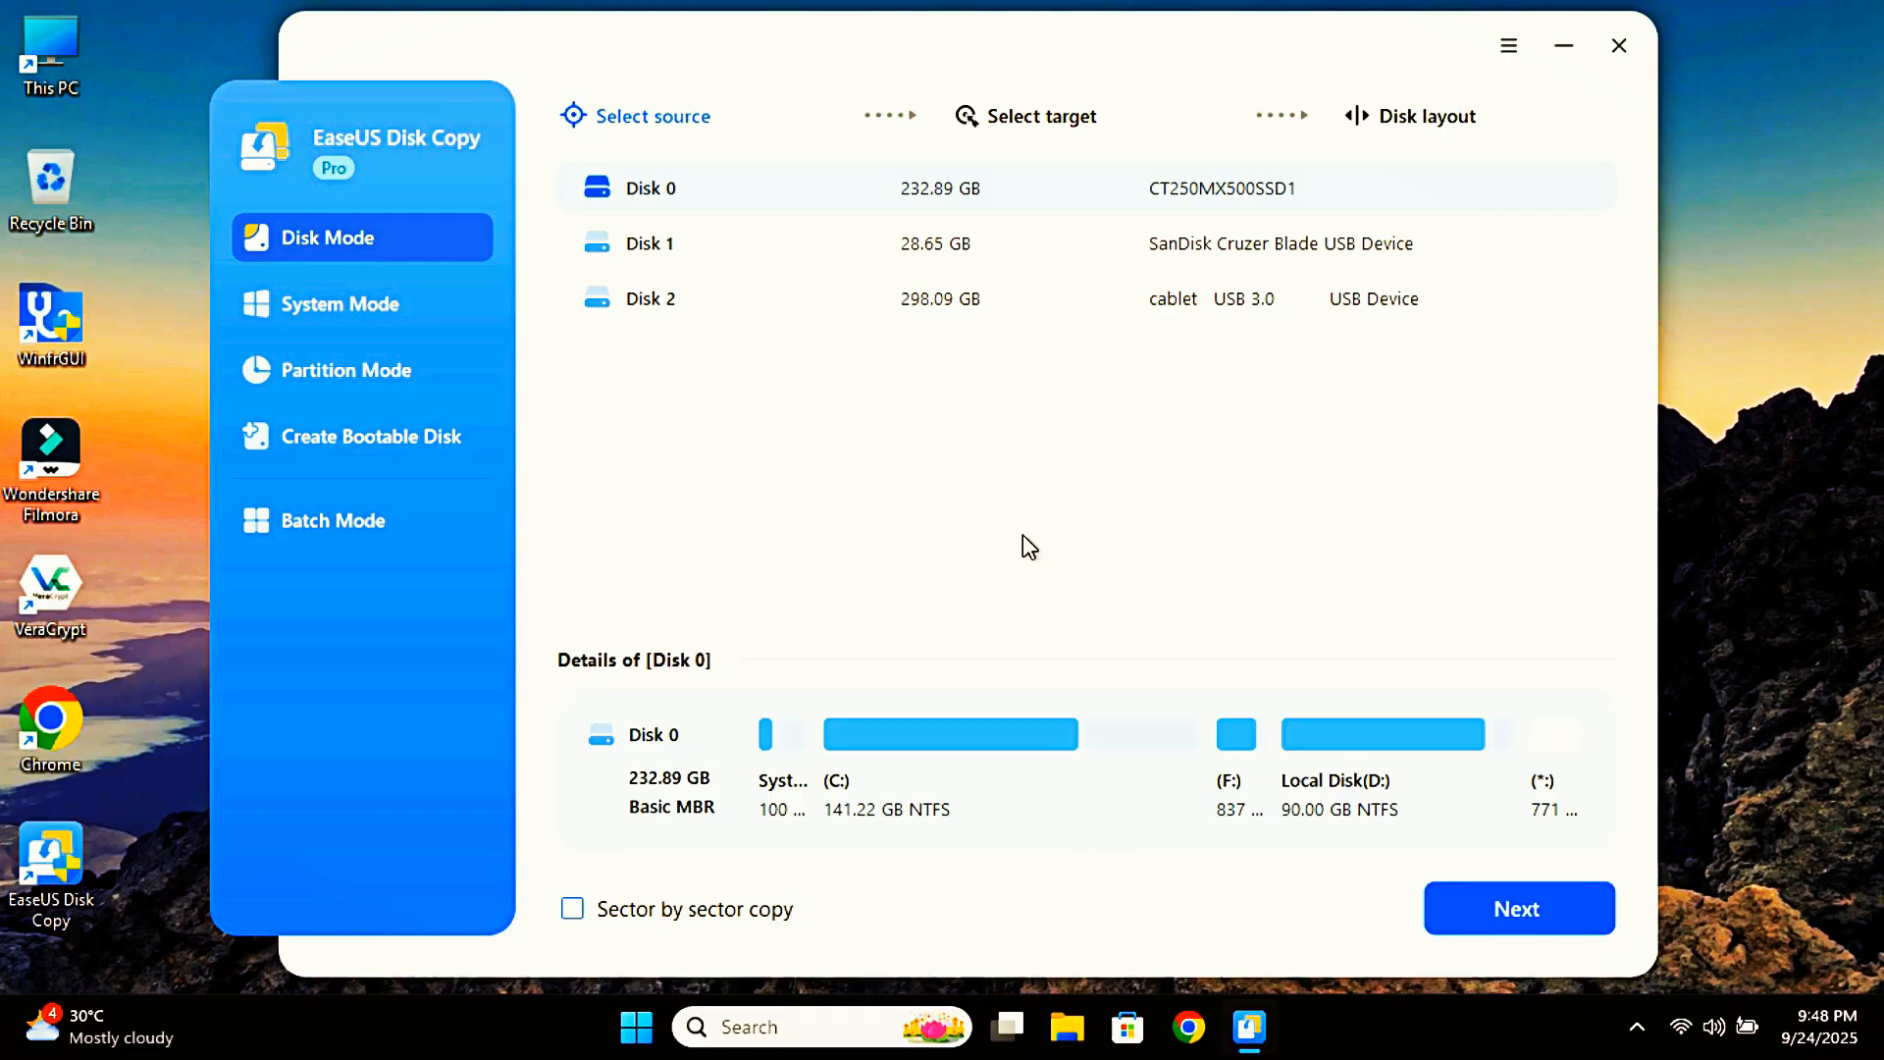
{"action": "mouse_move", "coordinate": [1616, 134]}
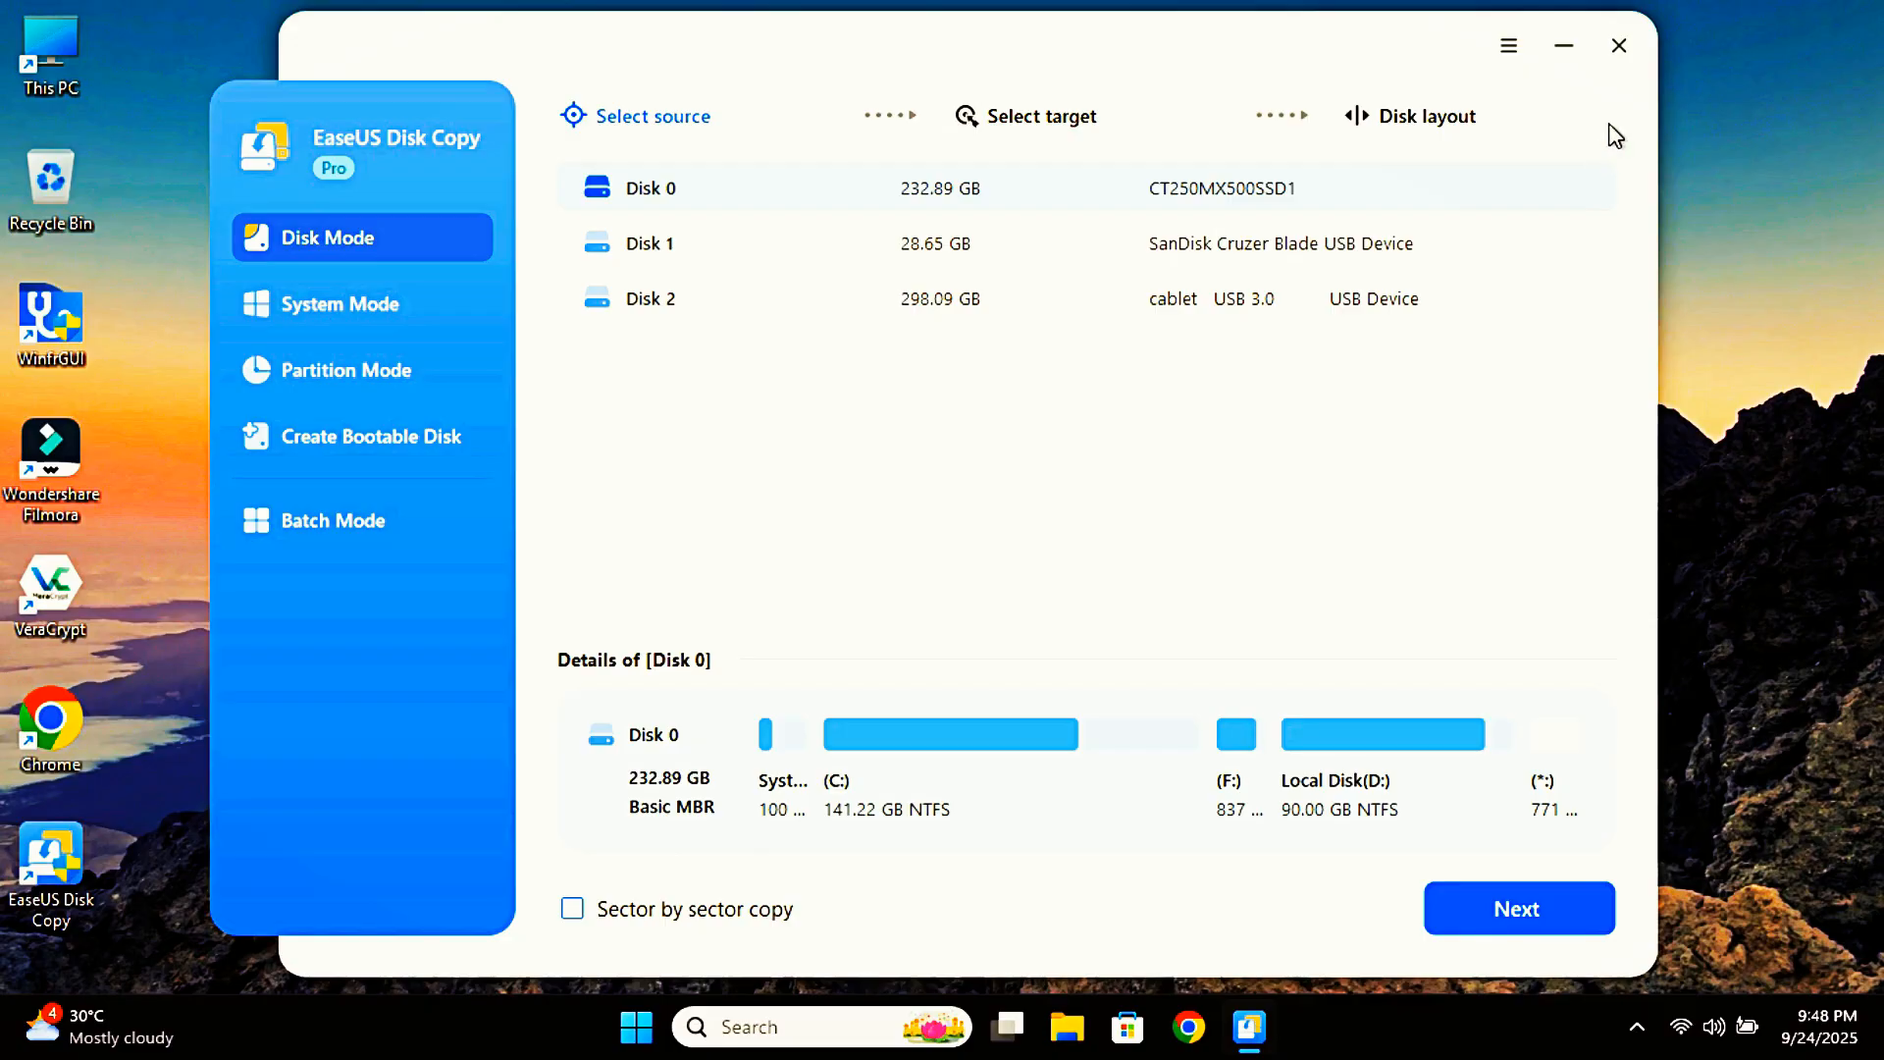
{"action": "left_click", "coordinate": [1619, 46]}
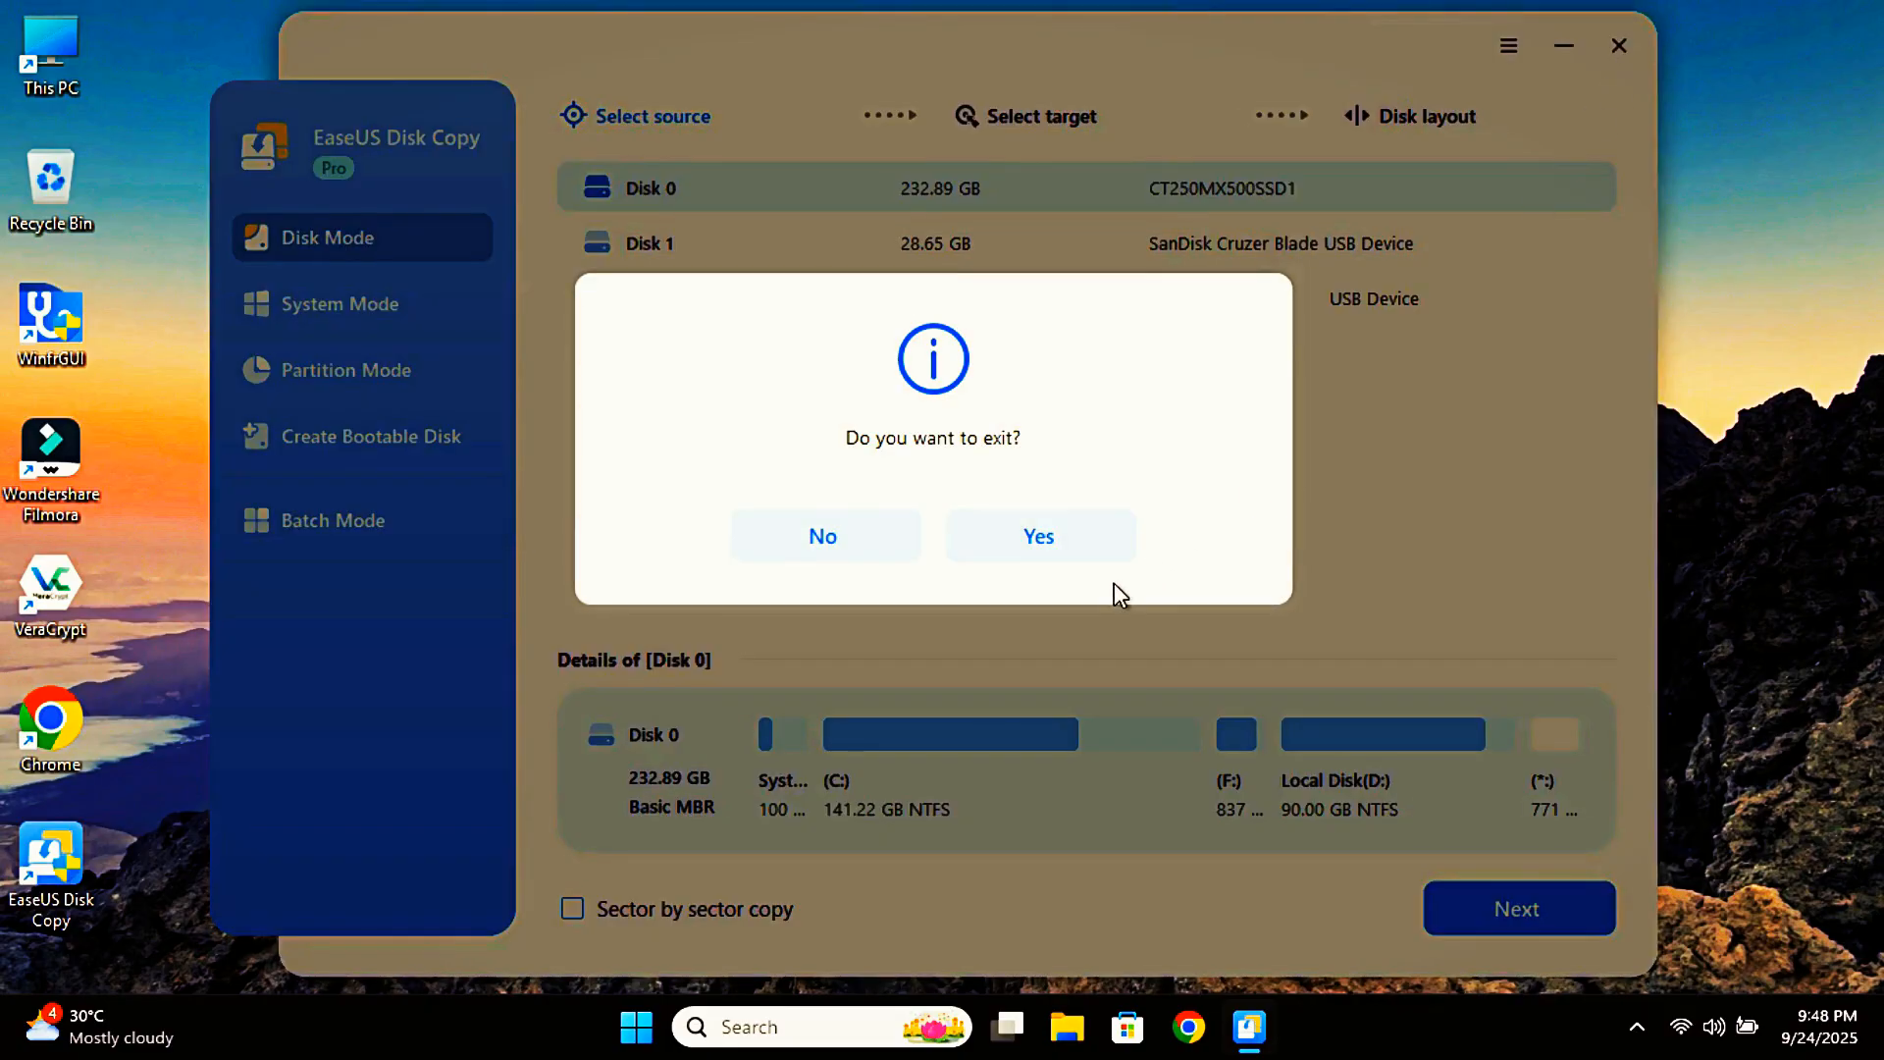
{"action": "left_click", "coordinate": [1037, 536]}
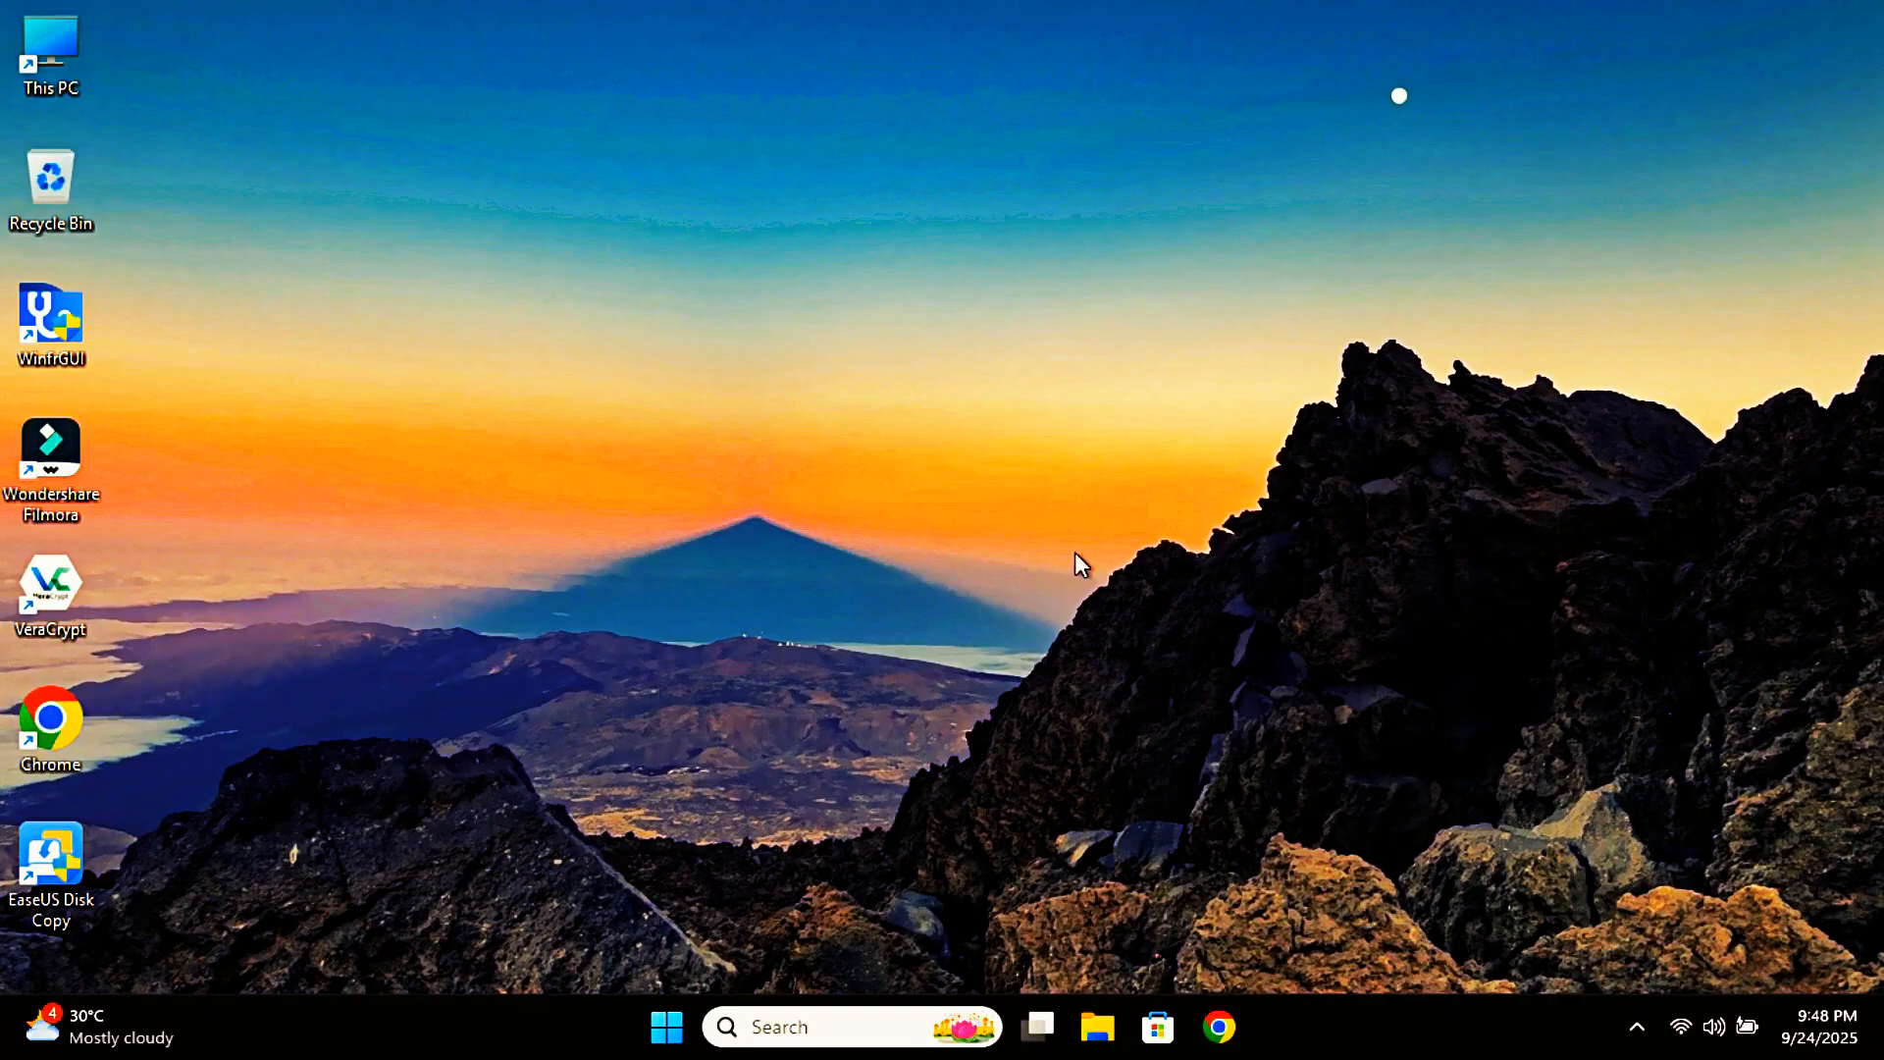